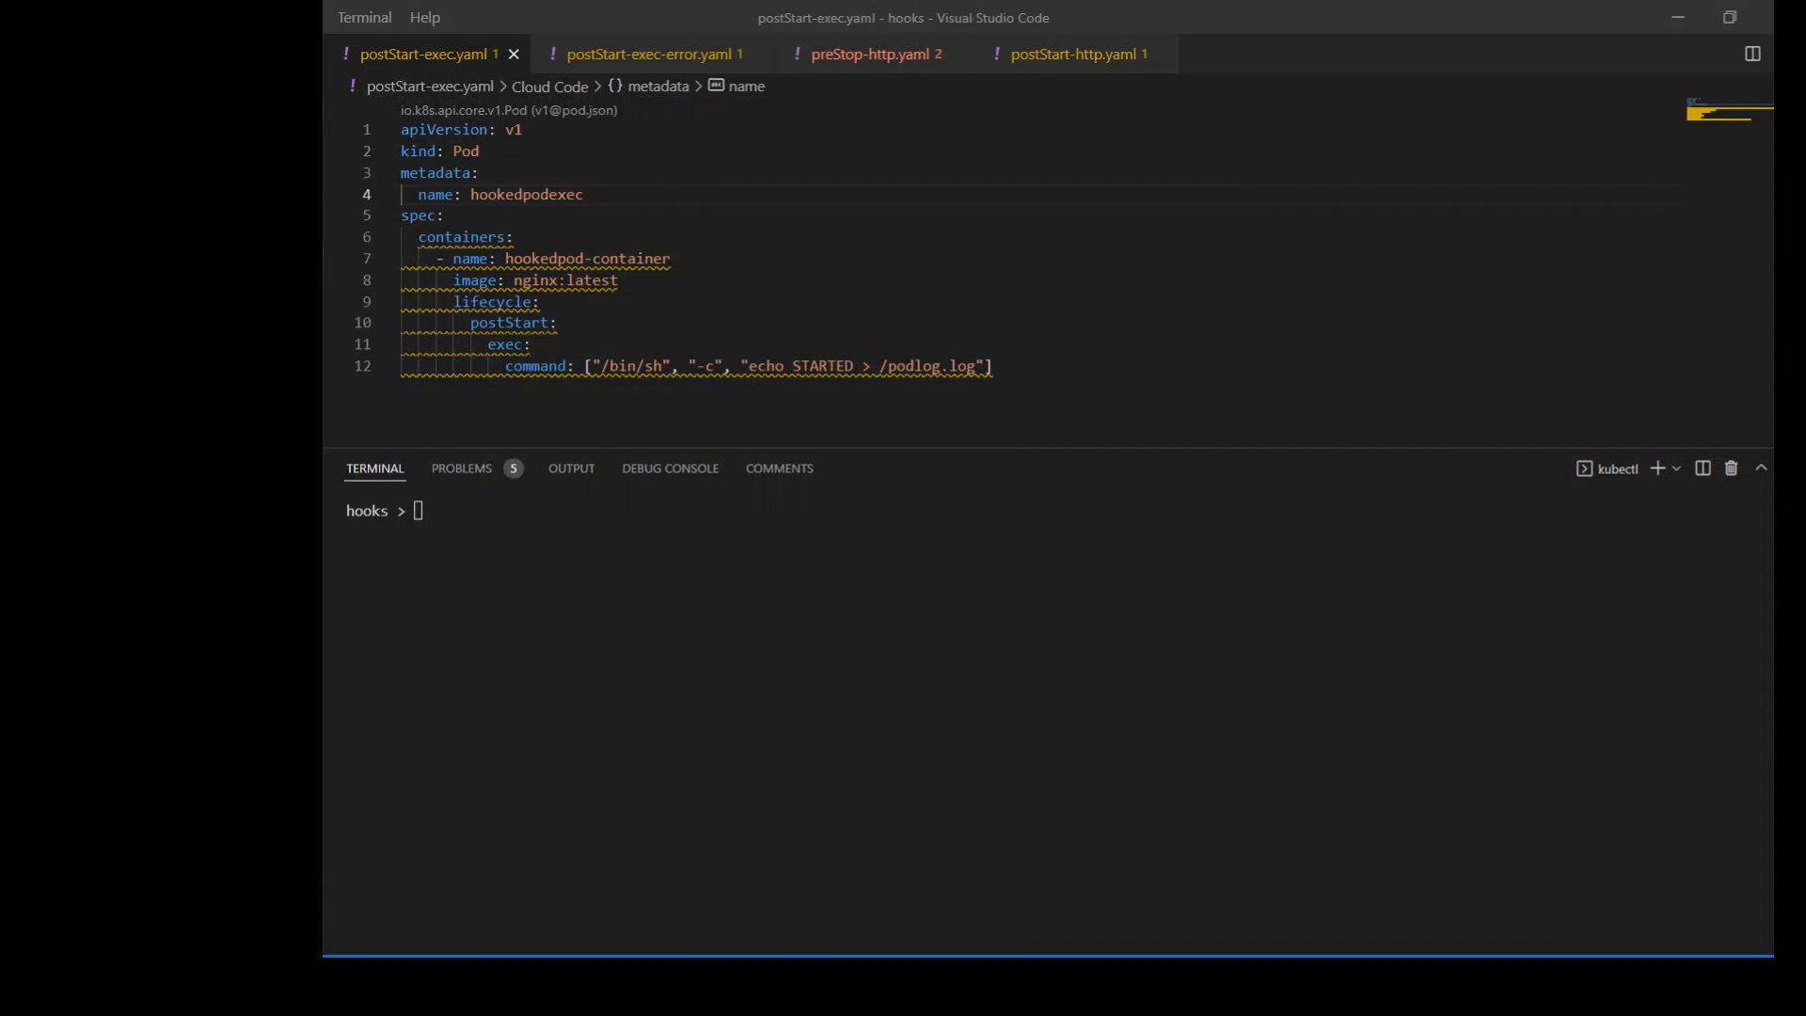
# - Run kubectl get pods in the terminal, showing hookedpodexec Running and hookedpoderr CrashLoopBackOff
pyautogui.click(414, 510)
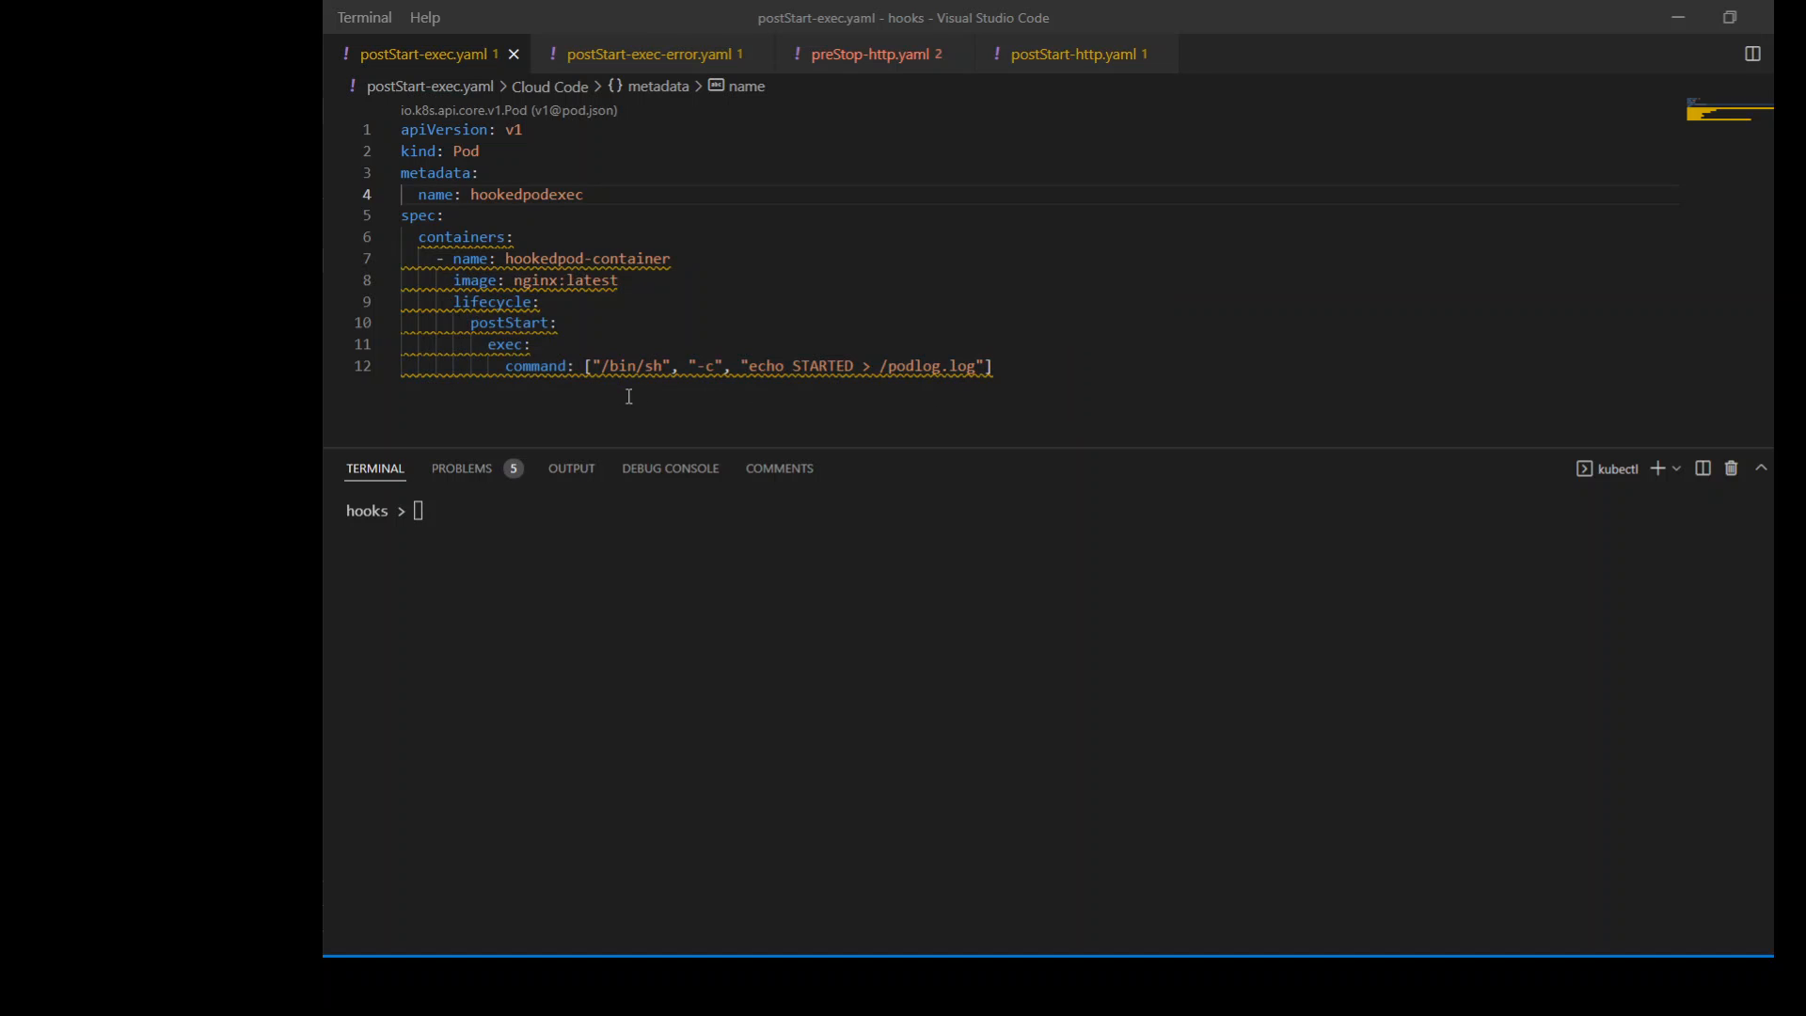
pyautogui.moveTo(588, 381)
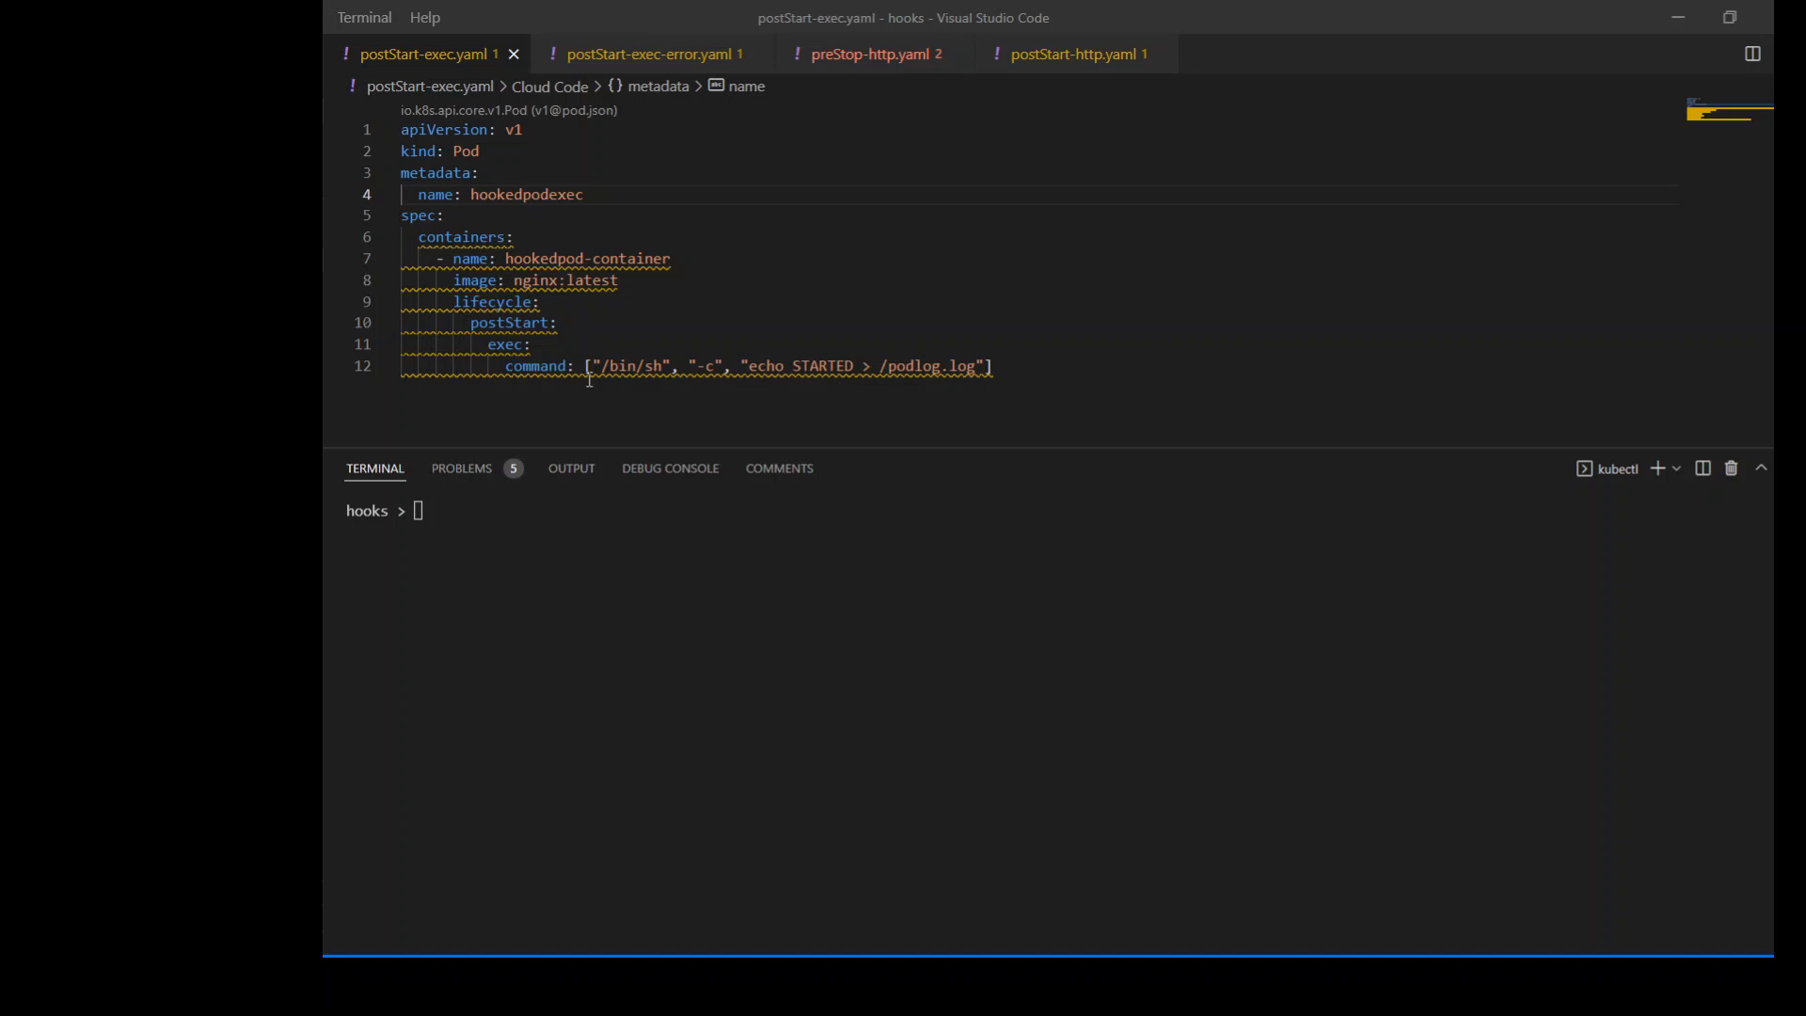
pyautogui.moveTo(722, 308)
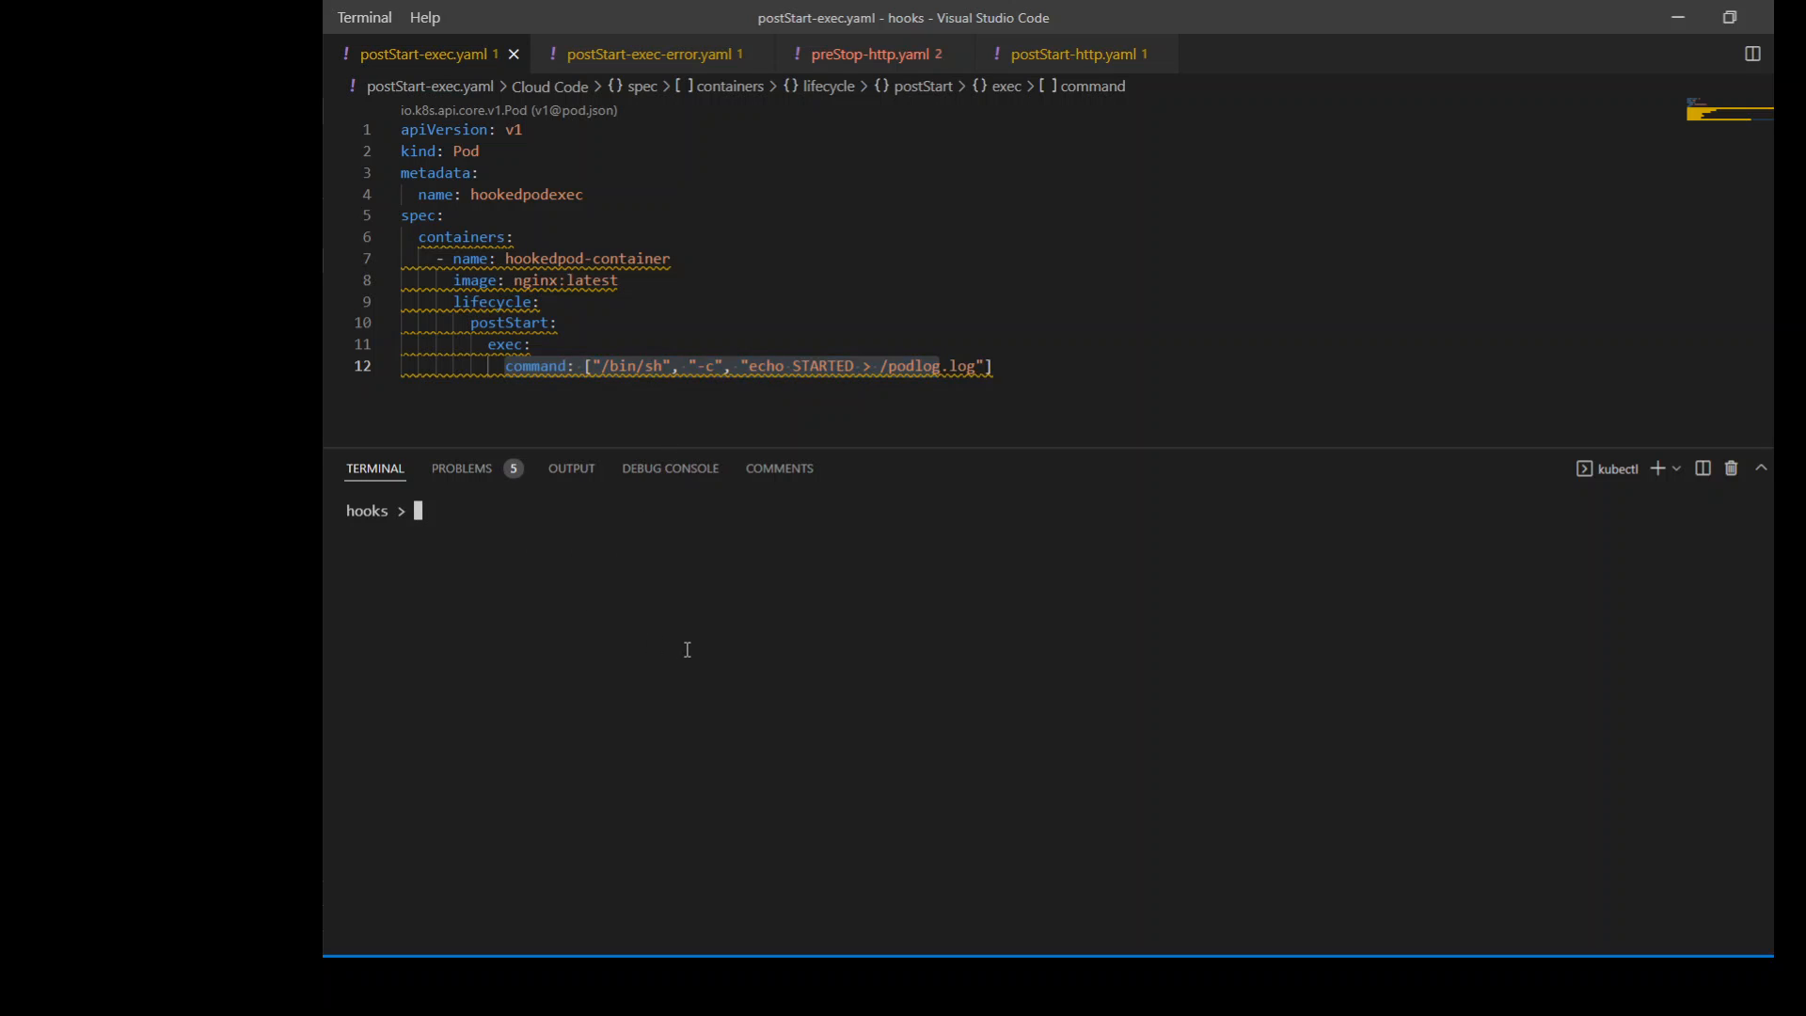
pyautogui.write('kubectl get po')
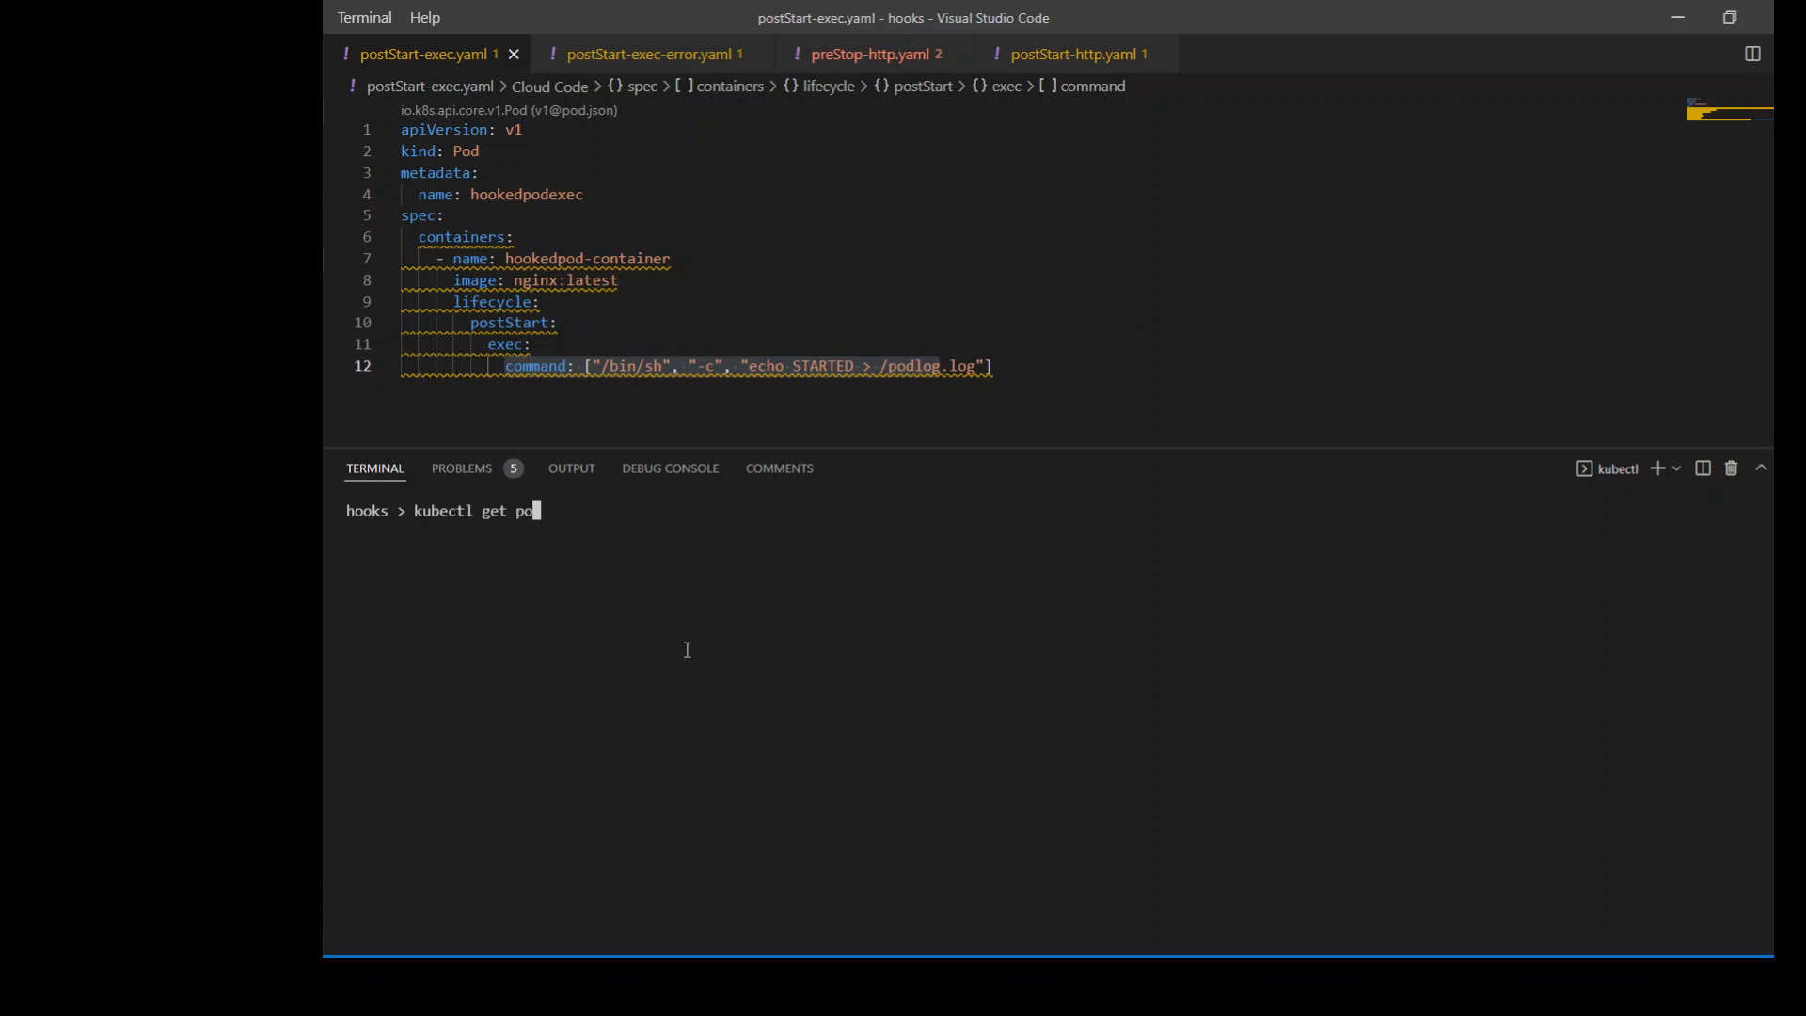
pyautogui.press('Return')
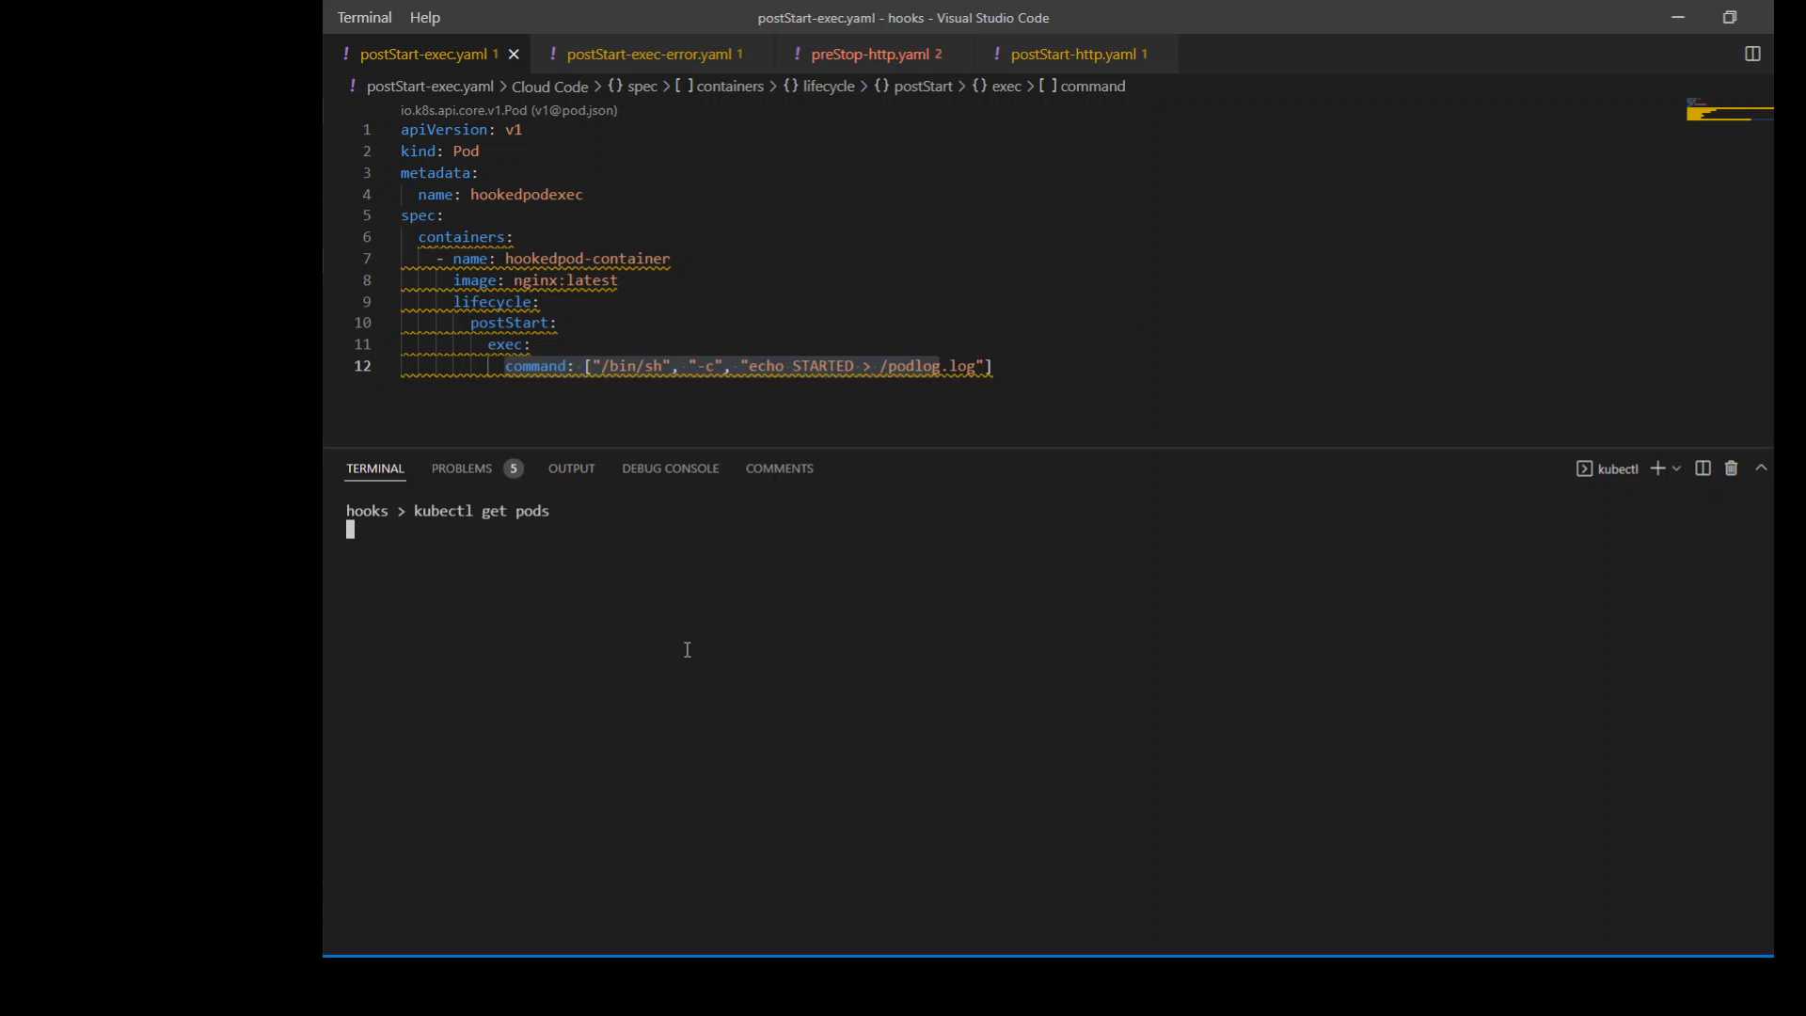
pyautogui.press('Return')
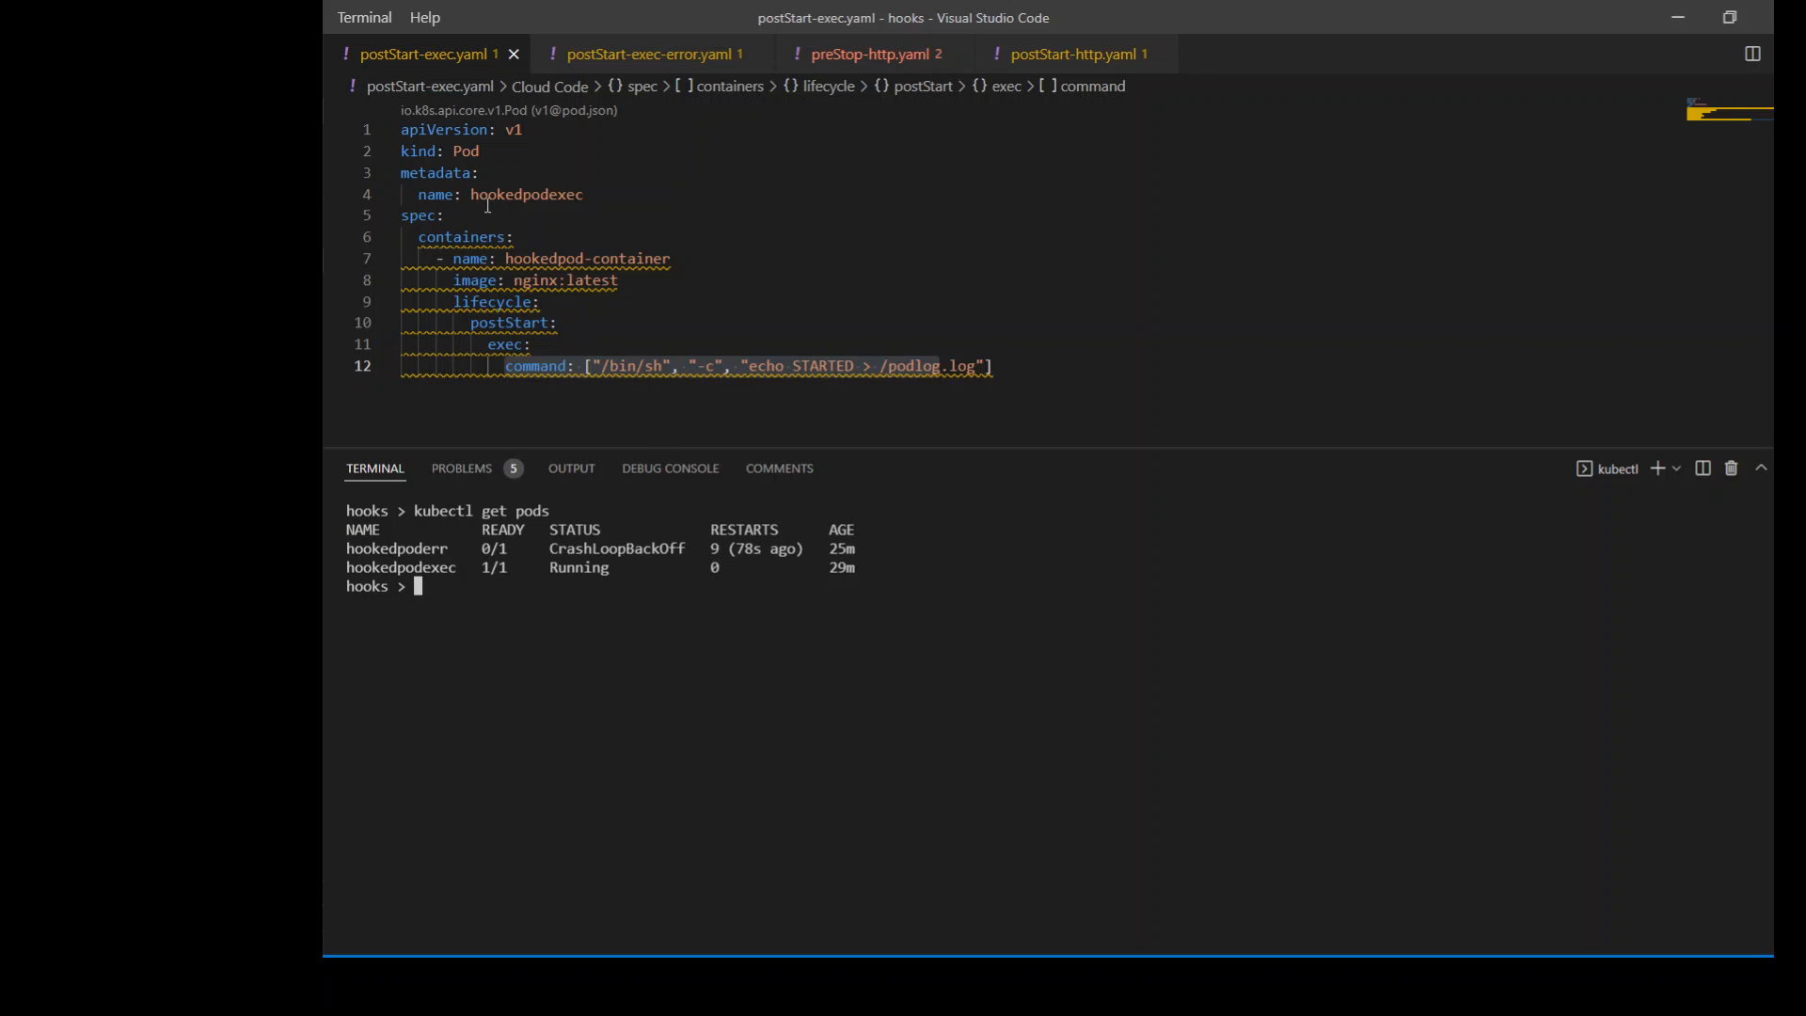
pyautogui.moveTo(449, 576)
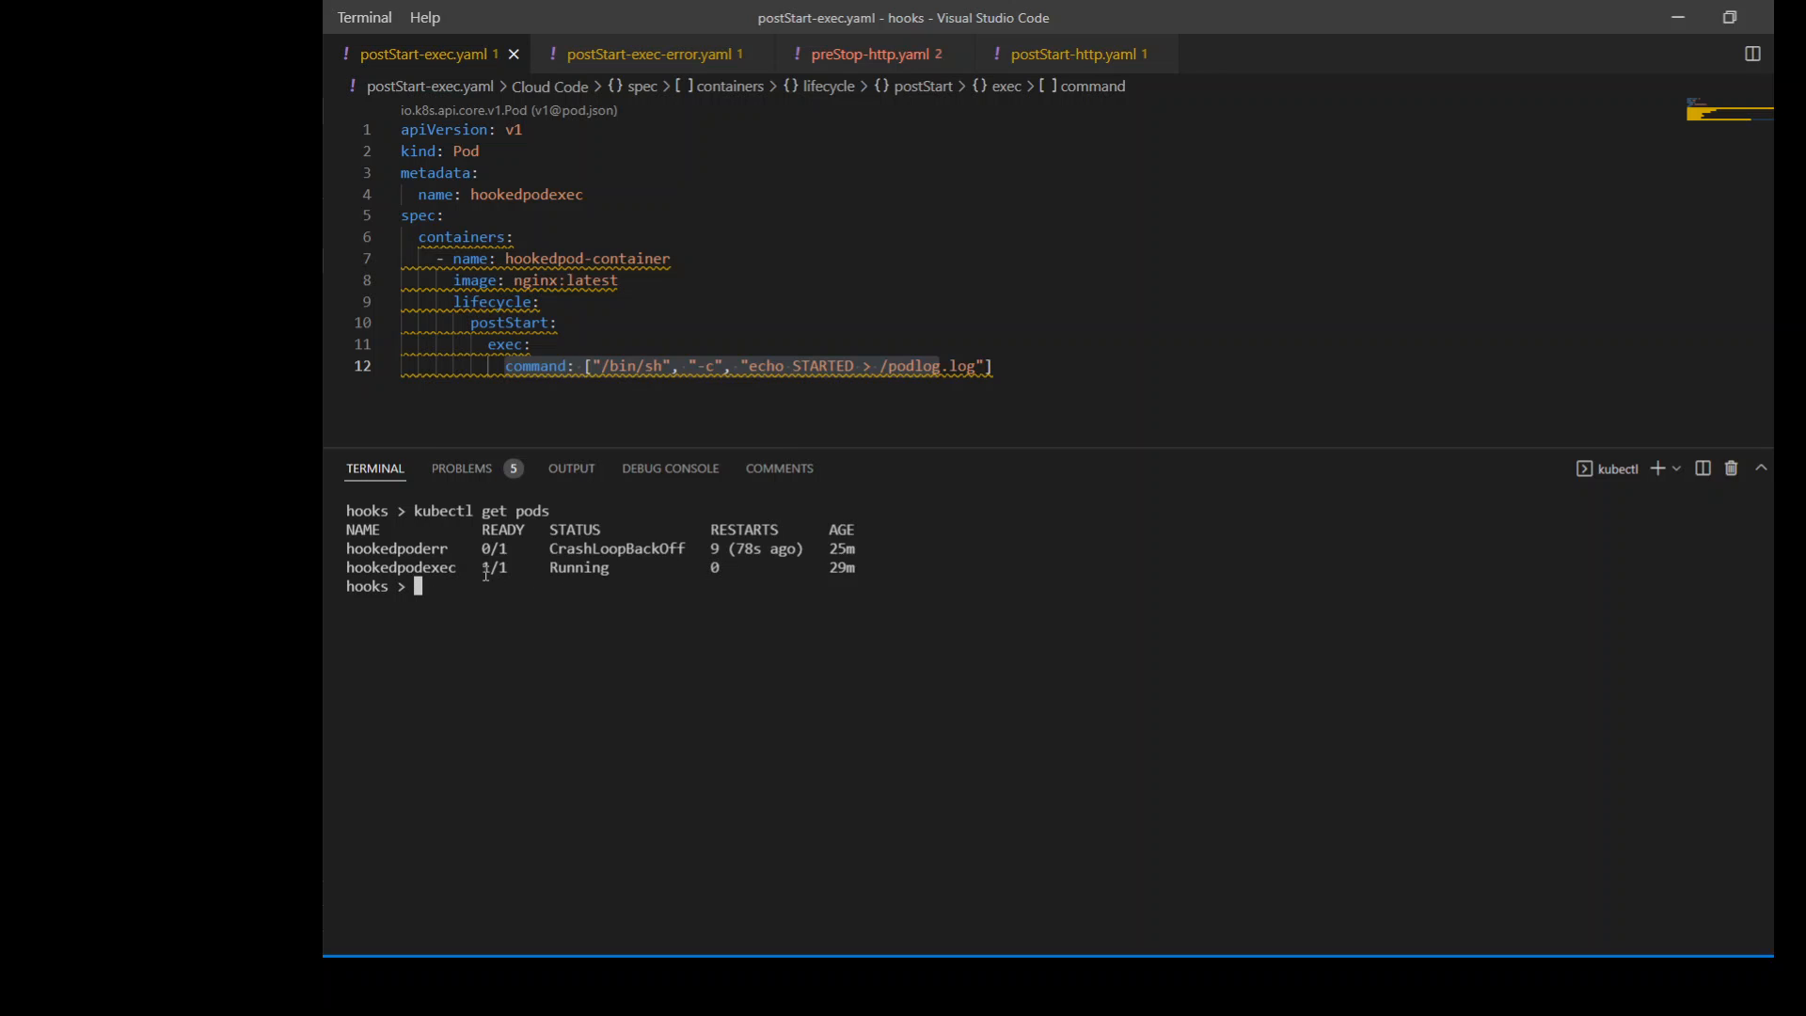
pyautogui.moveTo(564, 722)
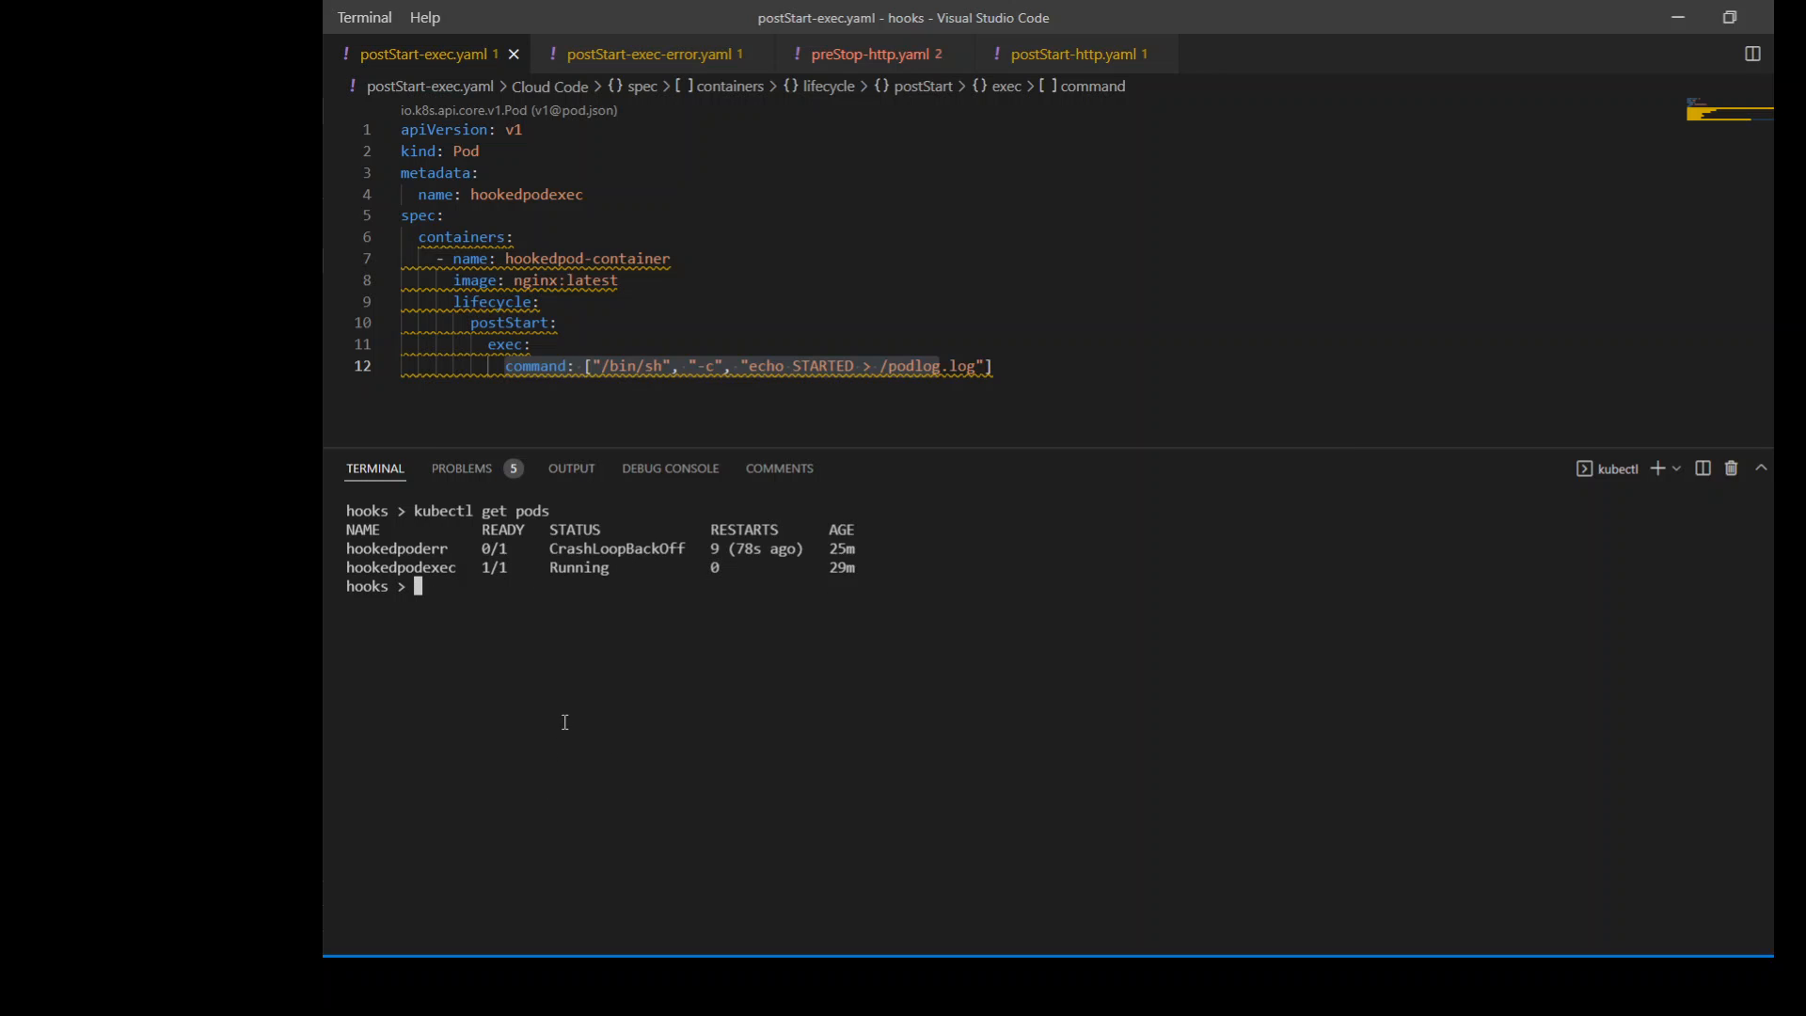
pyautogui.moveTo(576, 712)
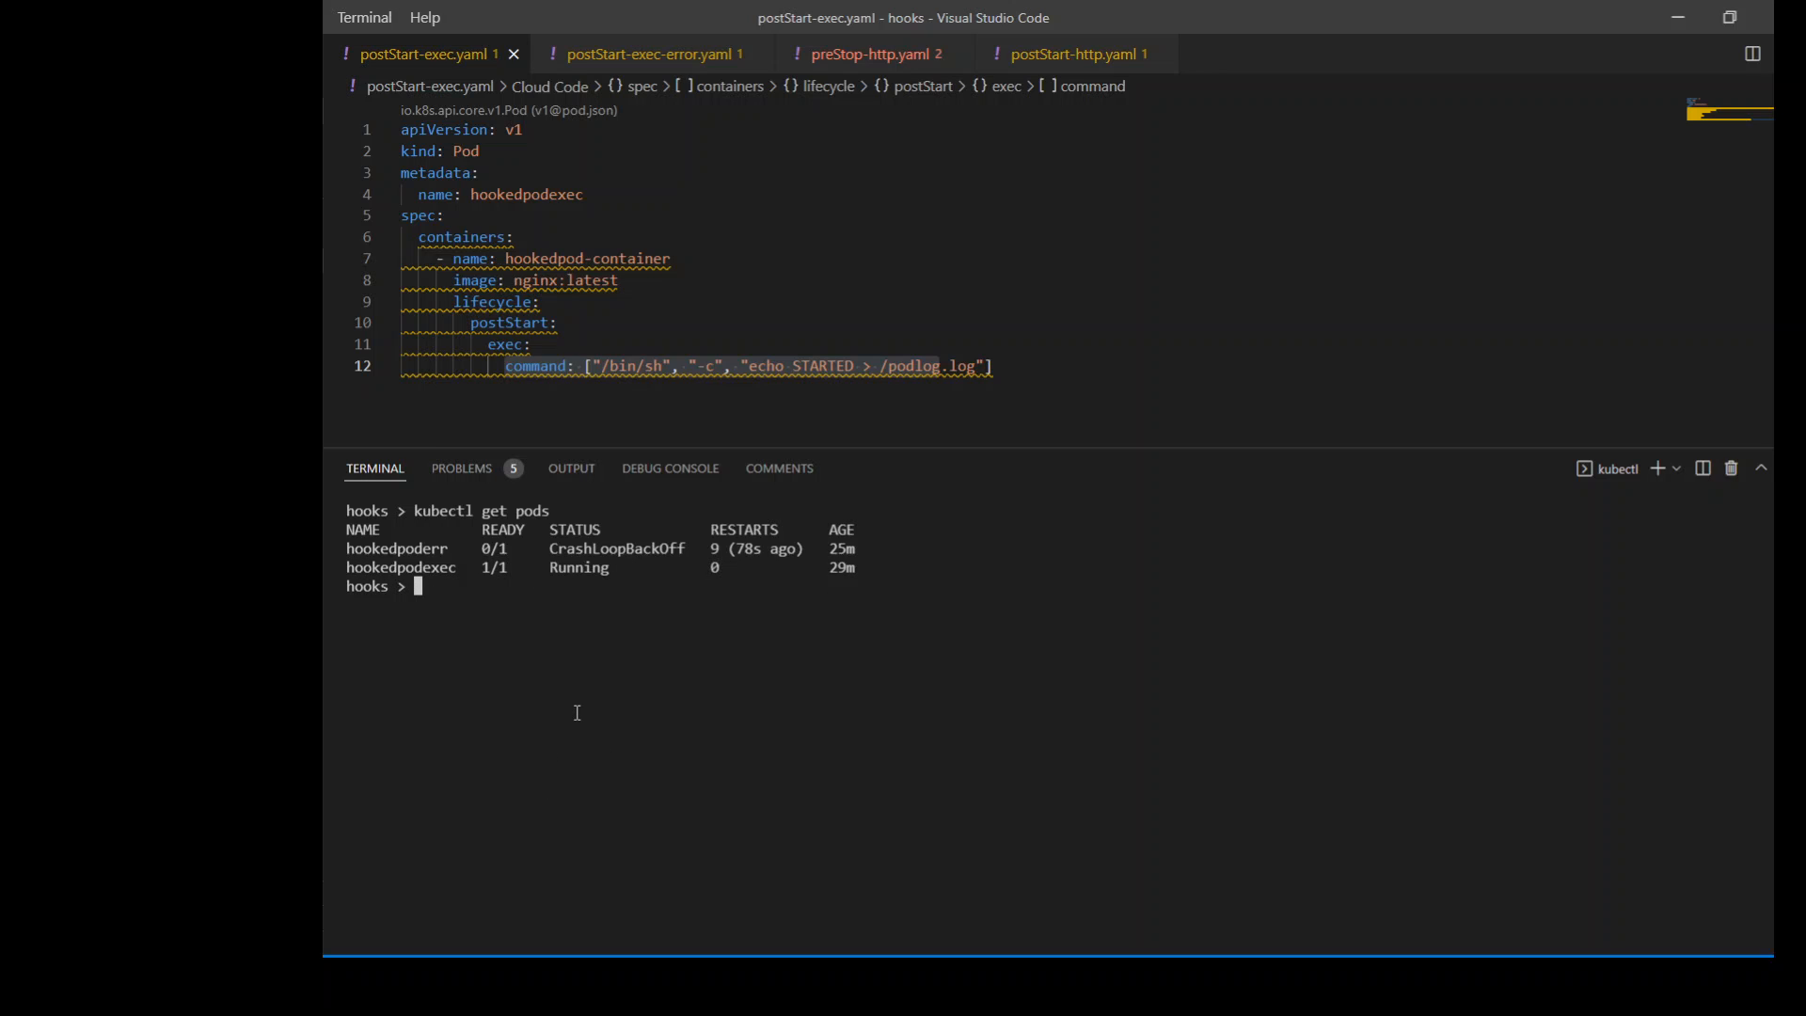
pyautogui.moveTo(461, 302)
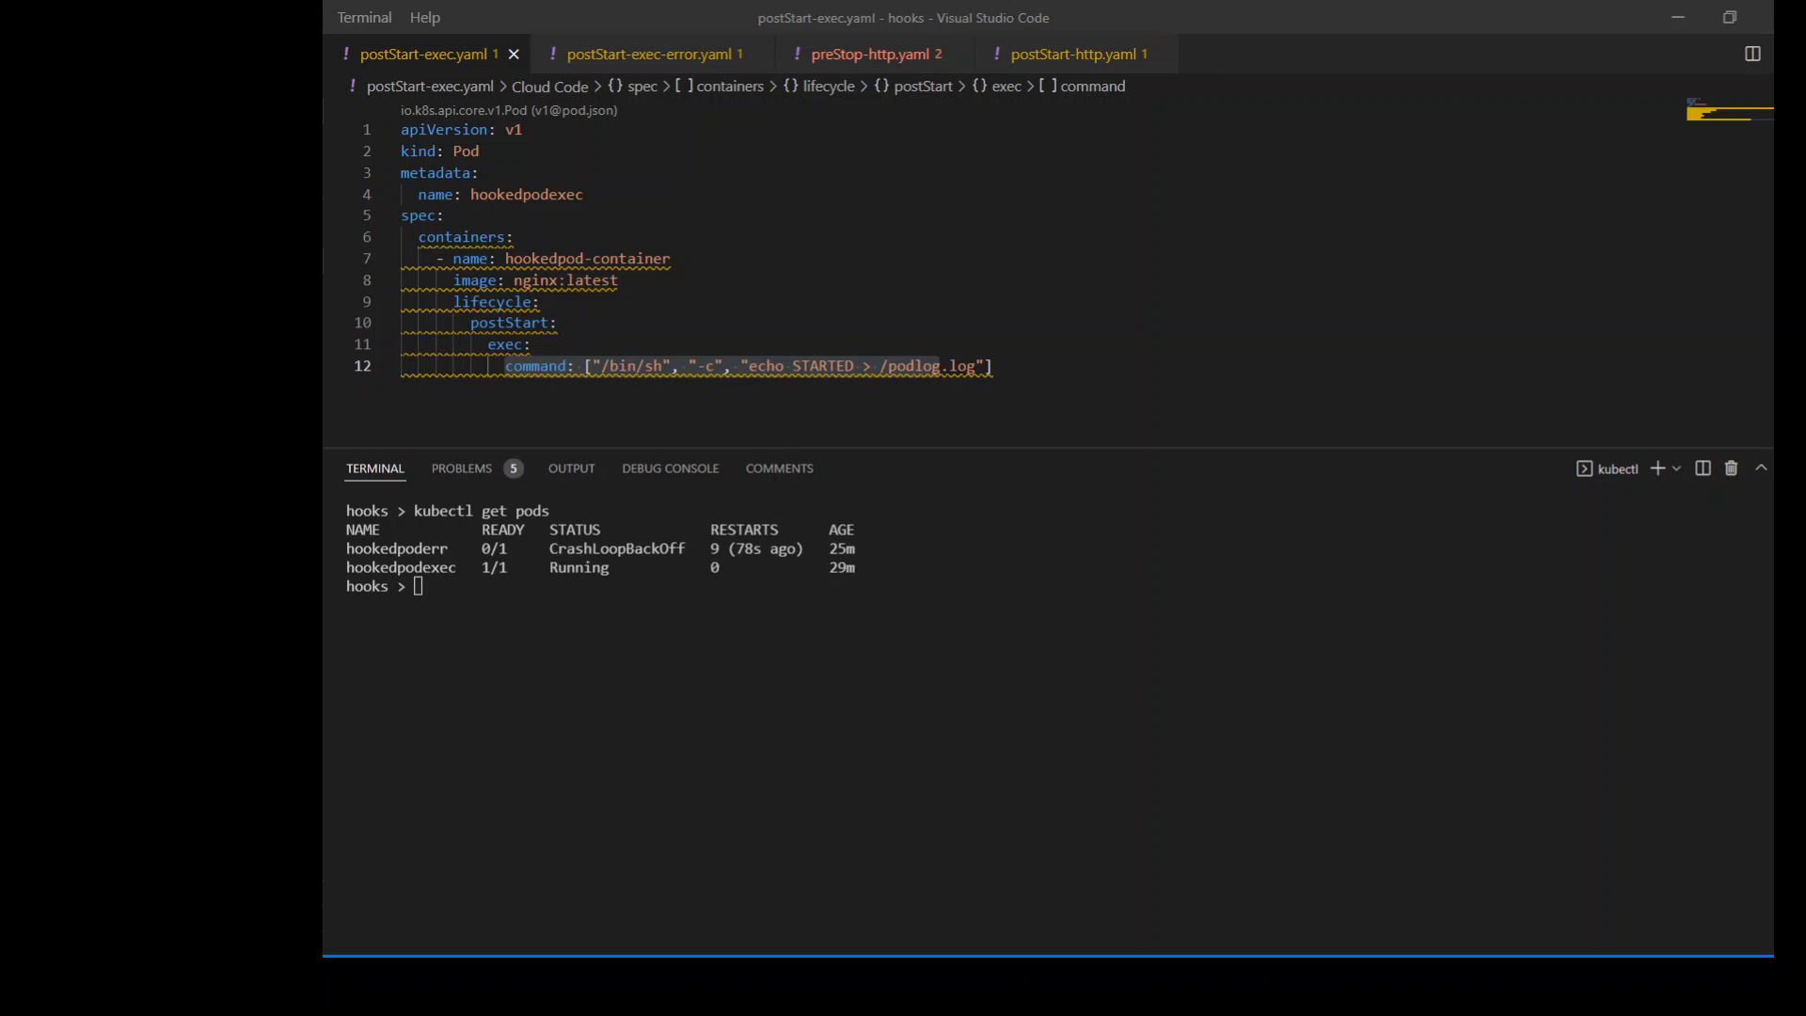
# - Exec into hookedpodexec with sh and cat /podlog.log to see STARTED
pyautogui.write('kubectl exec --stdin --tty pod/hookedpodexec -- sh')
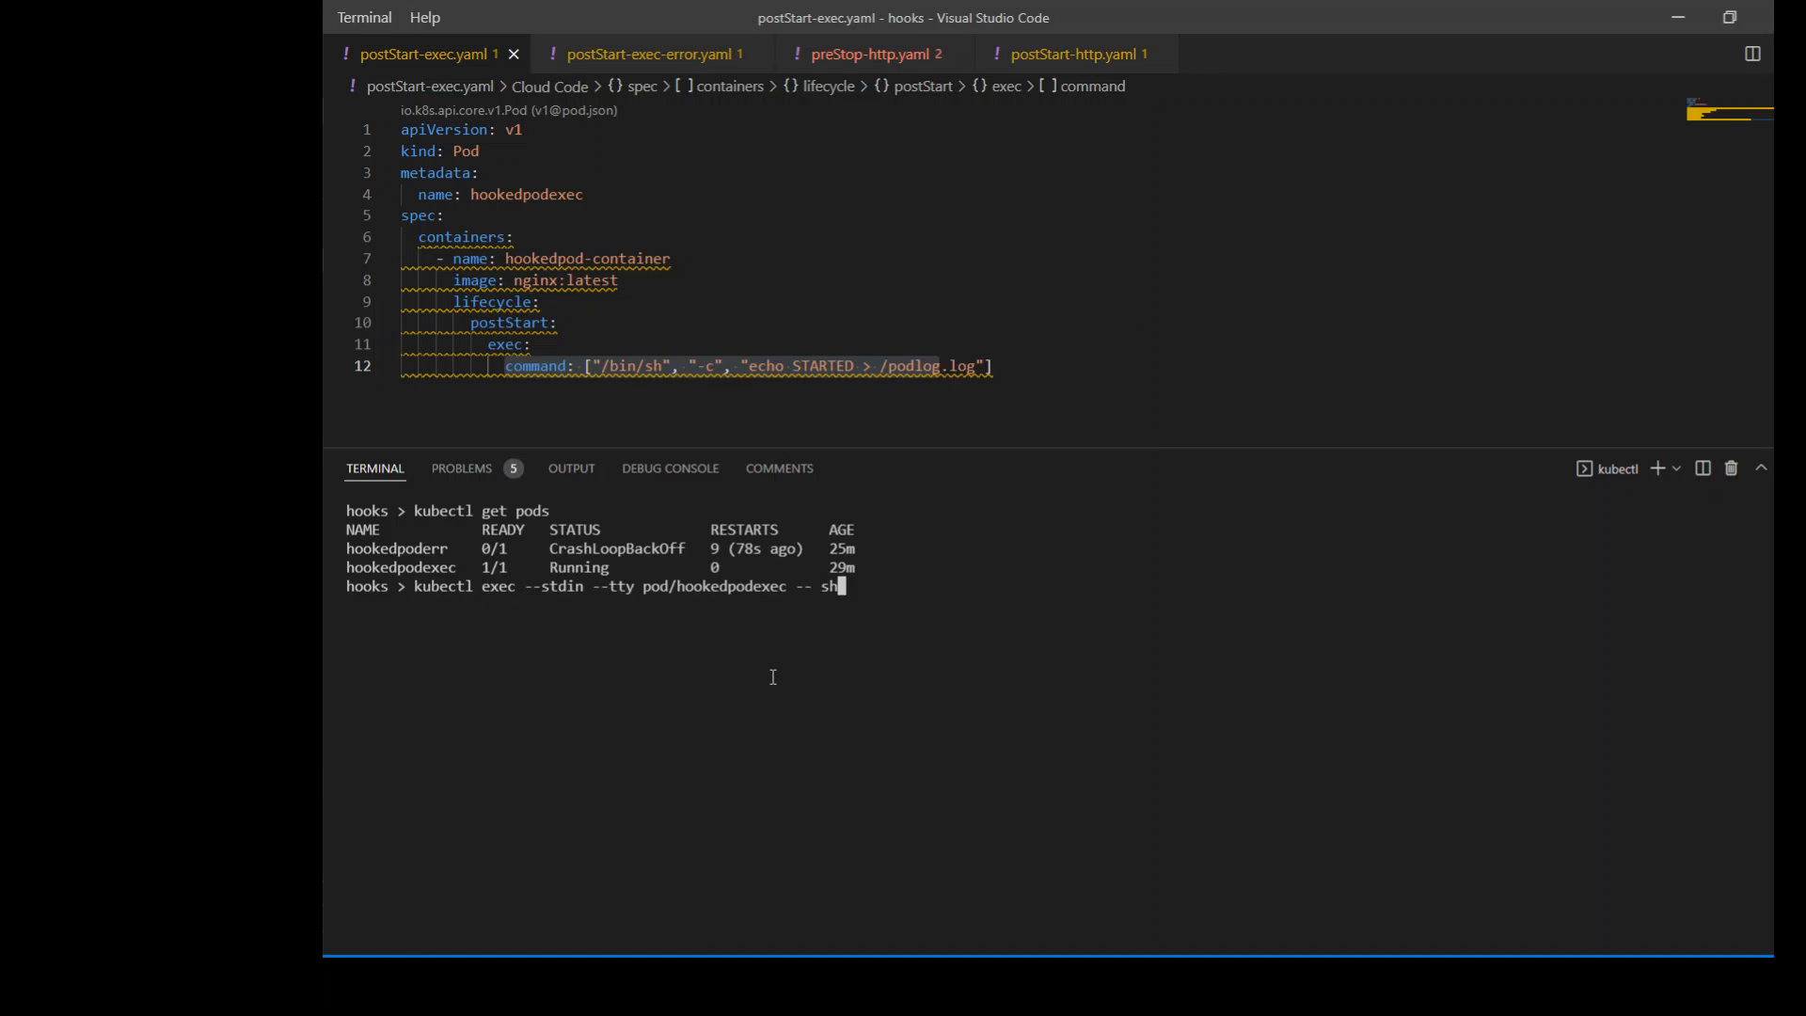
pyautogui.press('Return')
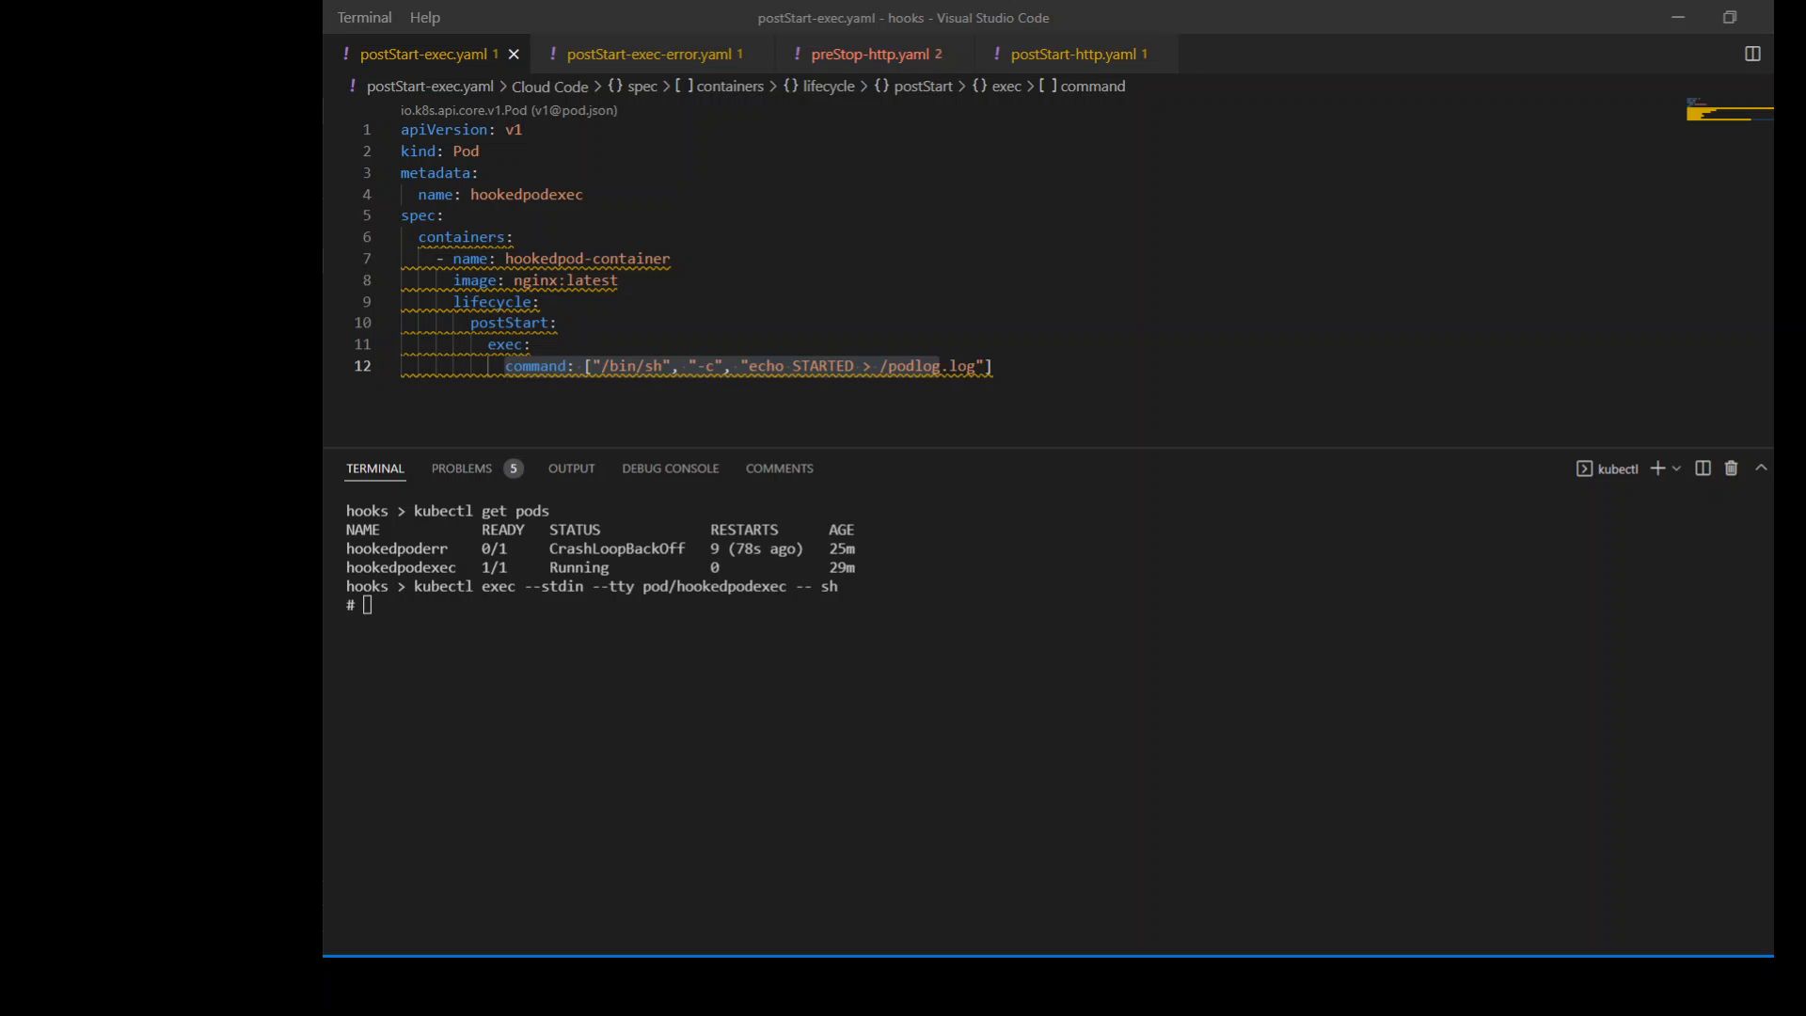
pyautogui.write('cat /podlog.log')
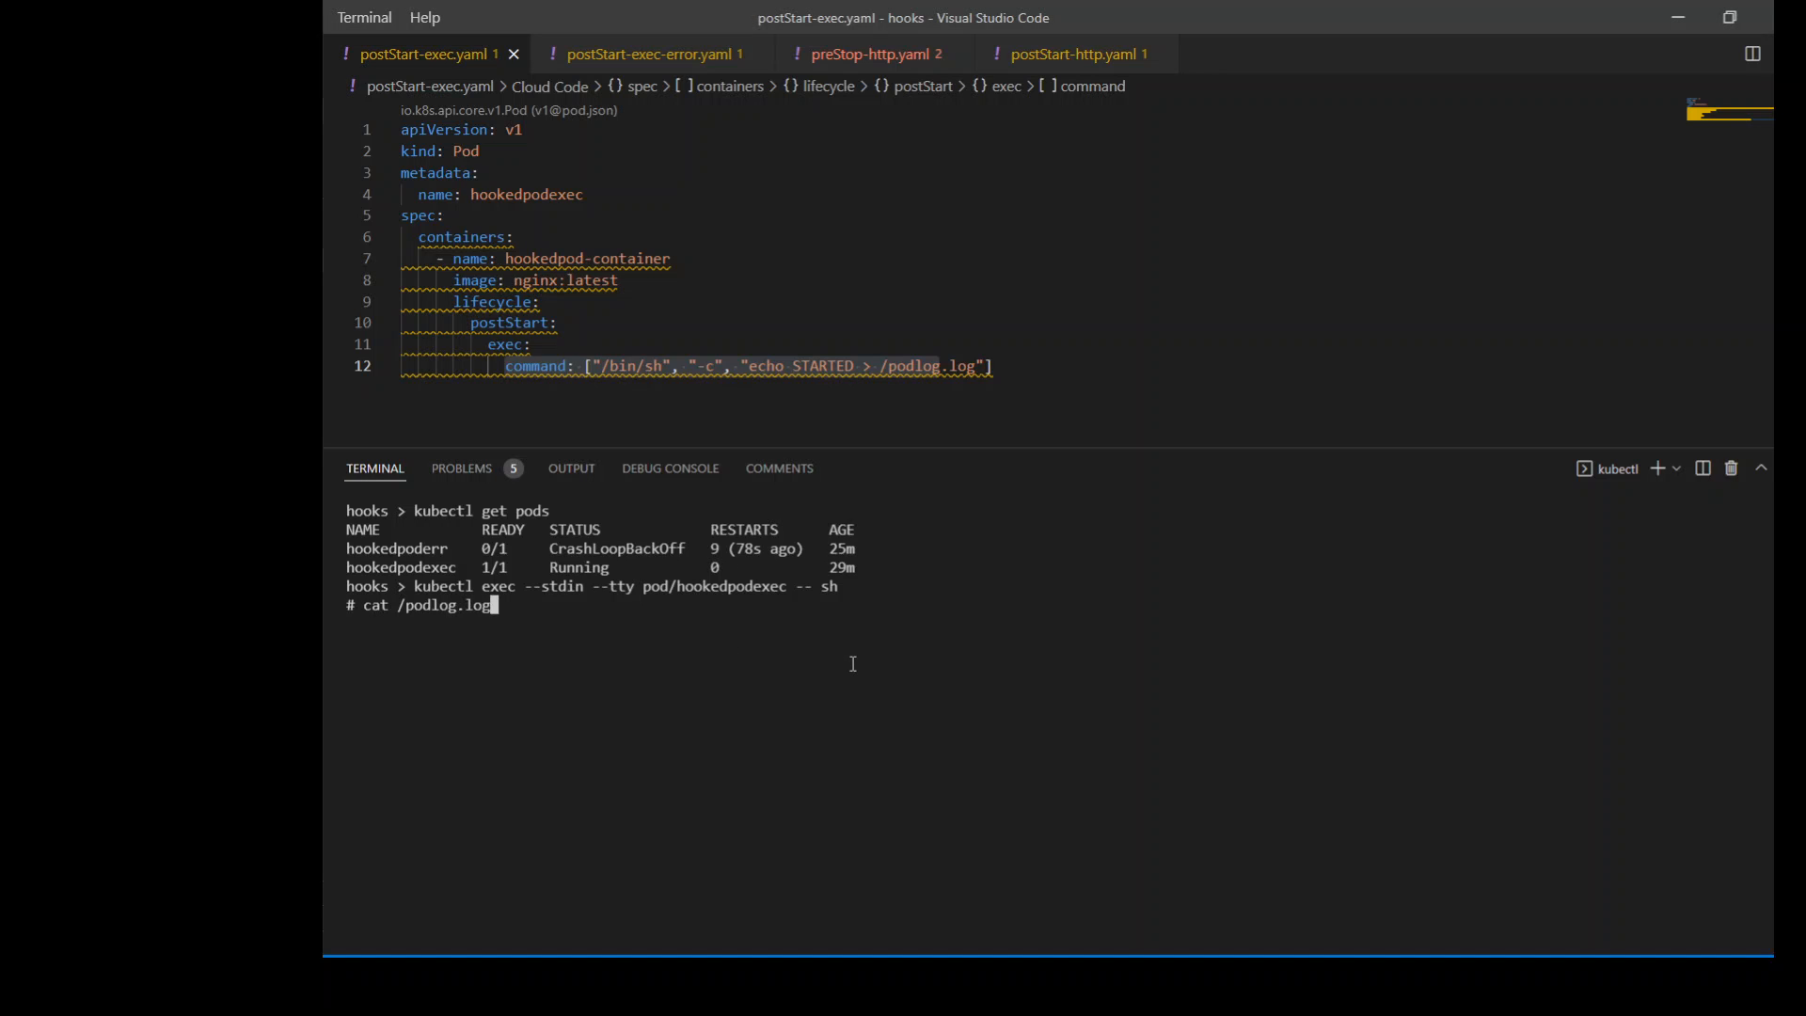
pyautogui.press('Return')
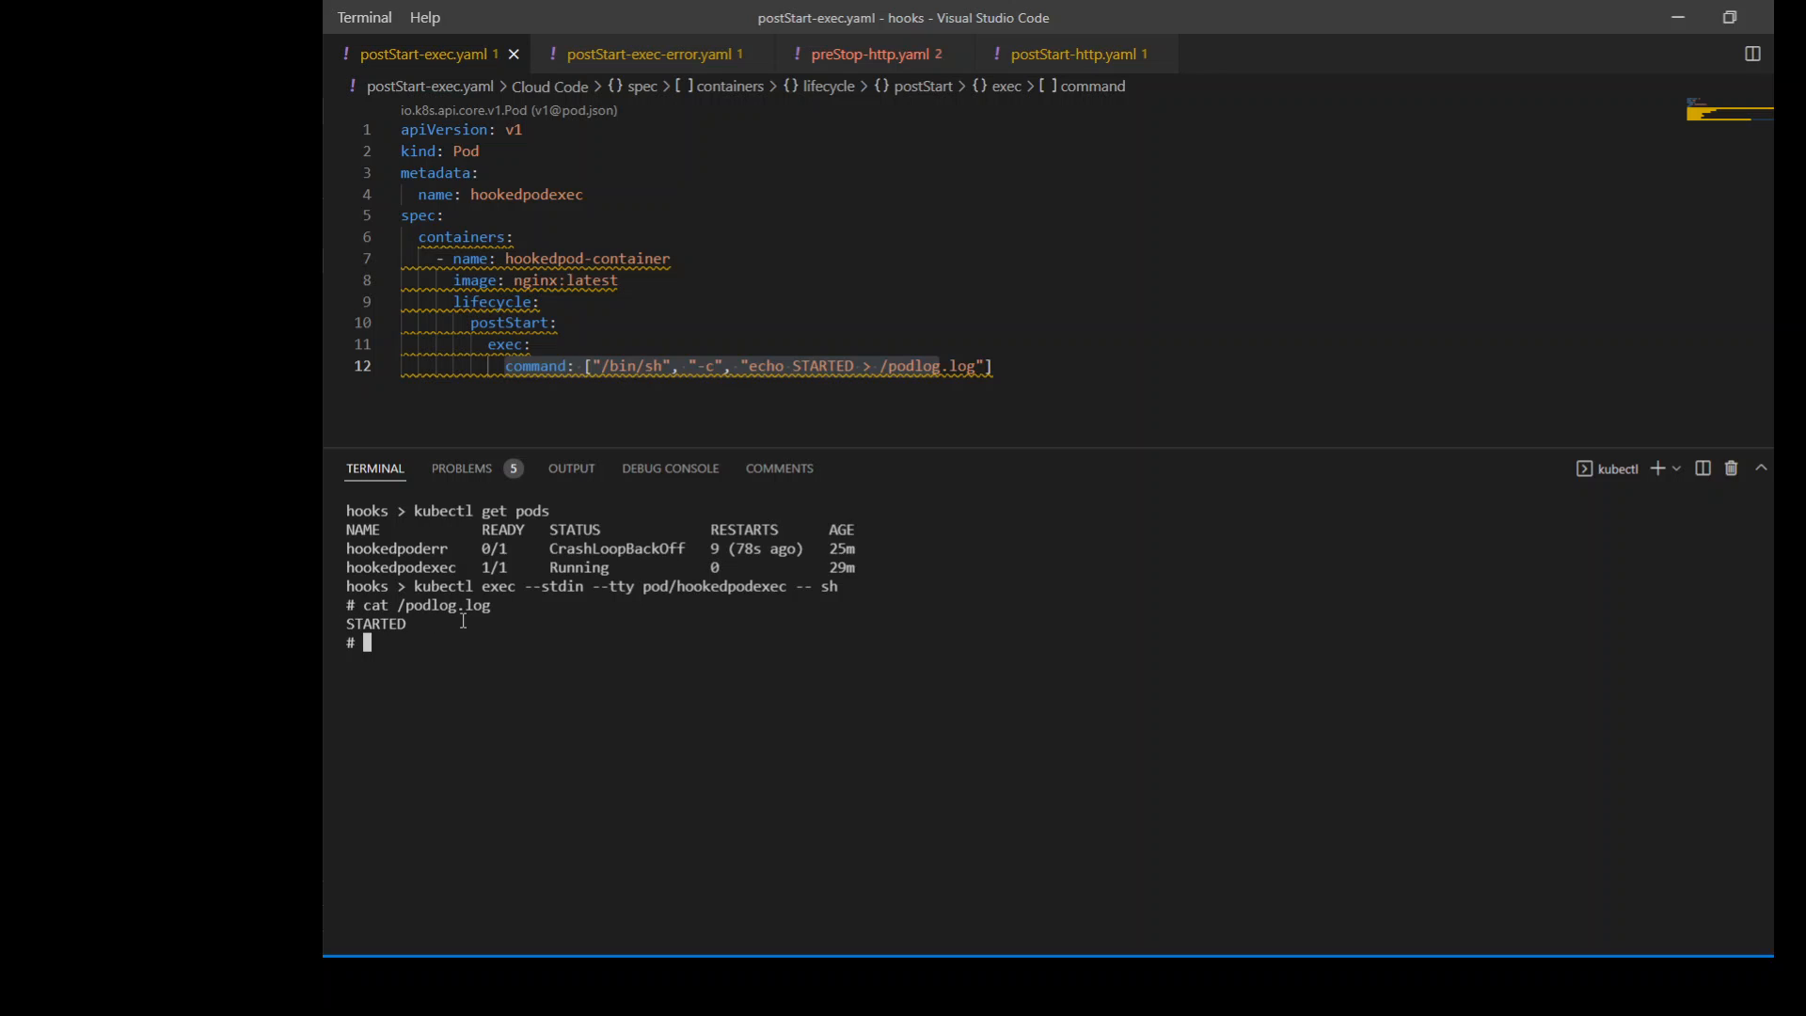
pyautogui.moveTo(460, 619)
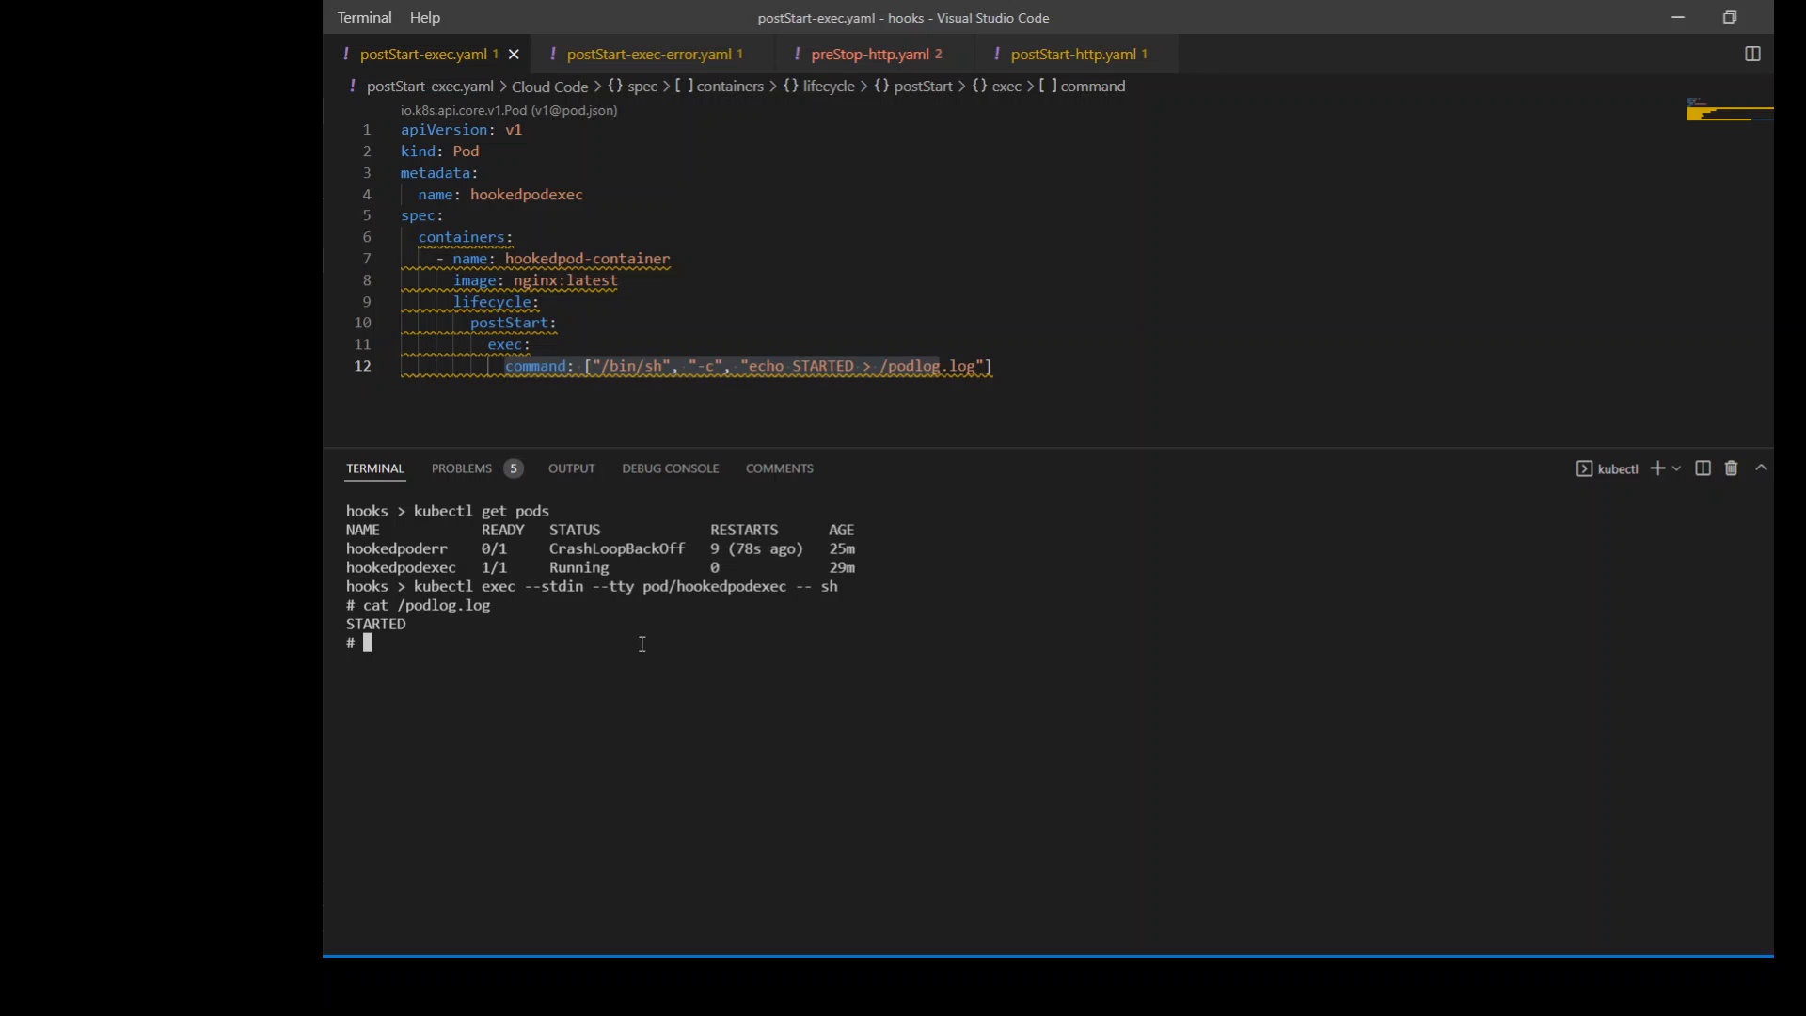
pyautogui.moveTo(656, 609)
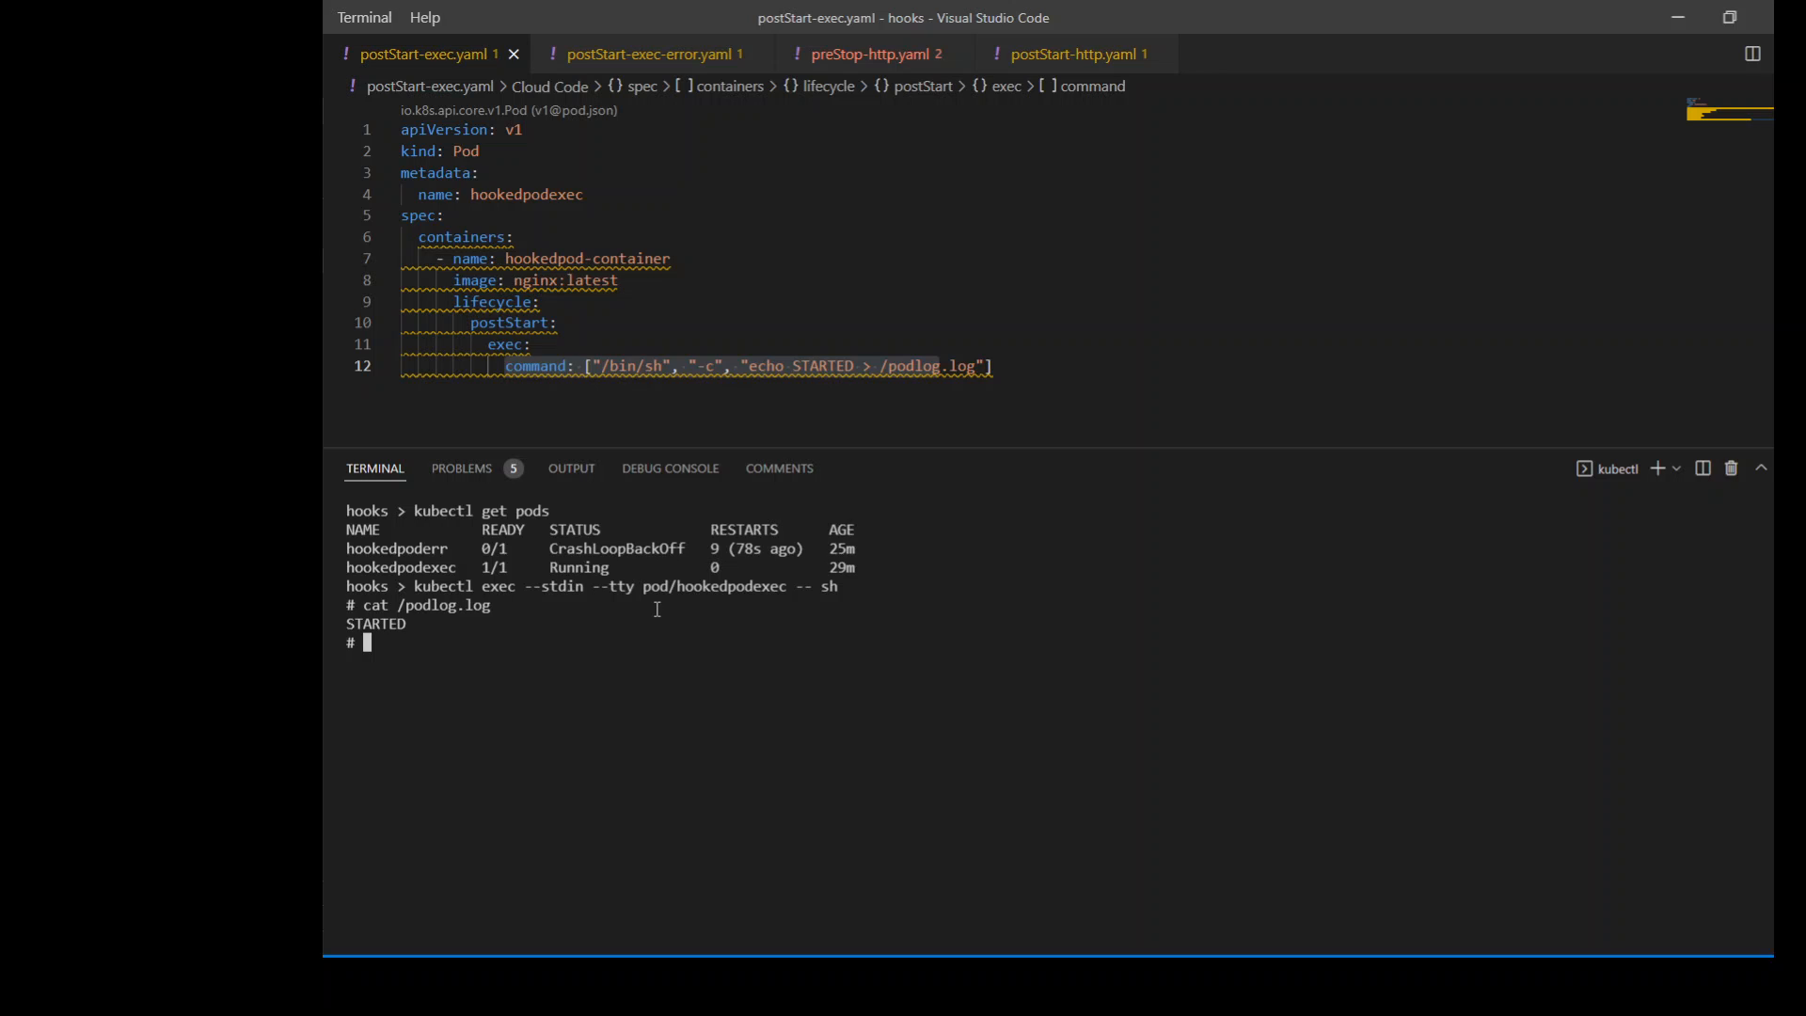
pyautogui.moveTo(706, 623)
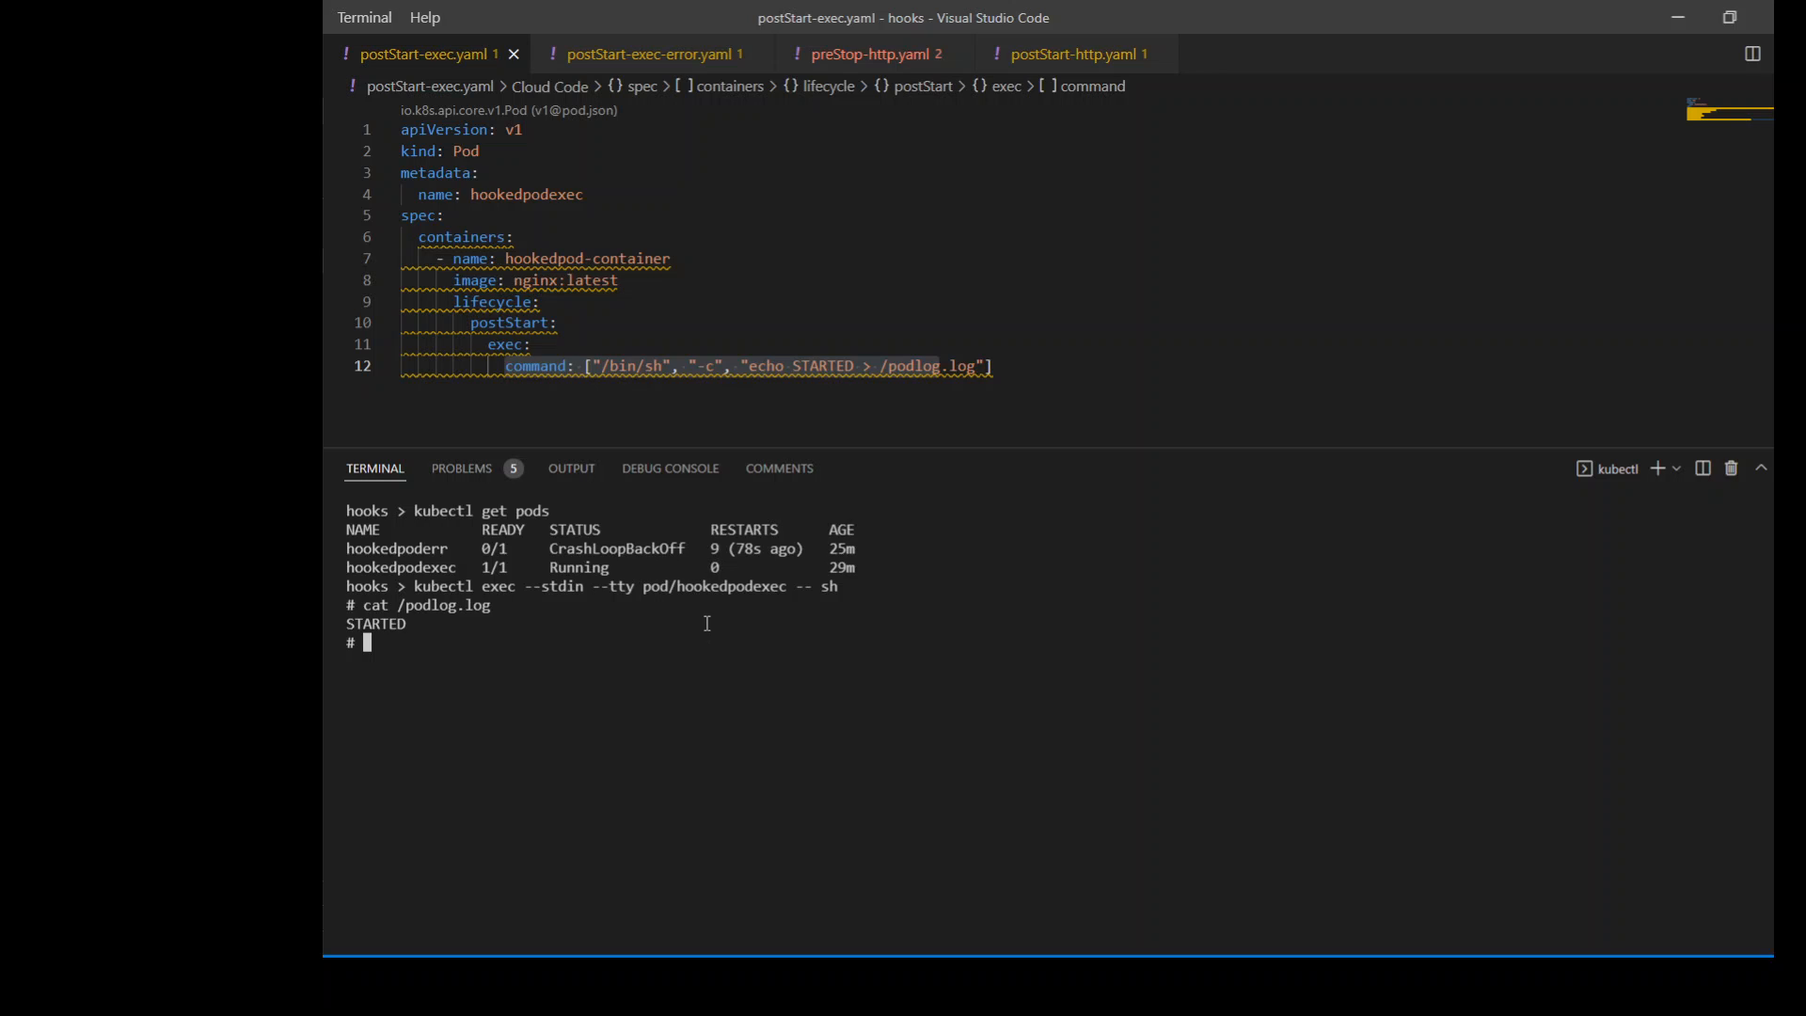
pyautogui.moveTo(651, 55)
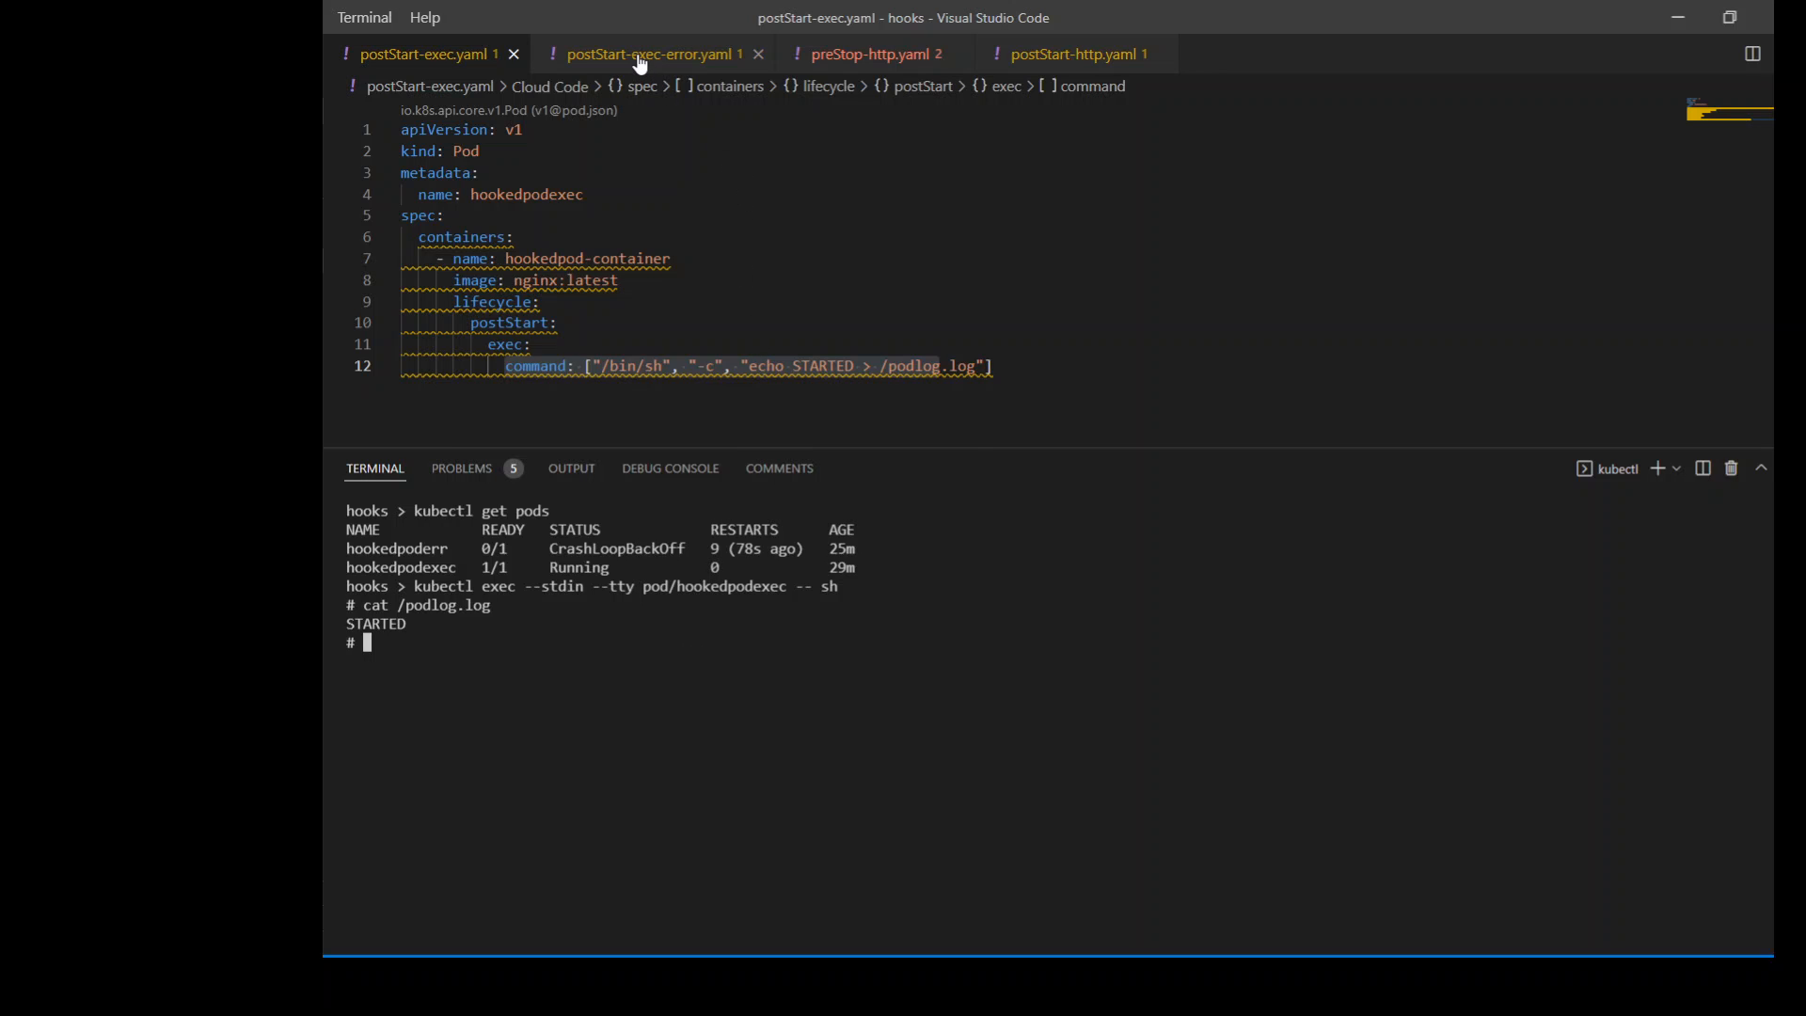
# - View the postStart-exec-error.yaml manifest for the hookedpoderr Pod
pyautogui.click(651, 54)
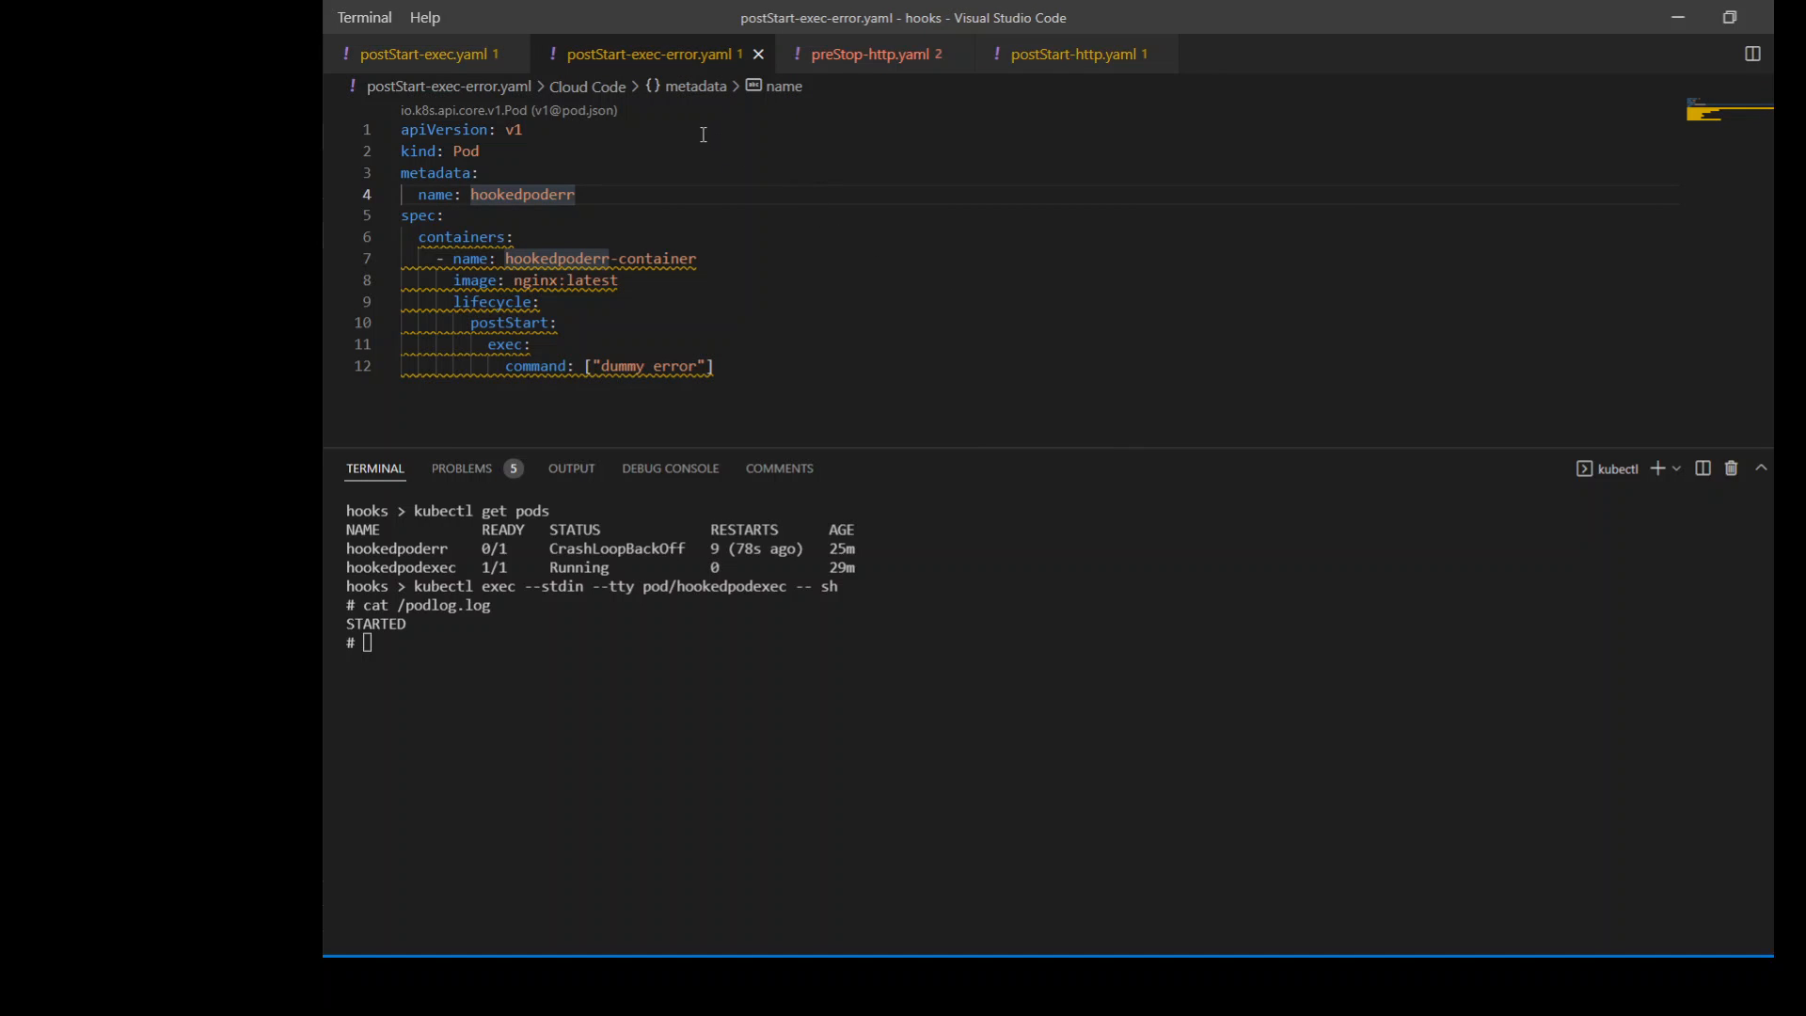
pyautogui.moveTo(655, 229)
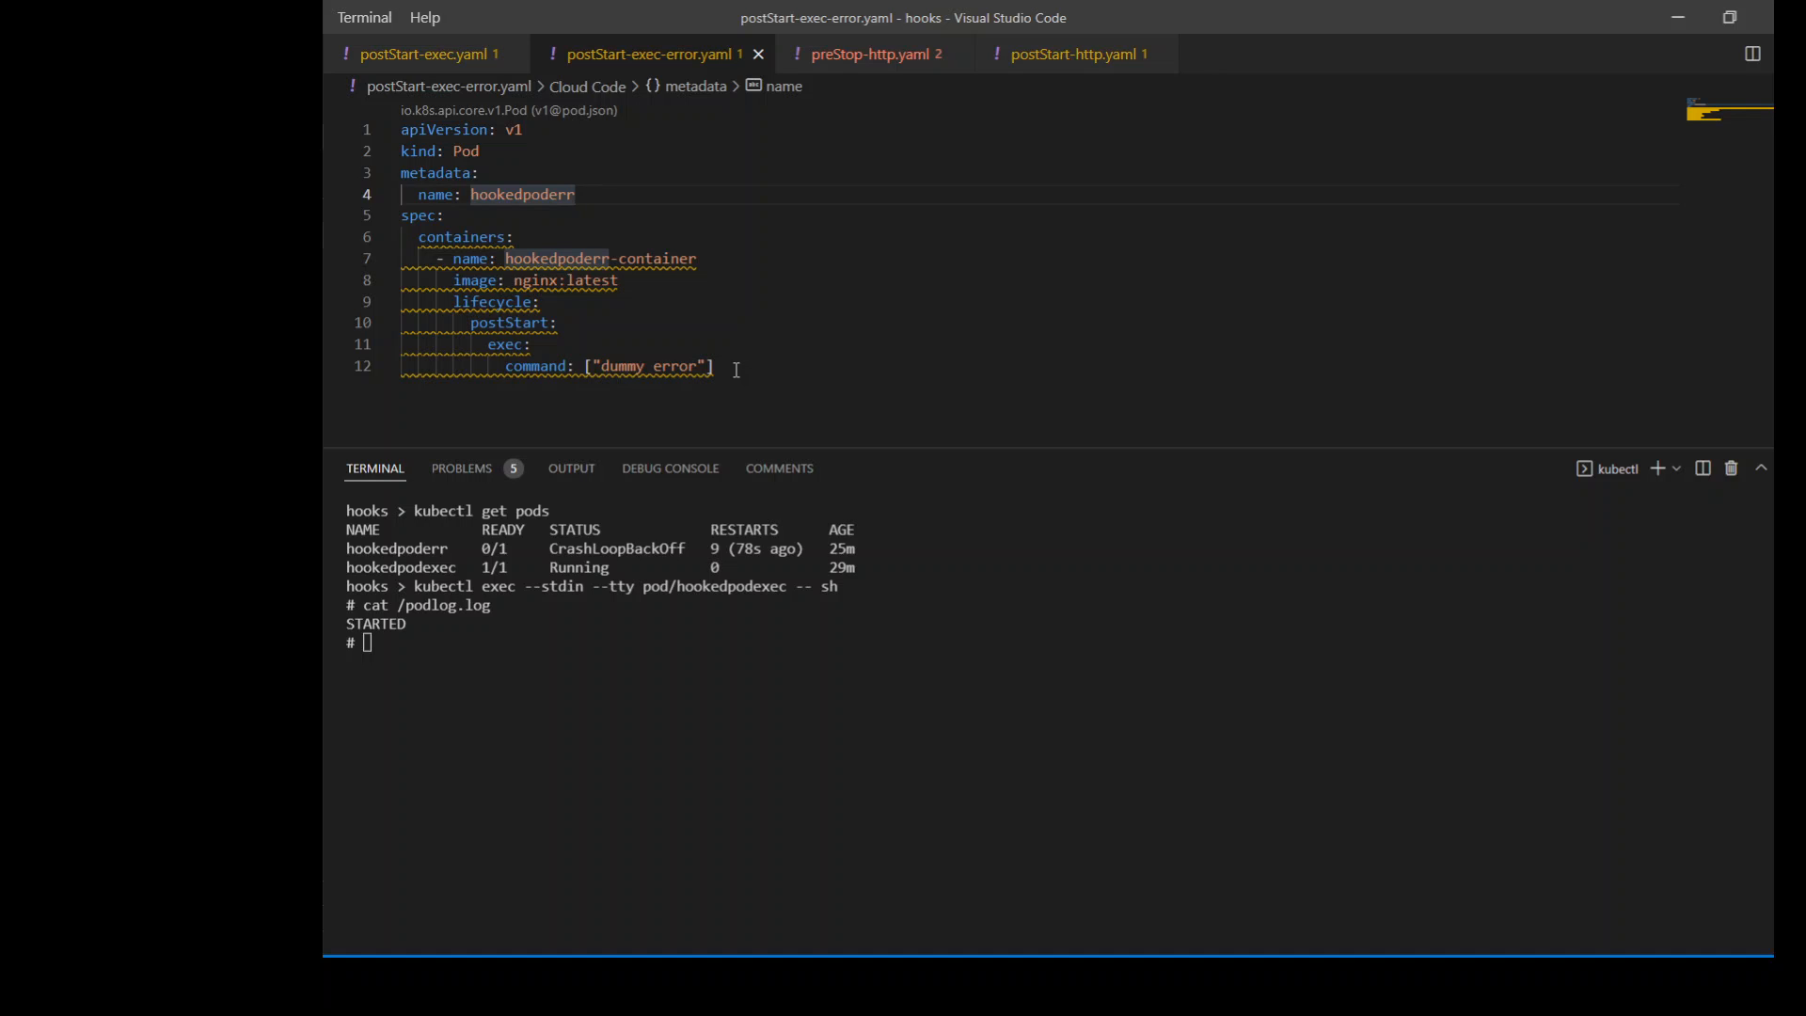
pyautogui.moveTo(965, 329)
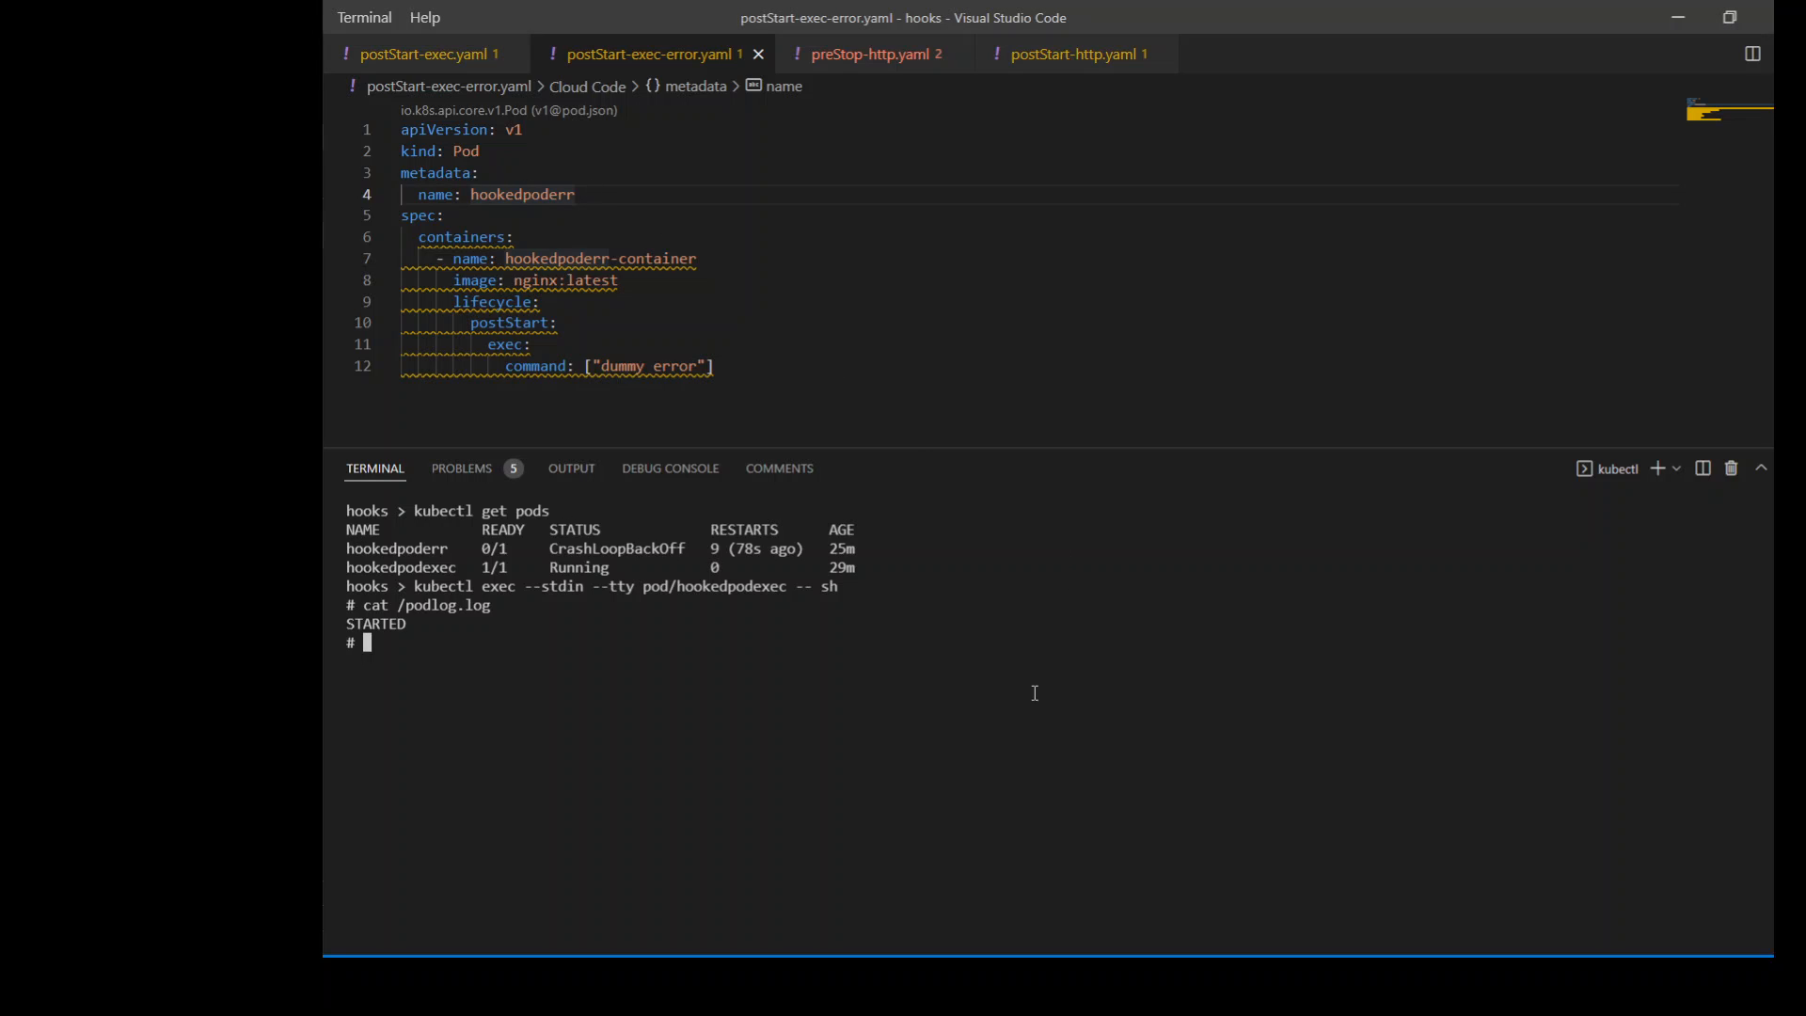
# - Clear the terminal, rerun kubectl get po, and type kubectl describe pod/hookedpoderr
pyautogui.write('kubectl describe pod/hook')
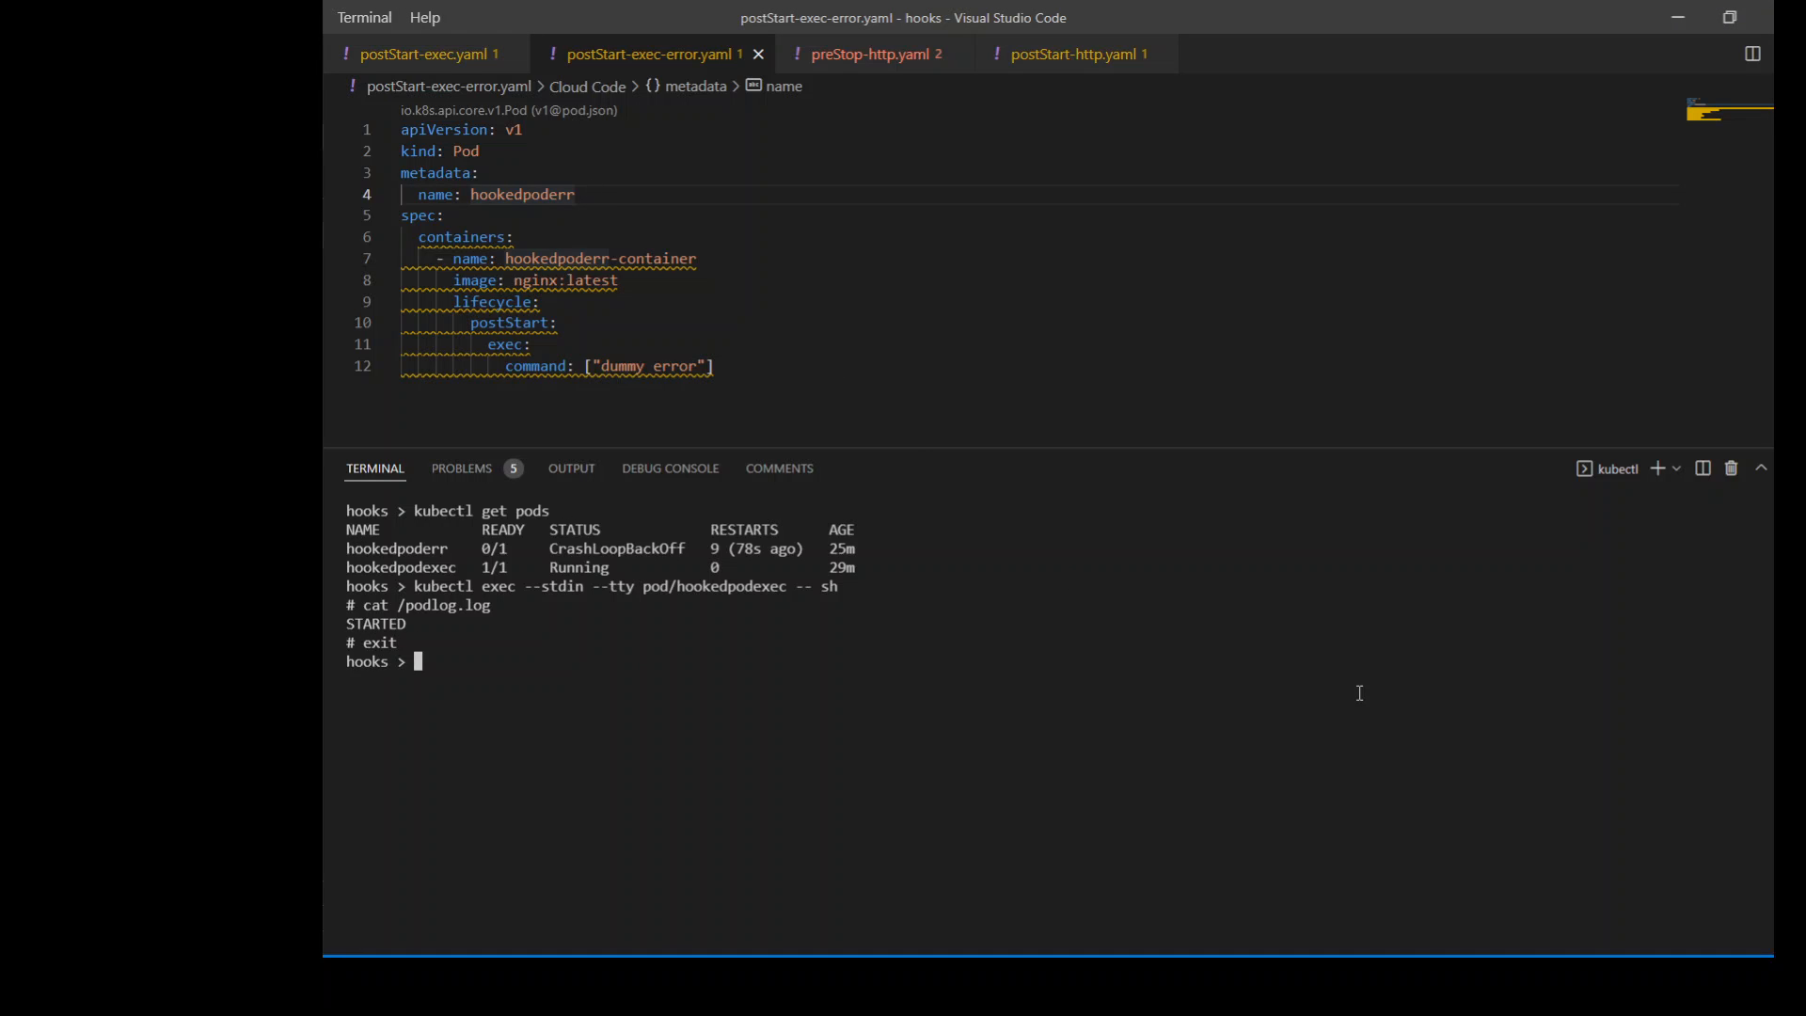
pyautogui.press('ctrl+l')
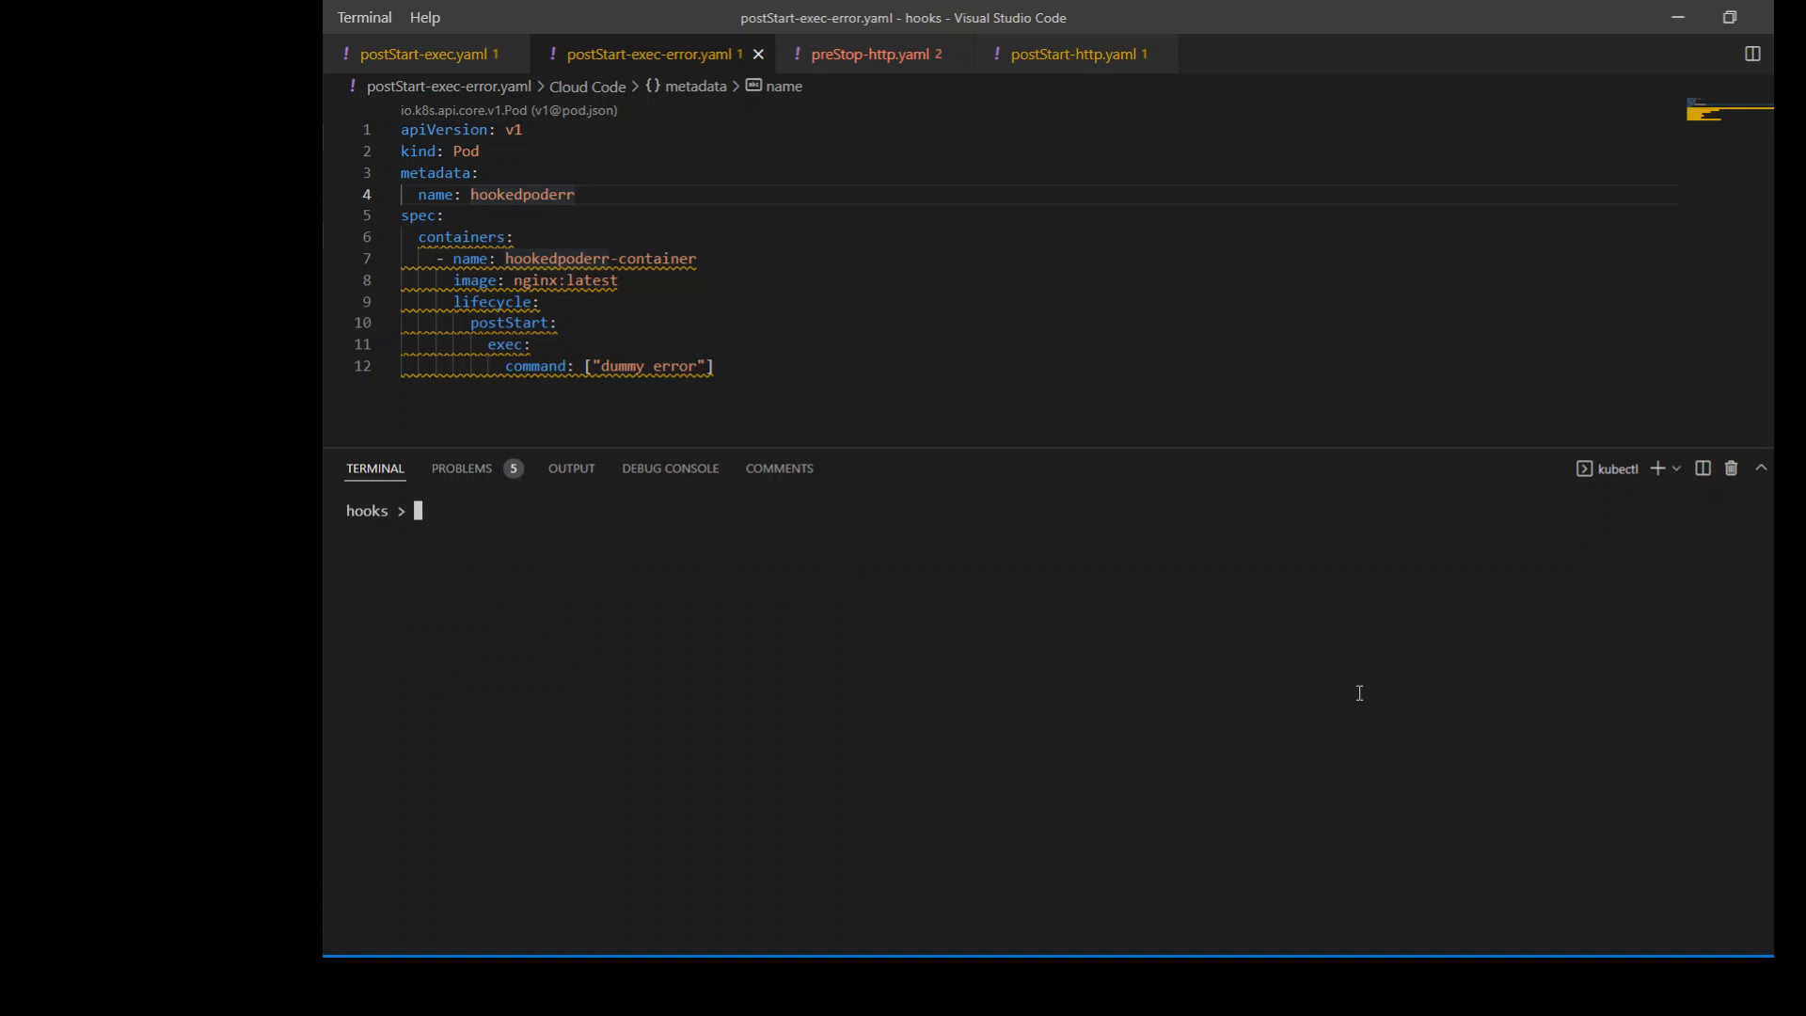
pyautogui.write('kubectl et')
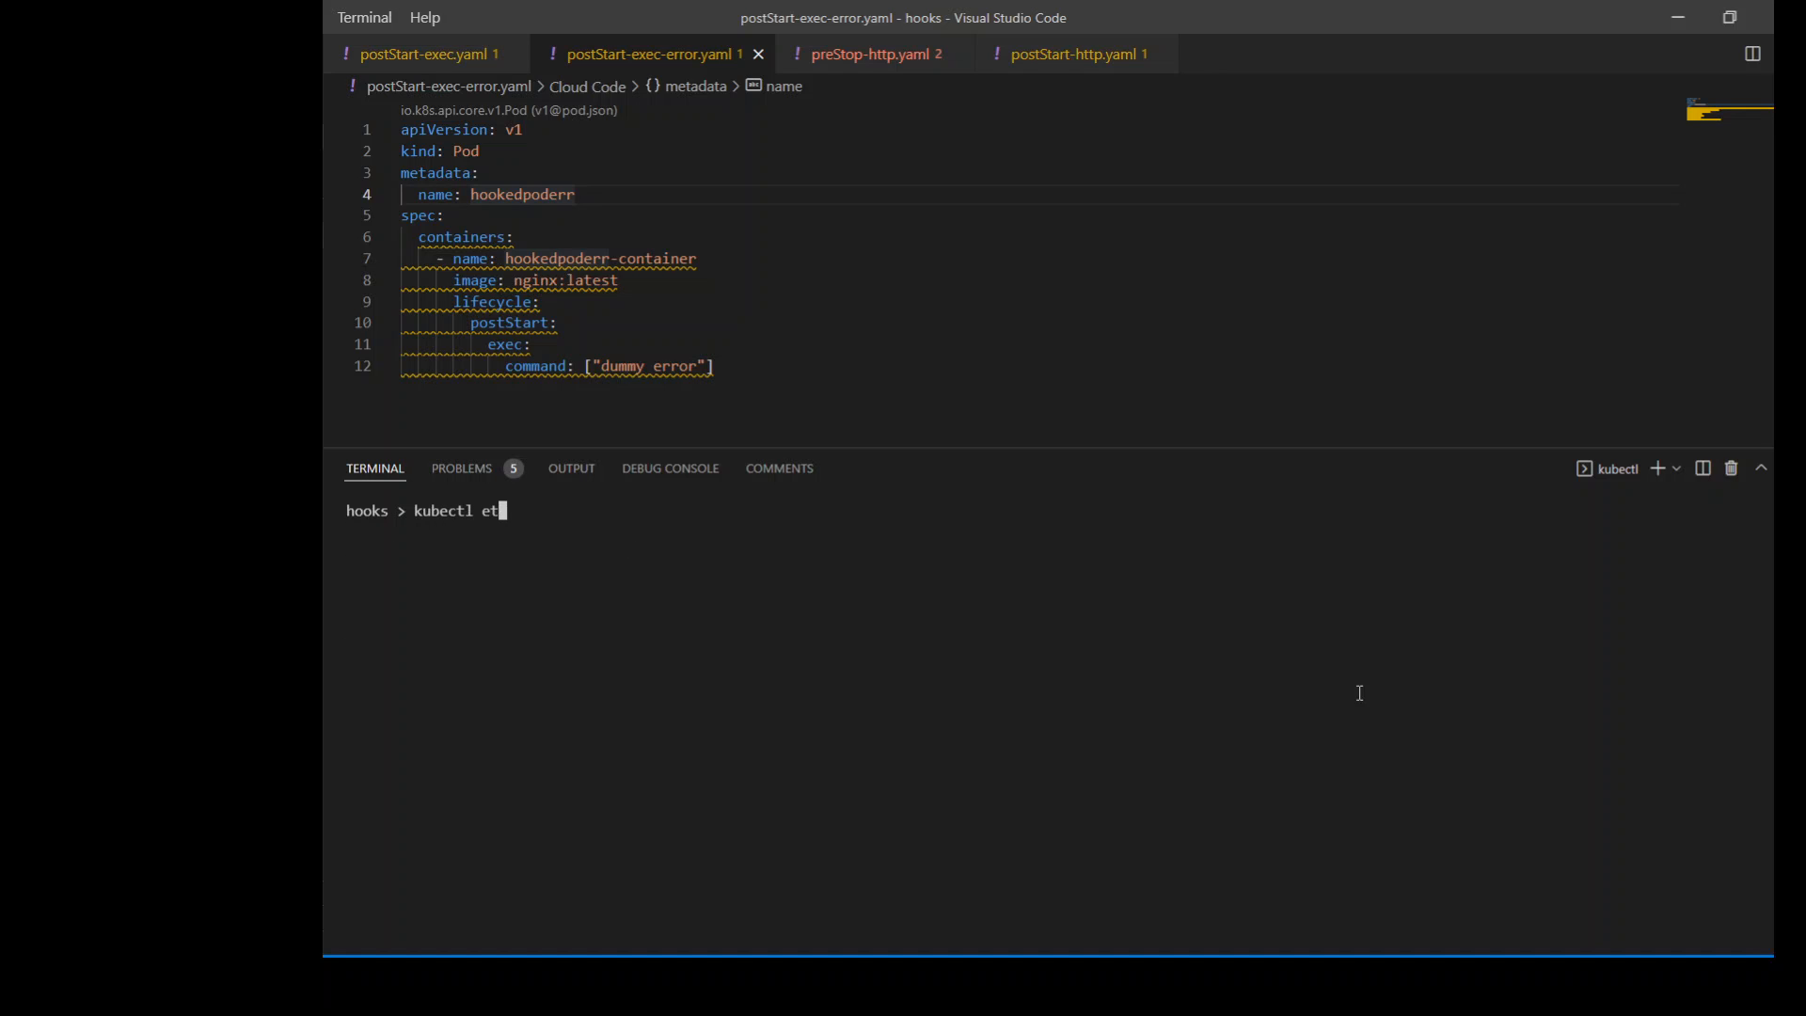
pyautogui.write('get po')
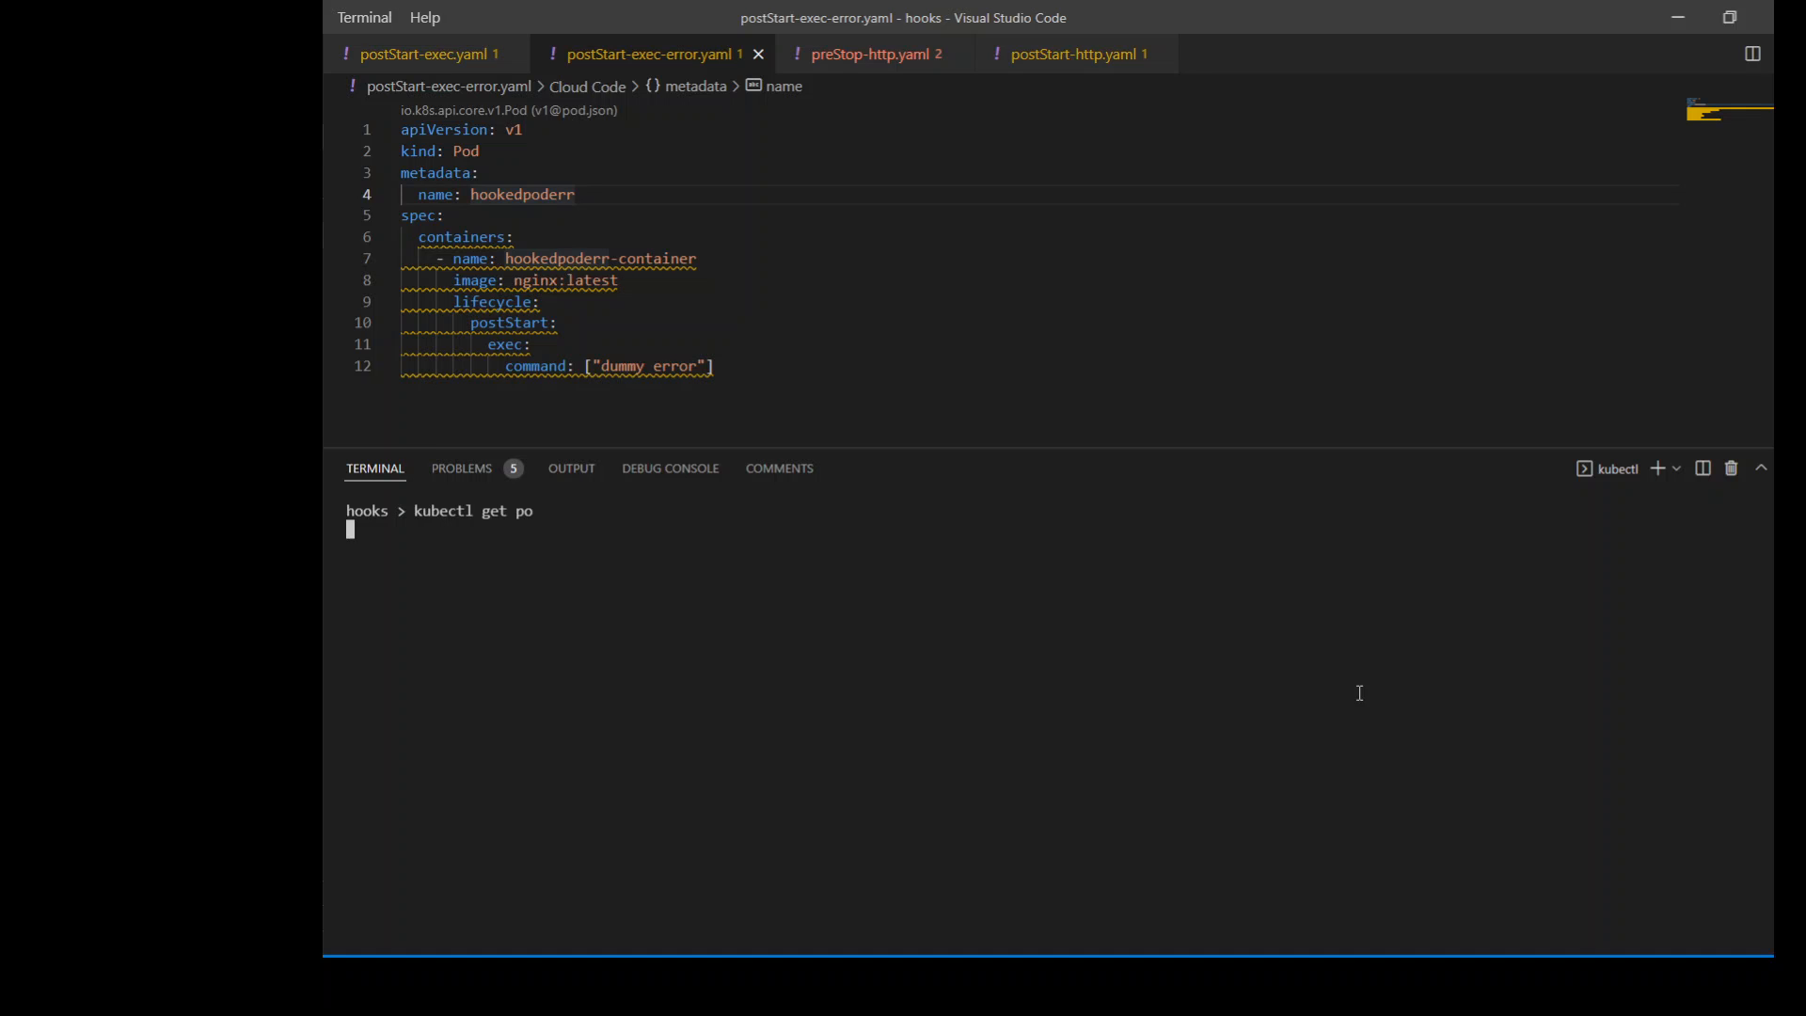
pyautogui.press('Return')
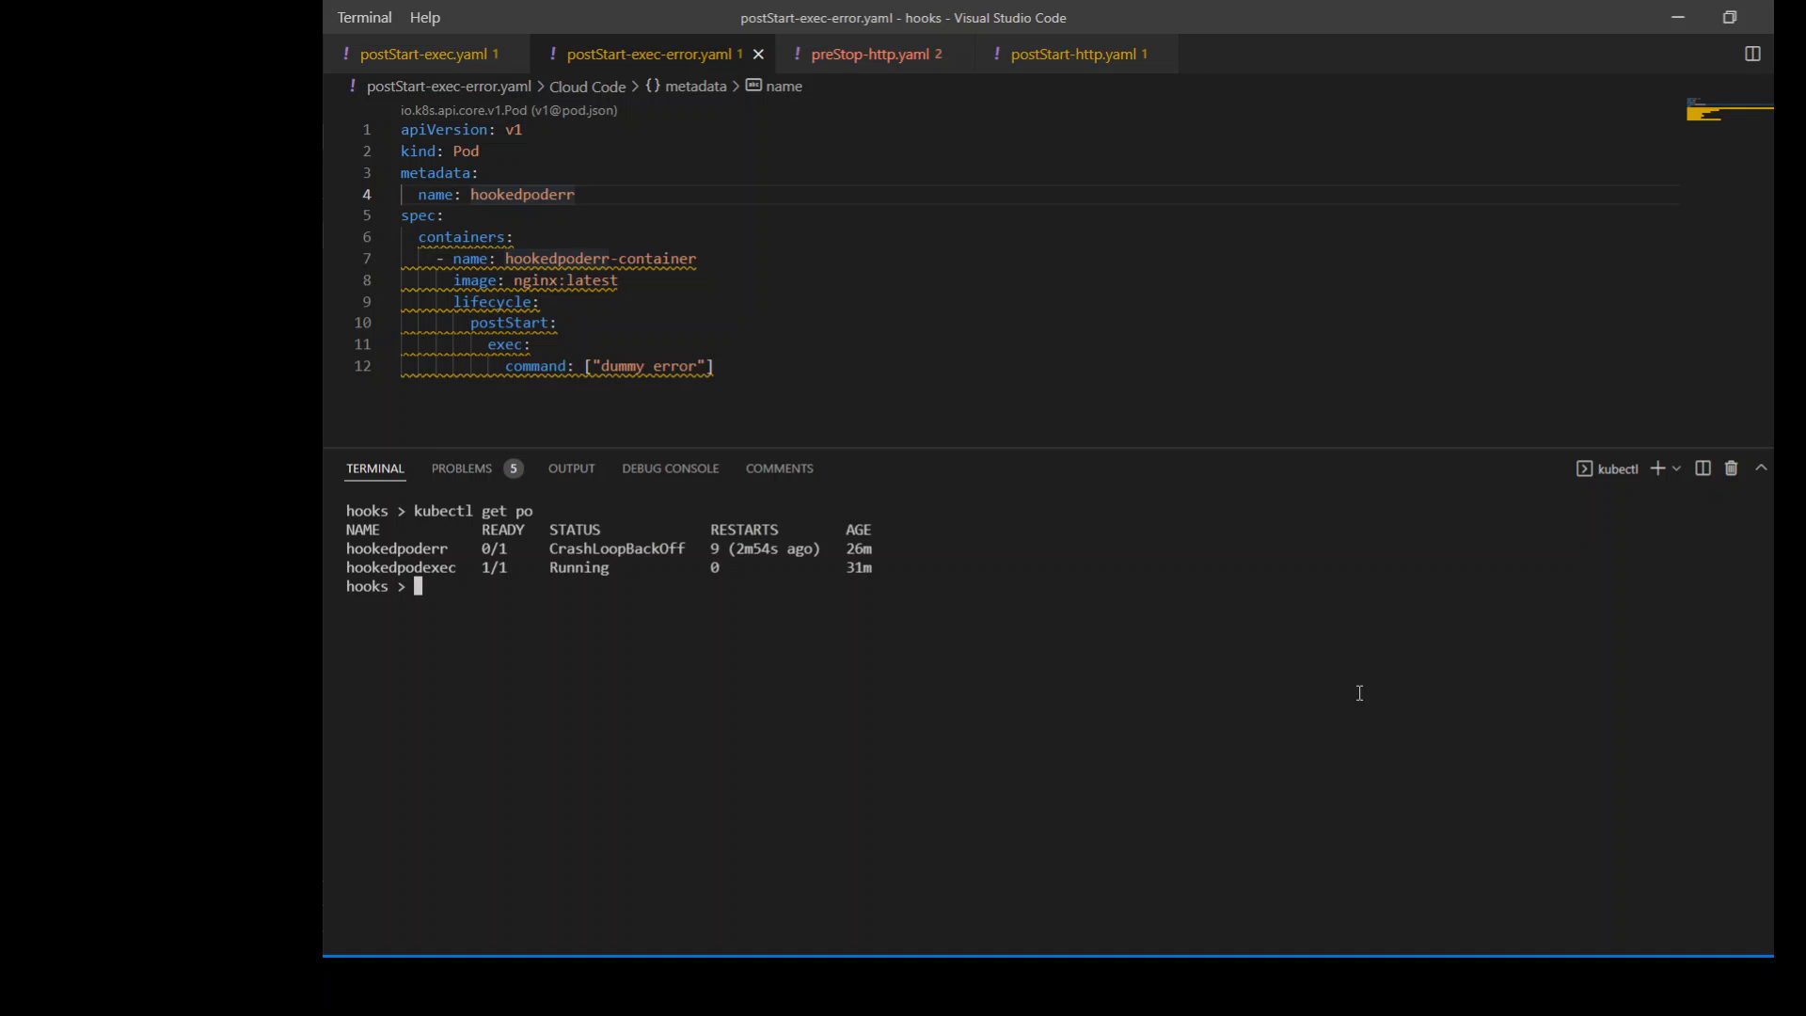
pyautogui.moveTo(345, 548)
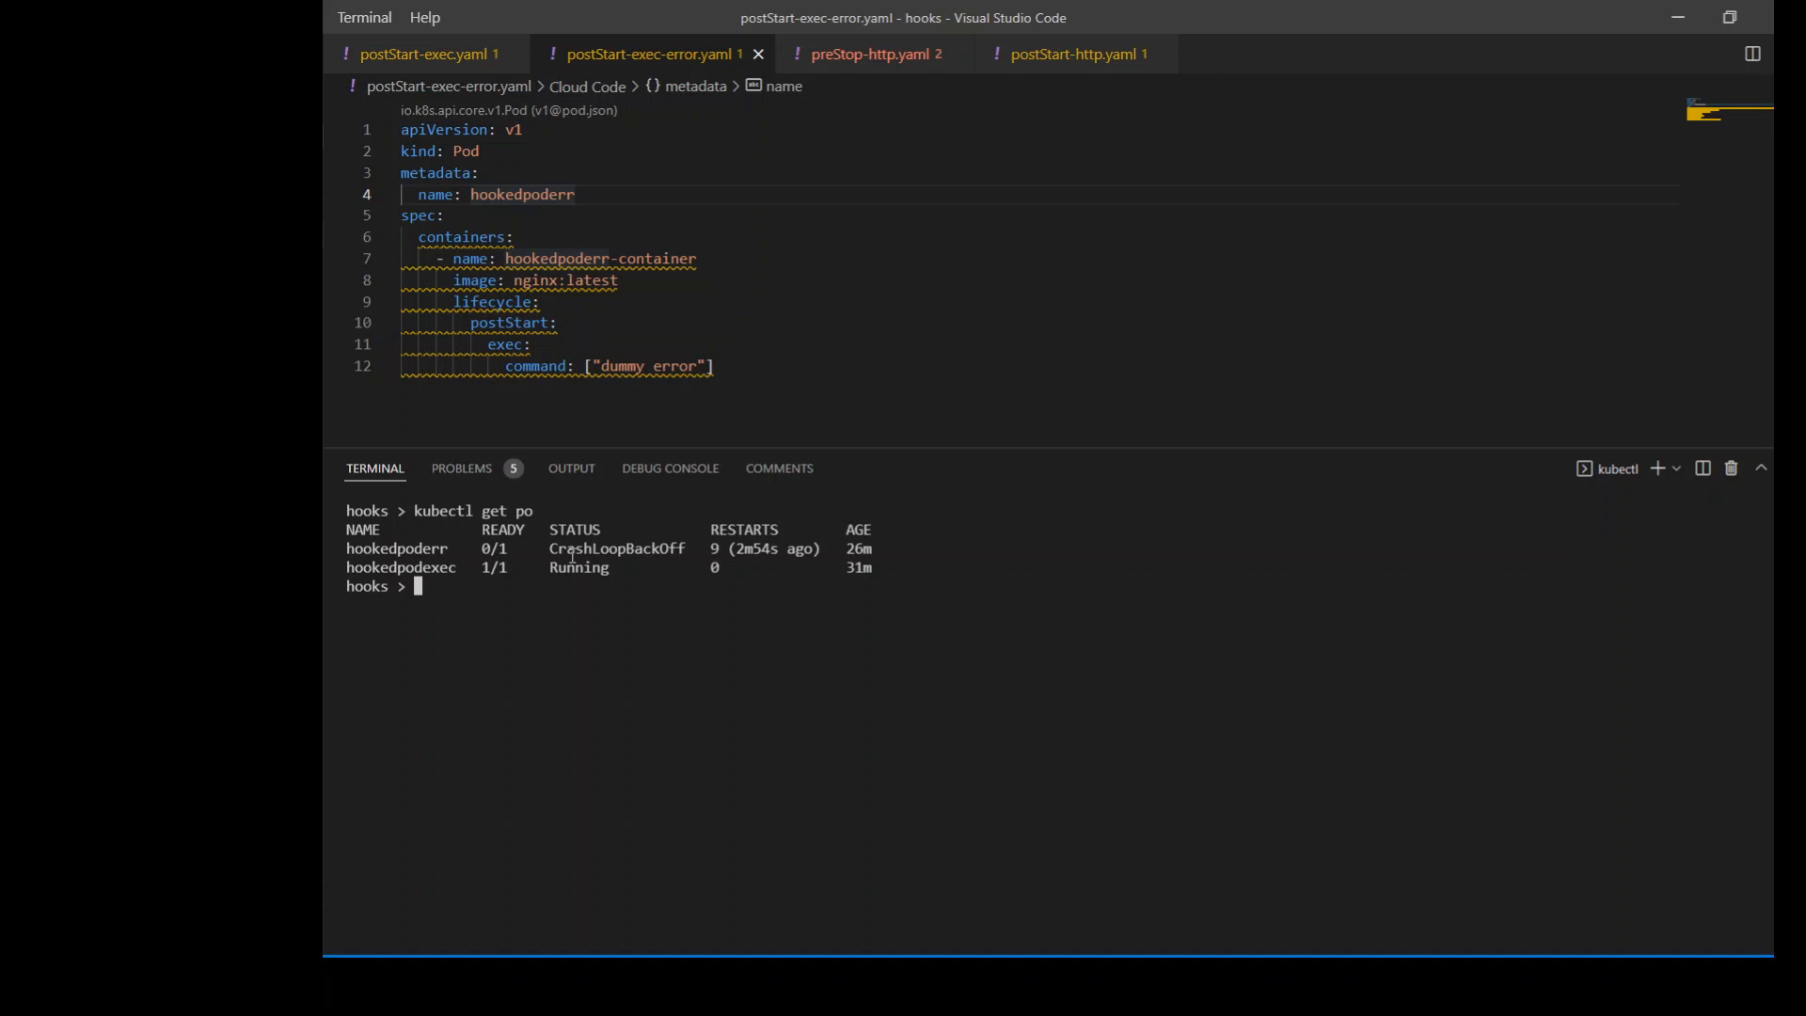
pyautogui.write('kubectl describe pod/hookedpoderr')
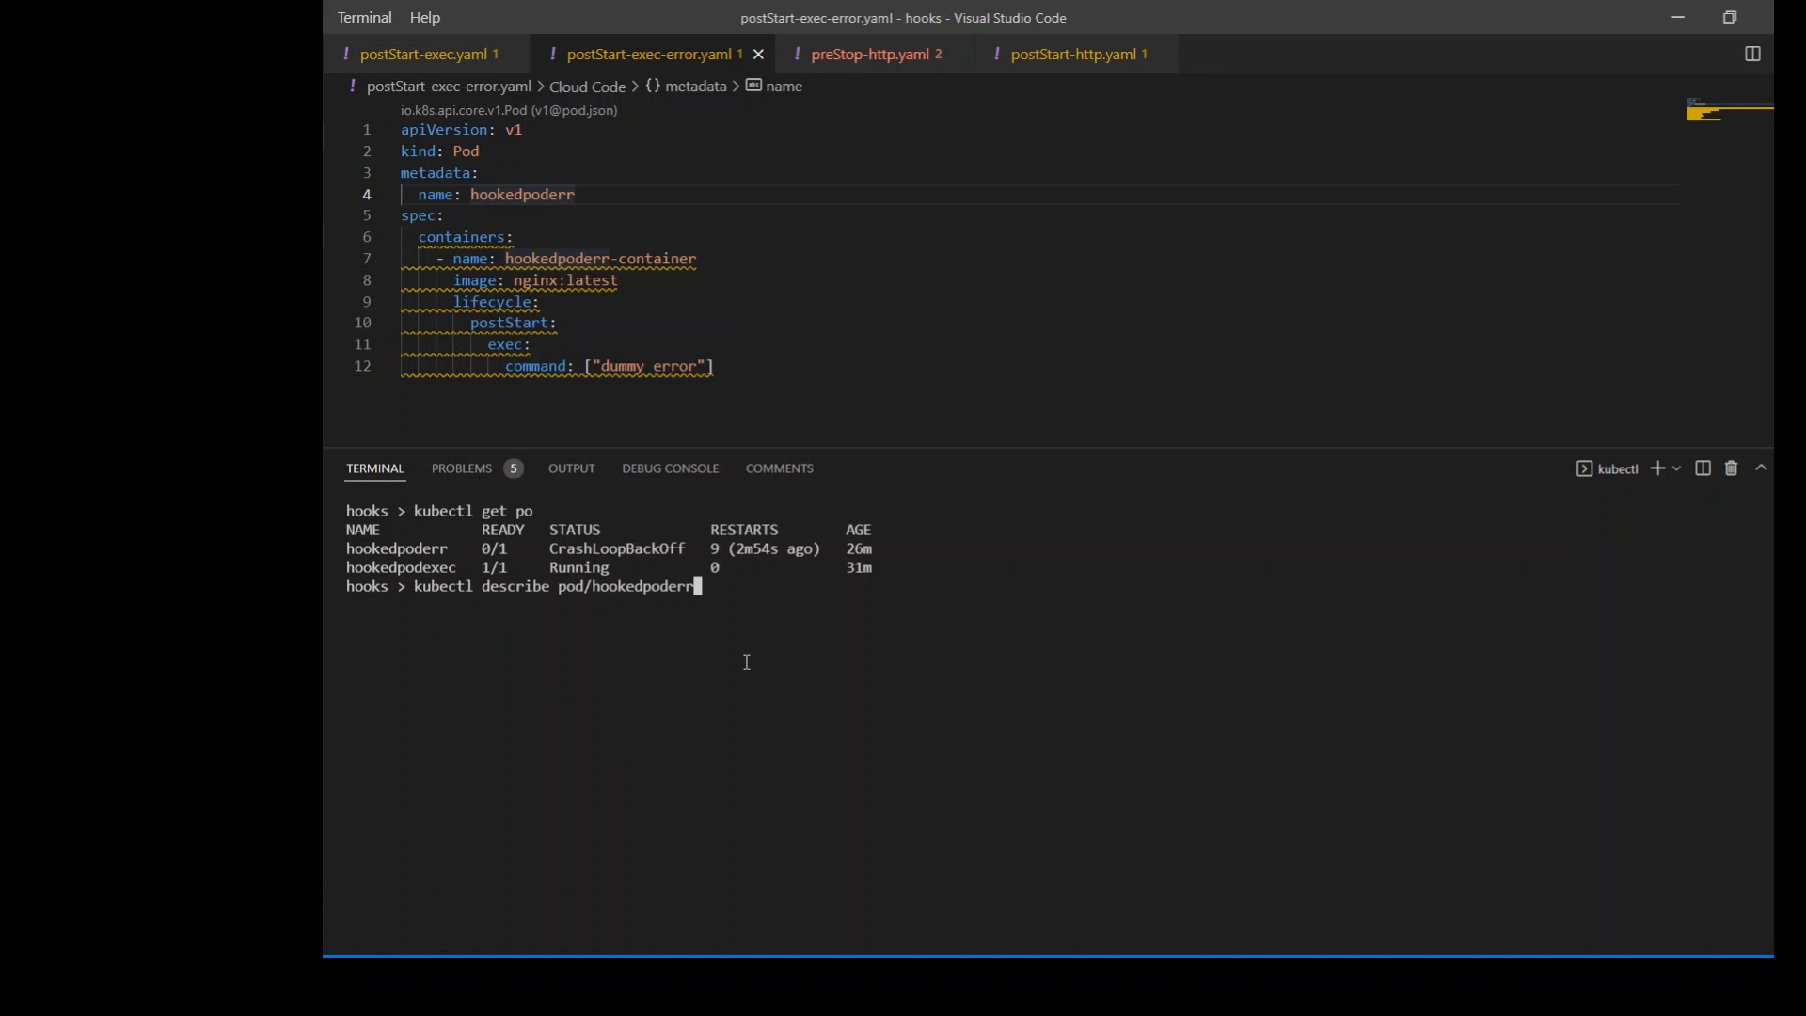
# - Describe hookedpoderr and inspect its FailedPostStartHook events, highlighting 'dummy error'
pyautogui.press('Return')
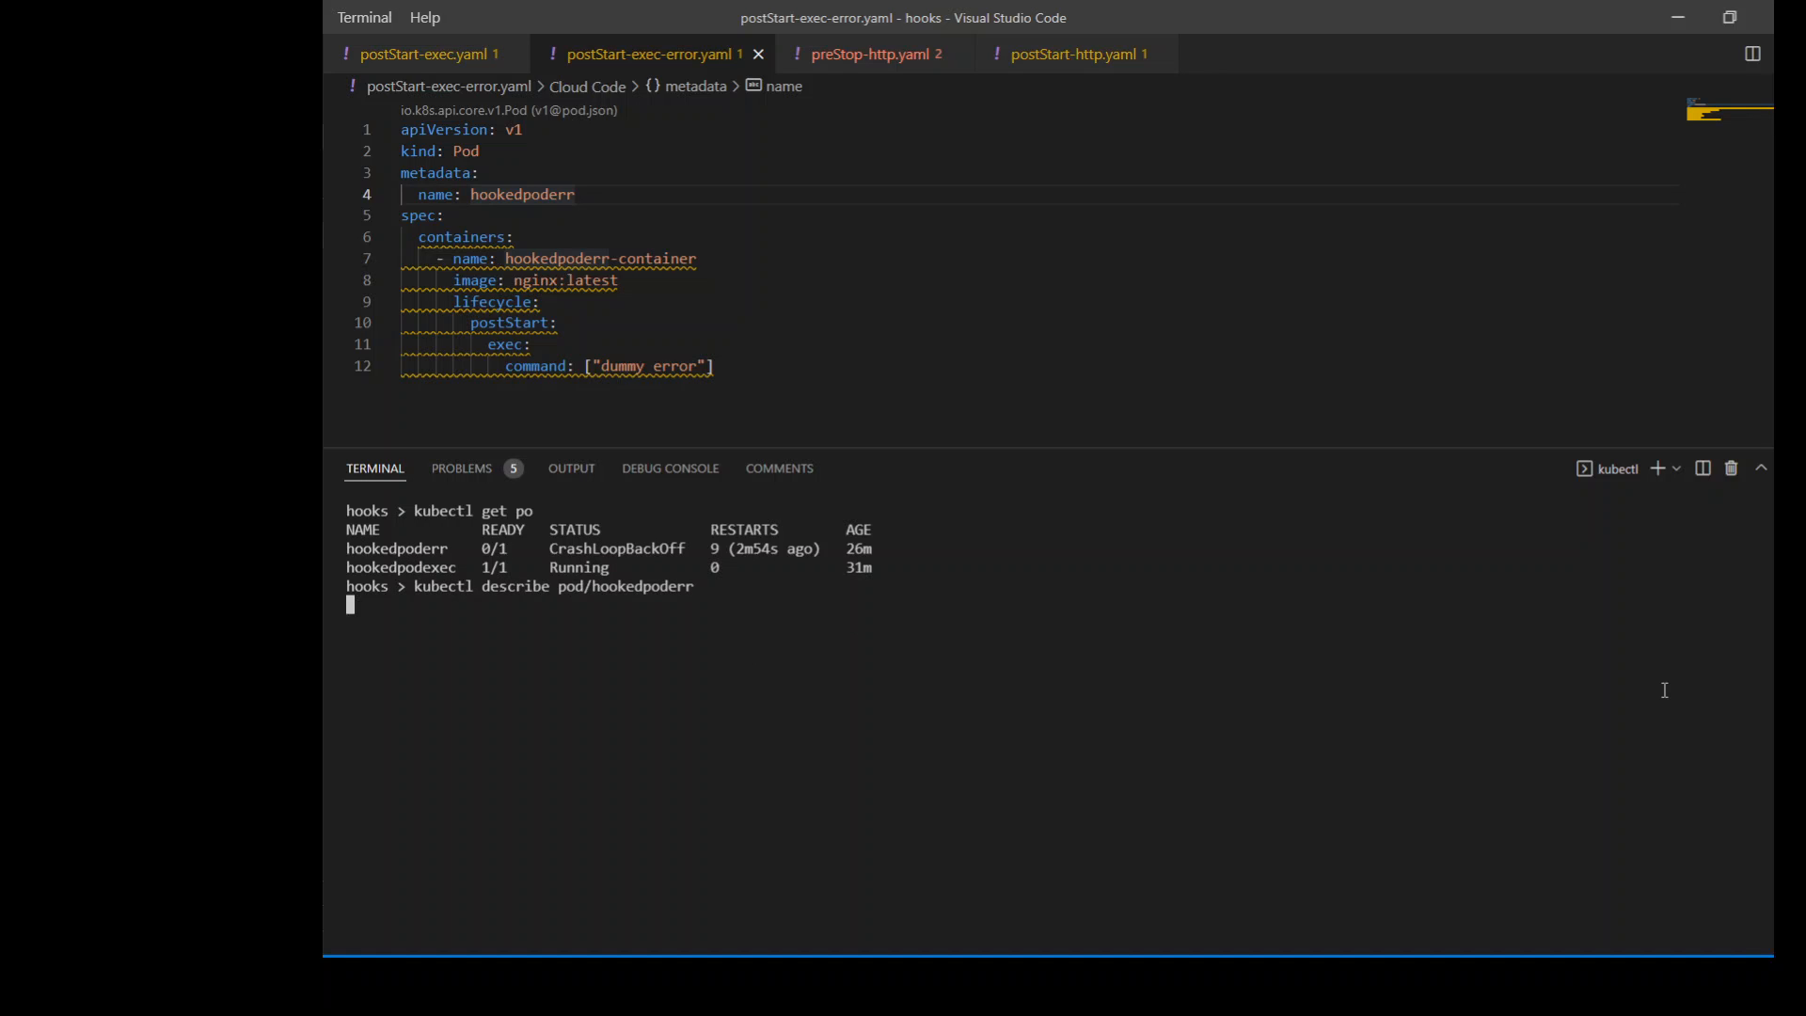
pyautogui.press('Return')
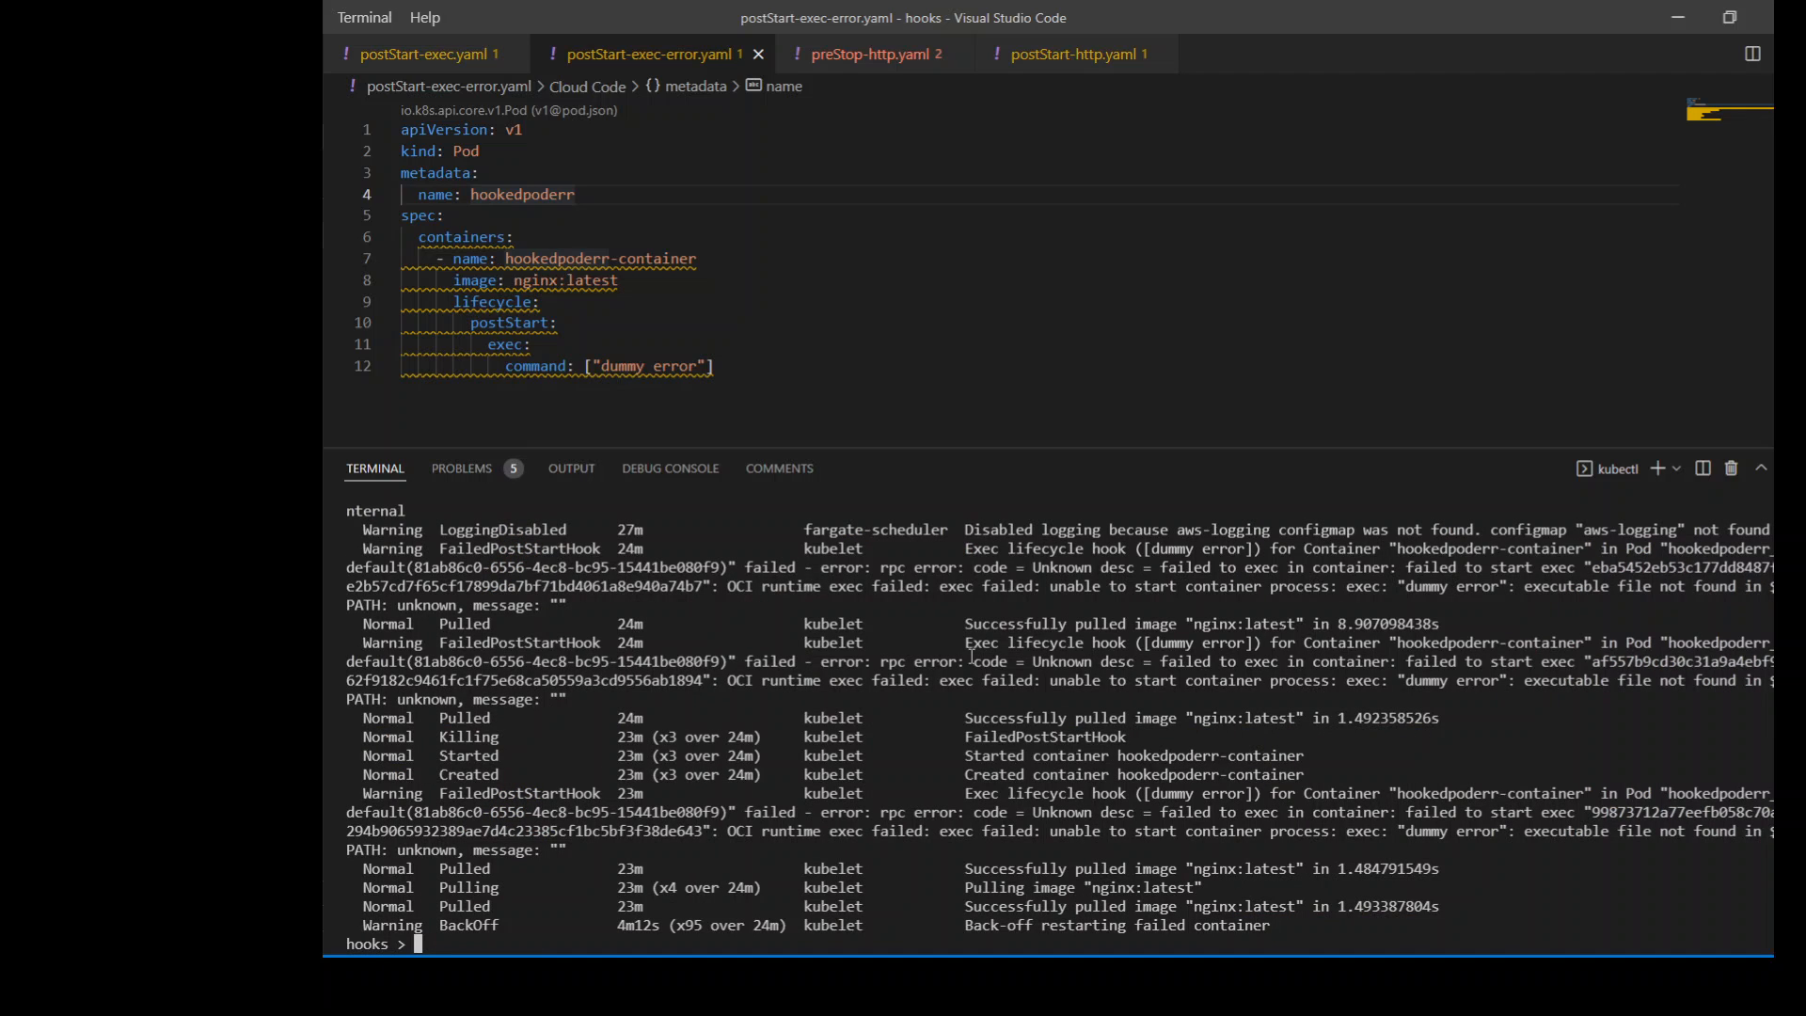
pyautogui.moveTo(1431, 703)
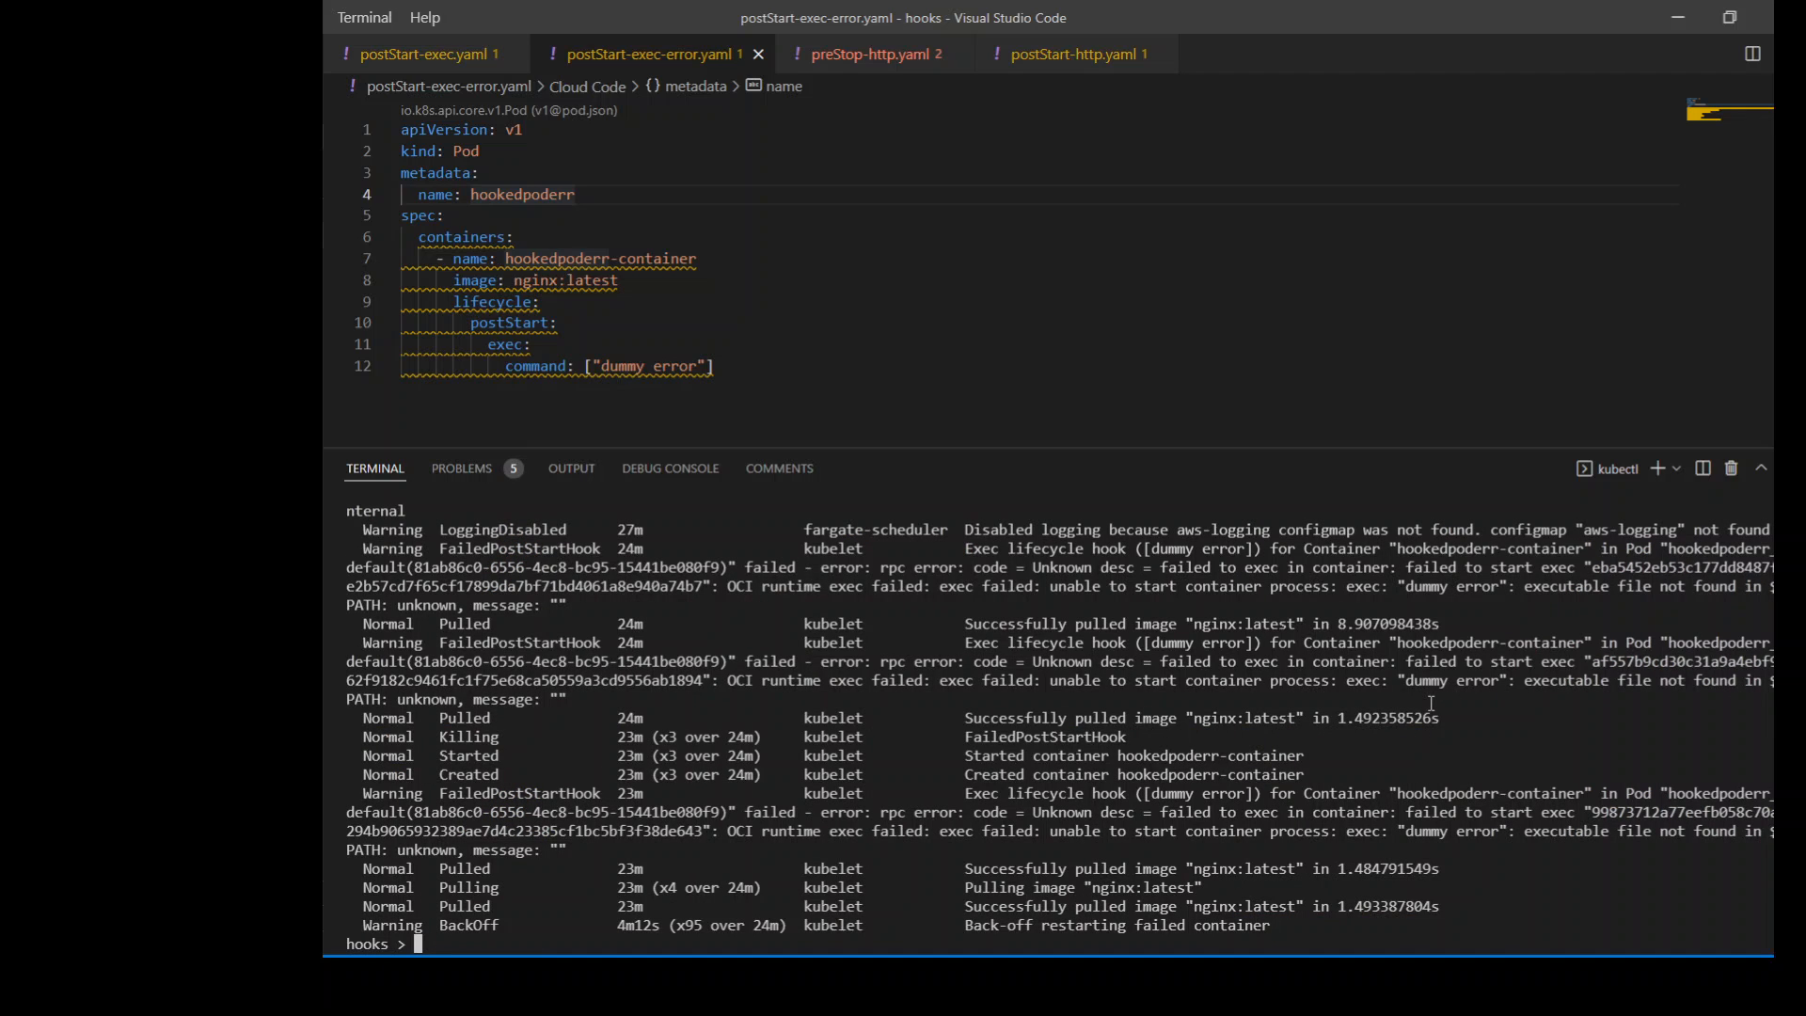
pyautogui.scroll(3)
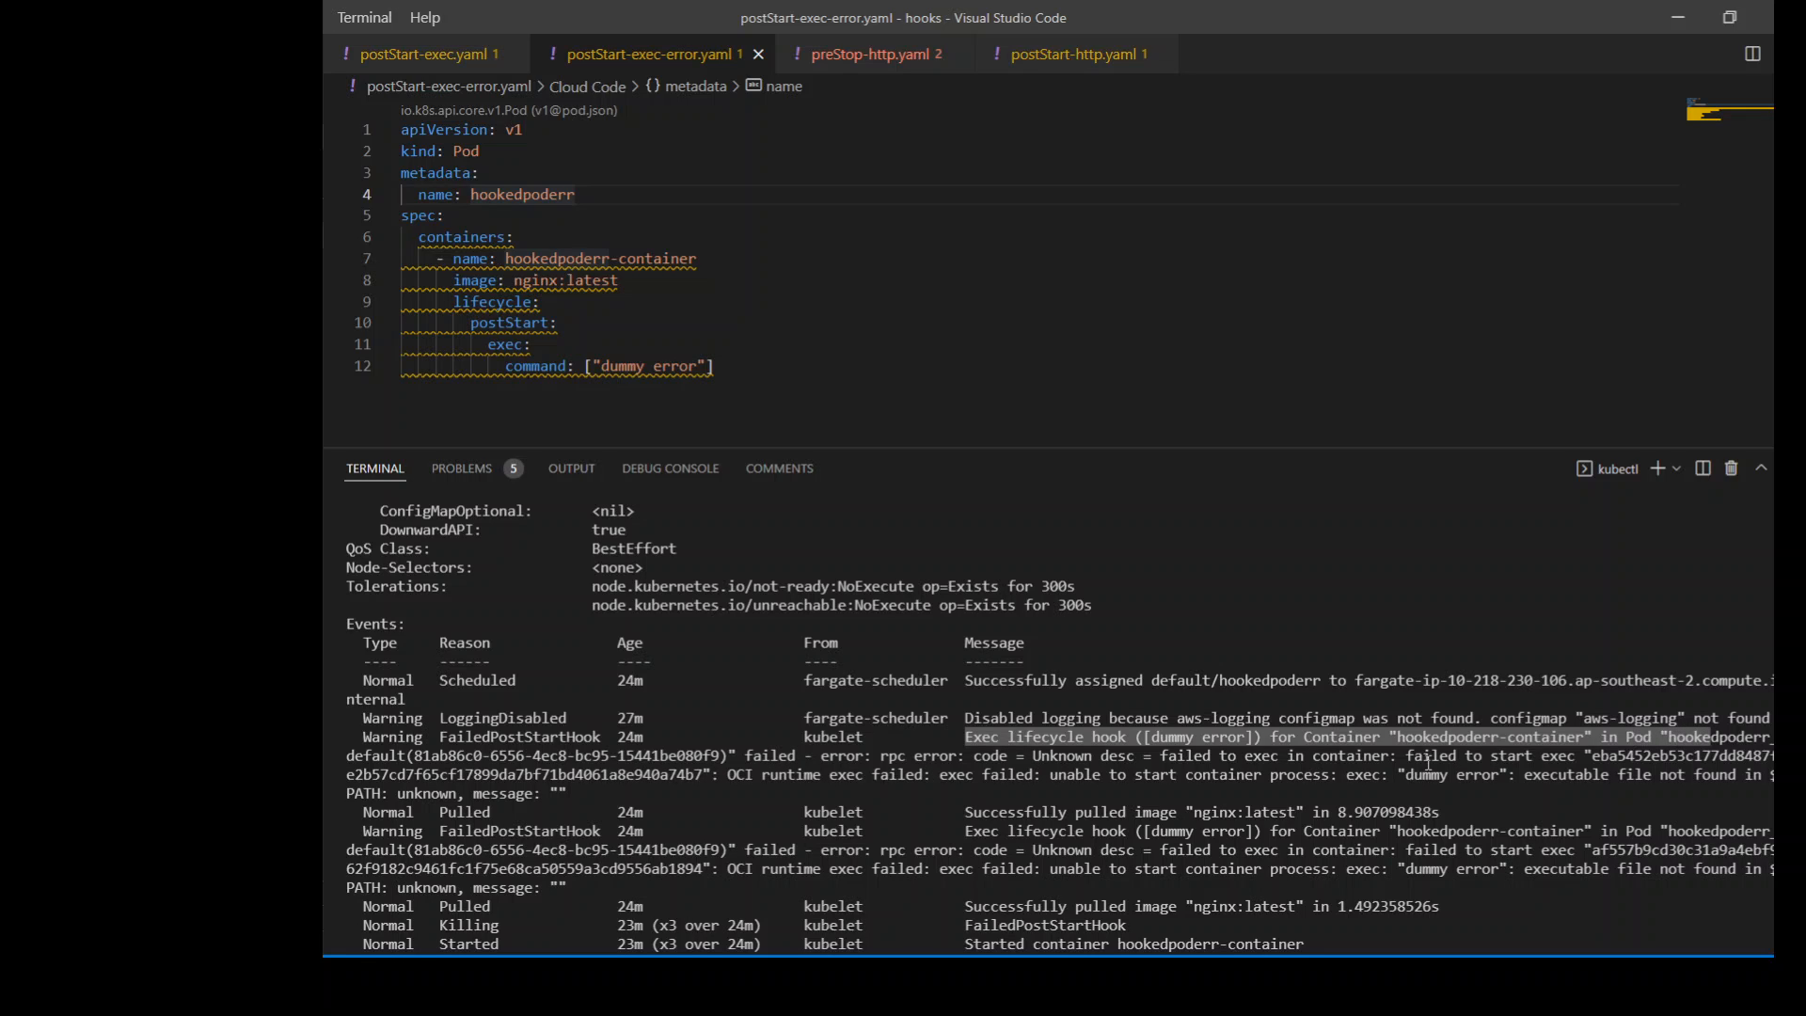
pyautogui.doubleClick(1198, 737)
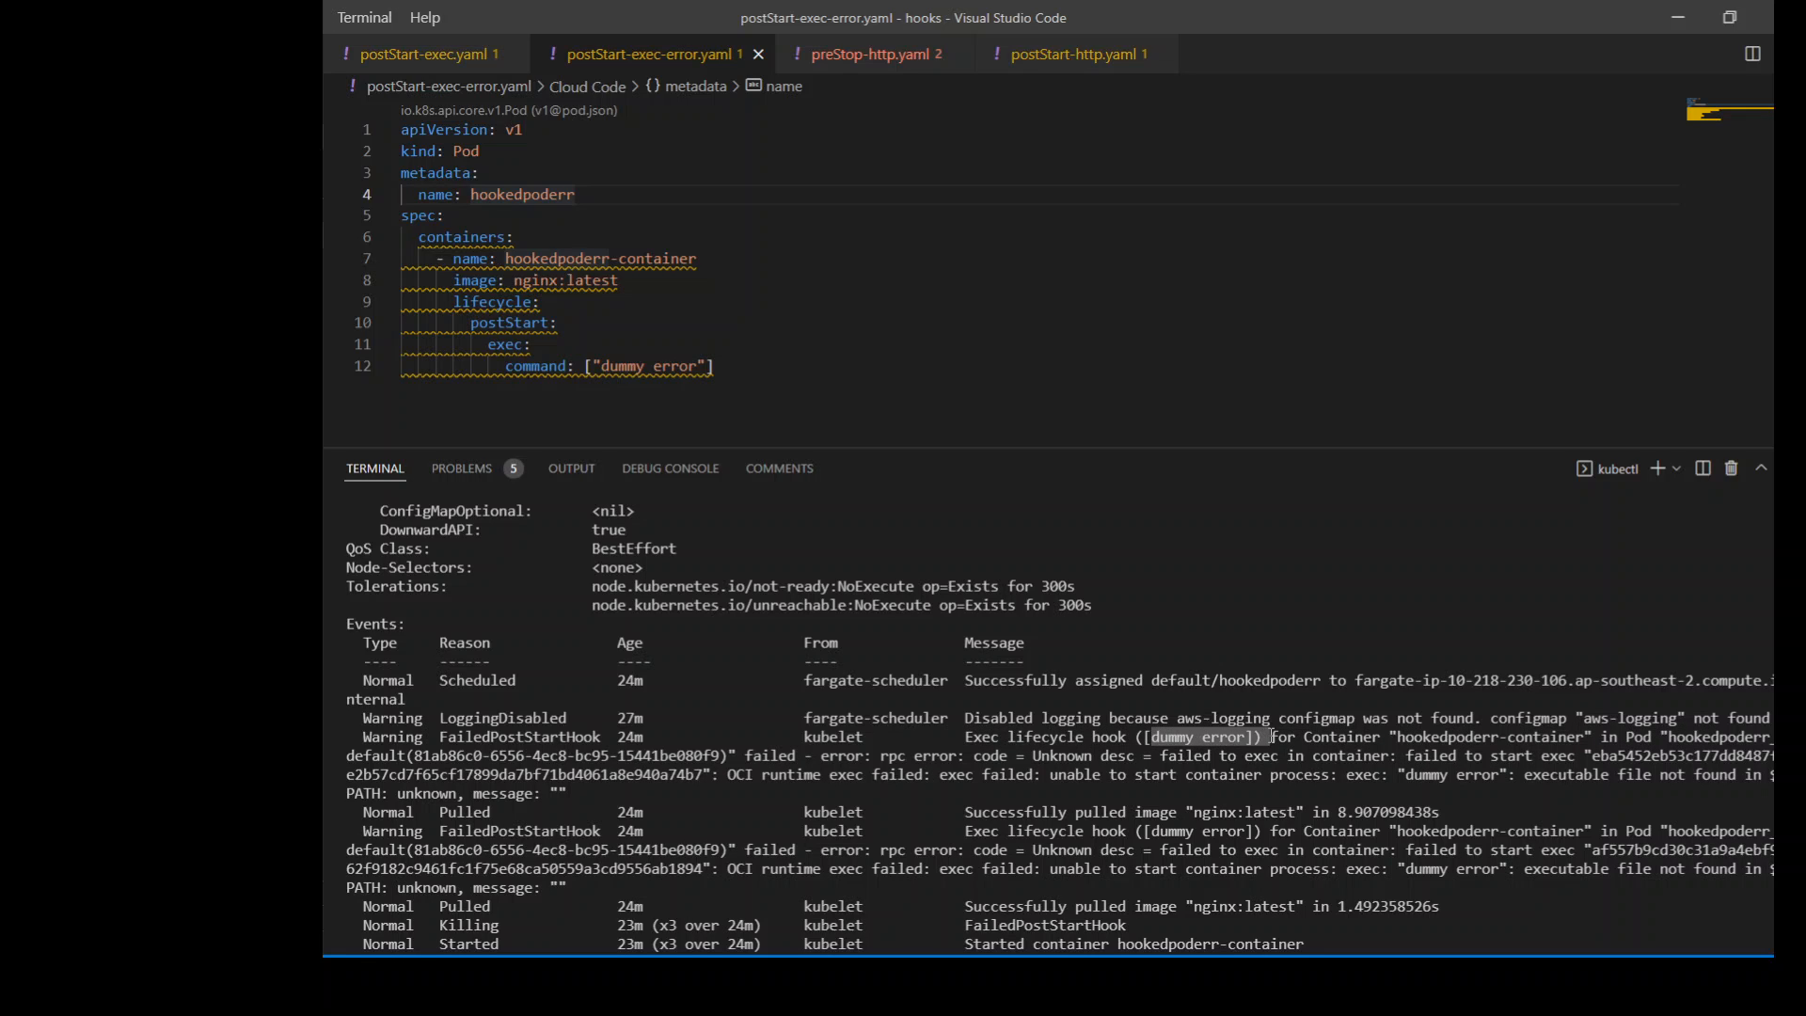
pyautogui.scroll(-3)
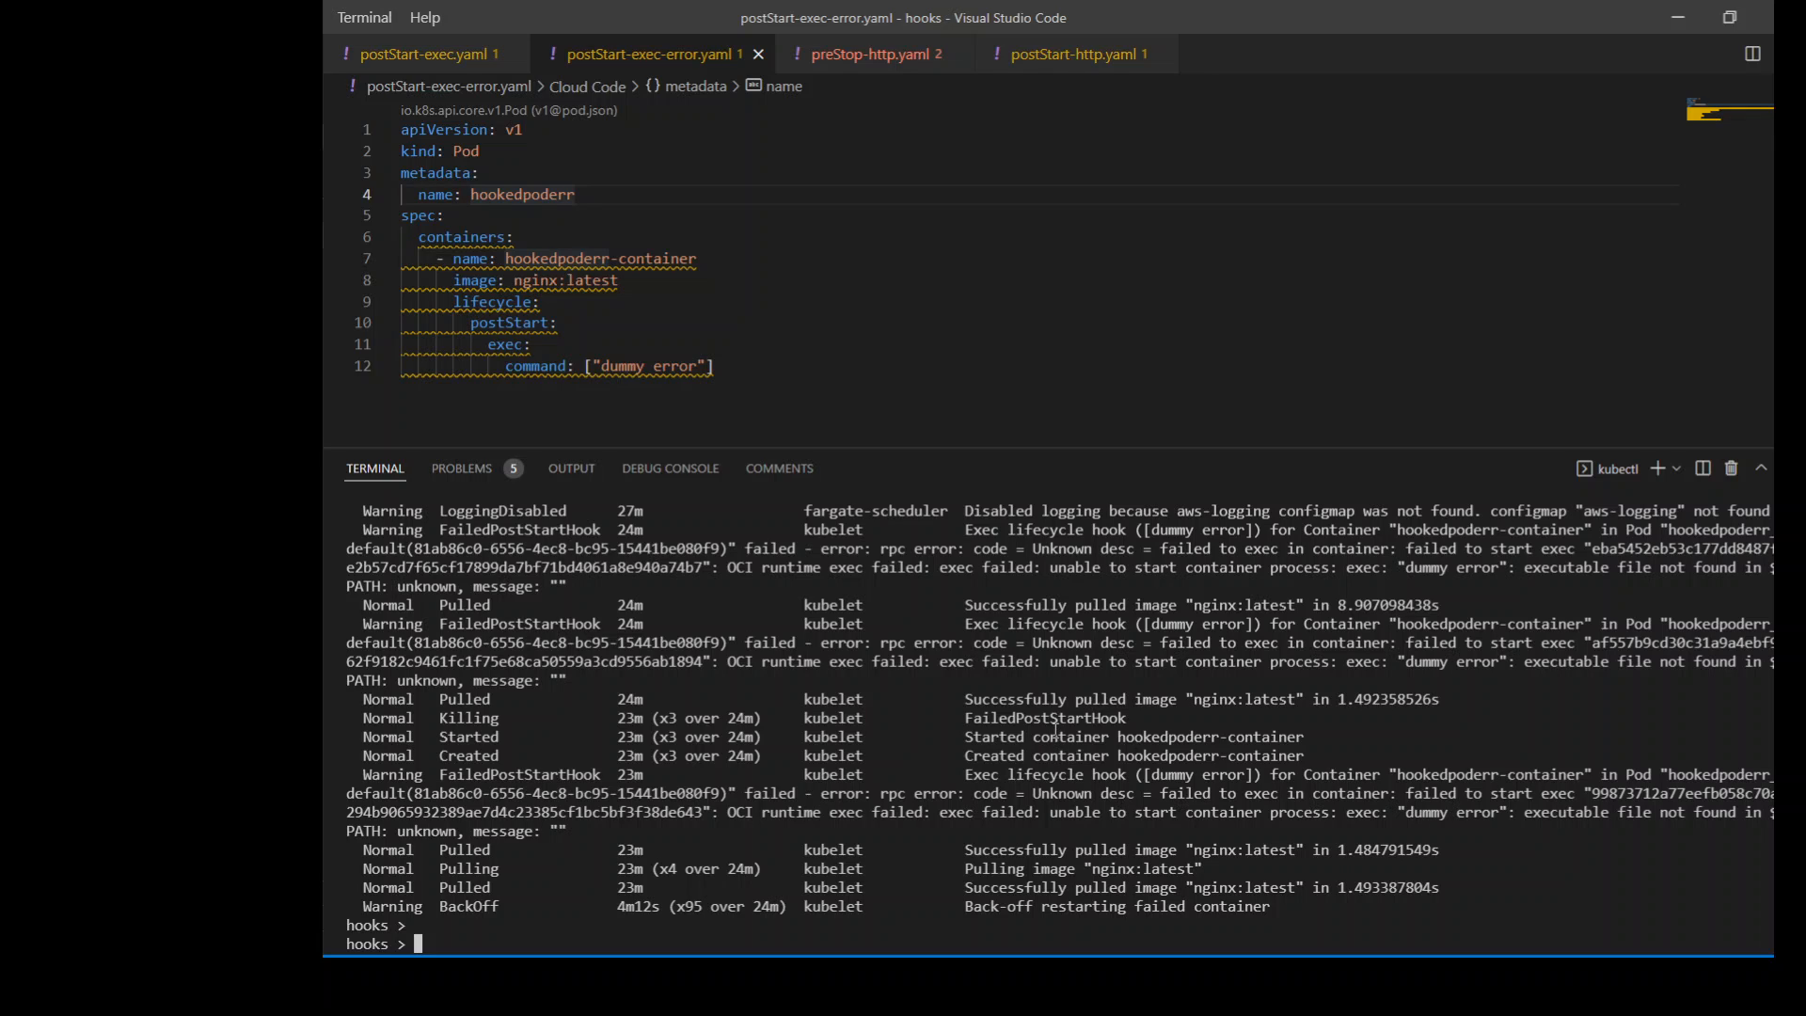
# - Rerun kubectl get po to confirm hookedpoderr is still crash-looping
pyautogui.write('kubectl get po')
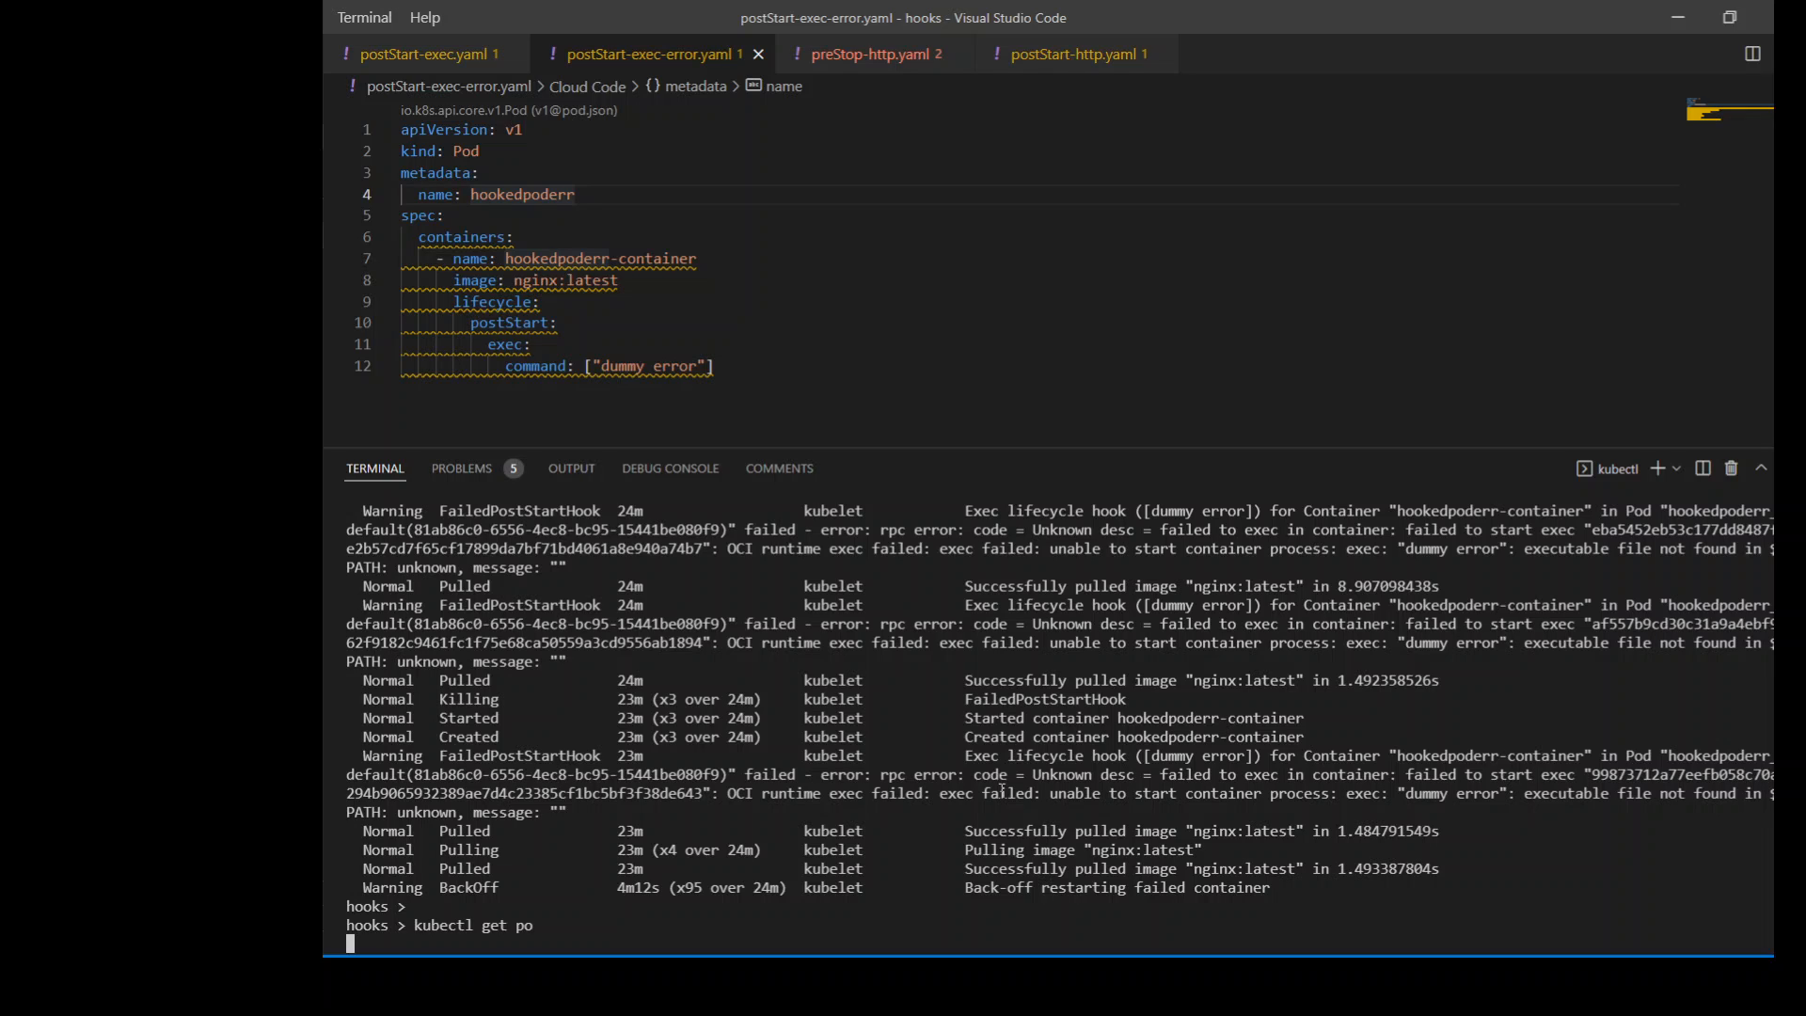
pyautogui.press('Return')
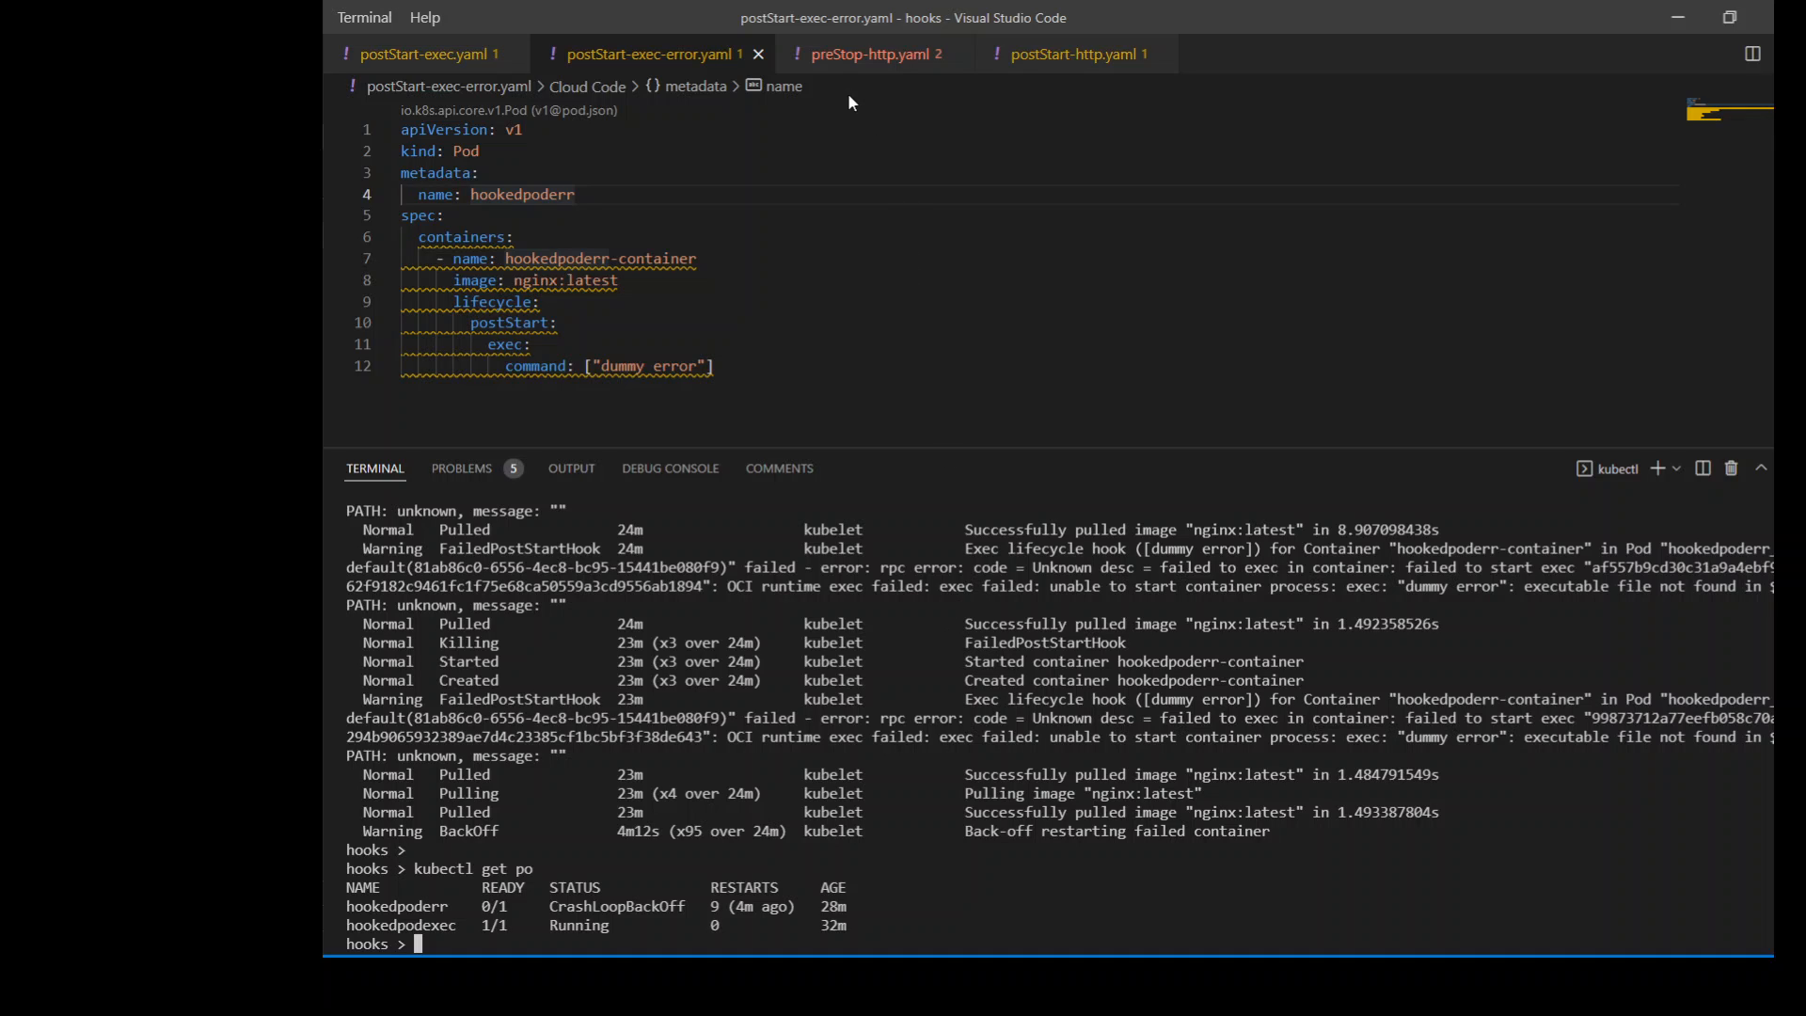
pyautogui.moveTo(852, 69)
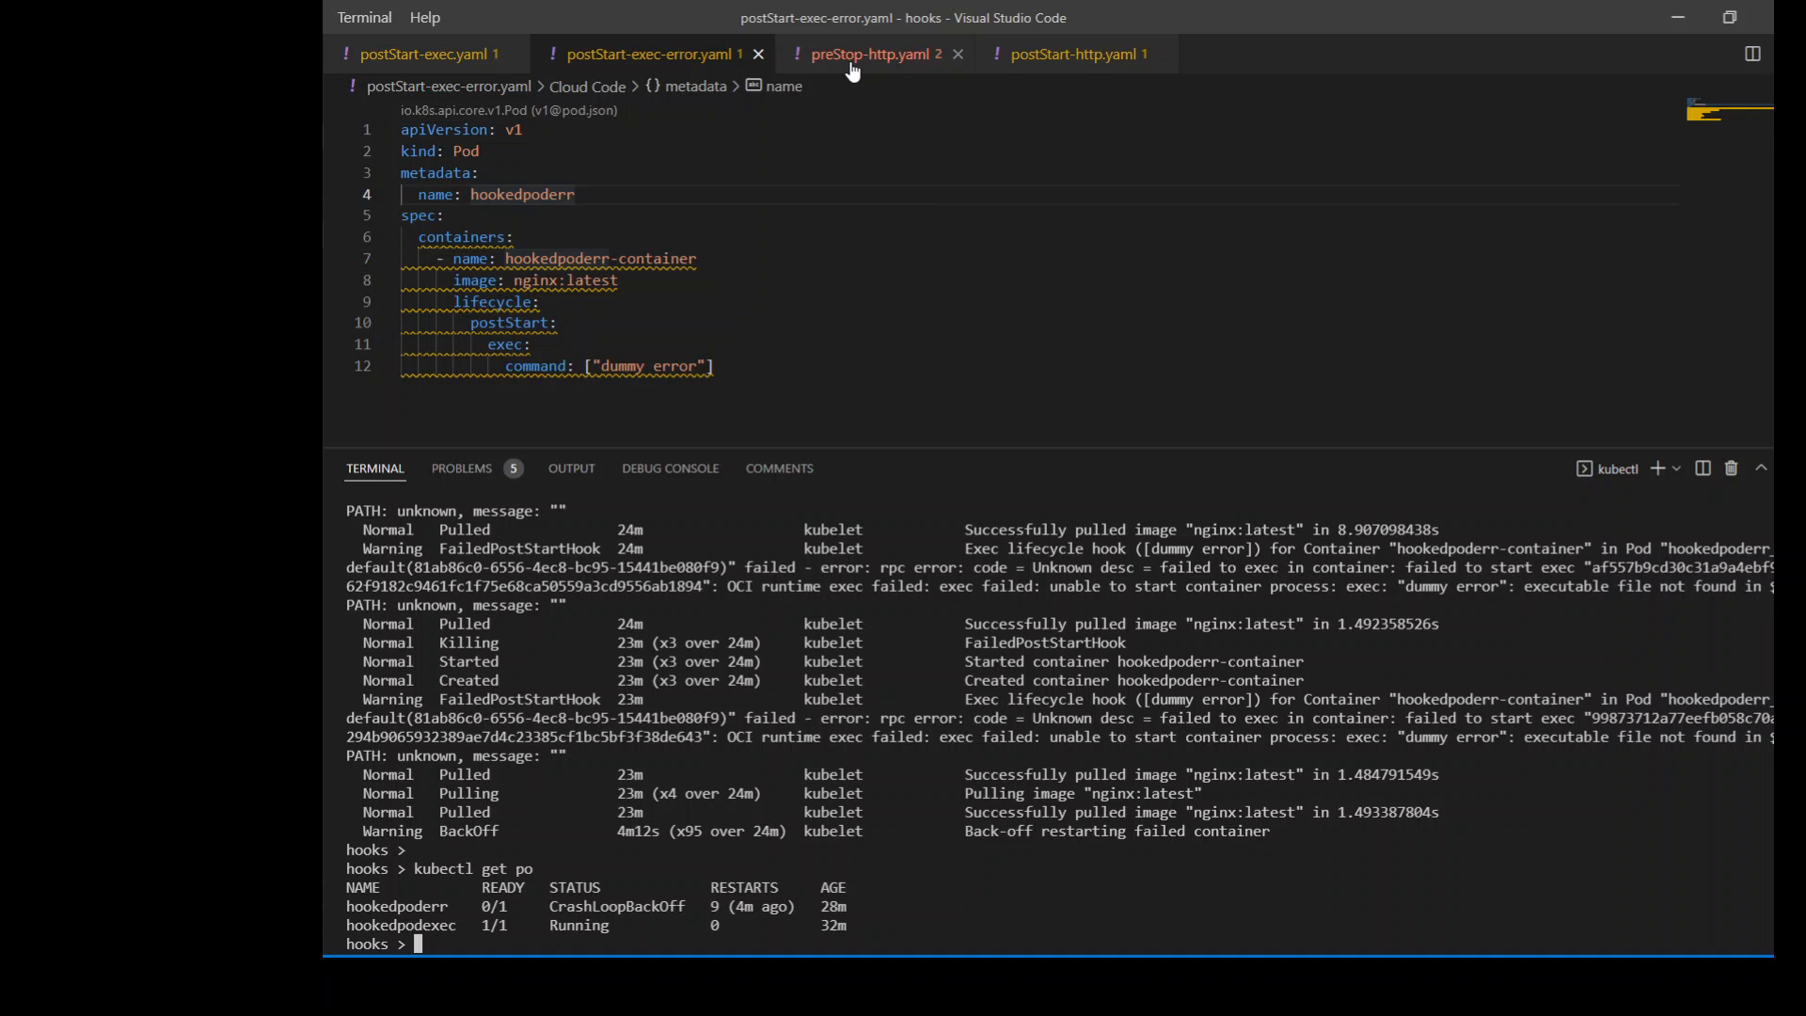
# - Show the preStop-http.yaml manifest with its /stop hook and clear the terminal
pyautogui.click(876, 52)
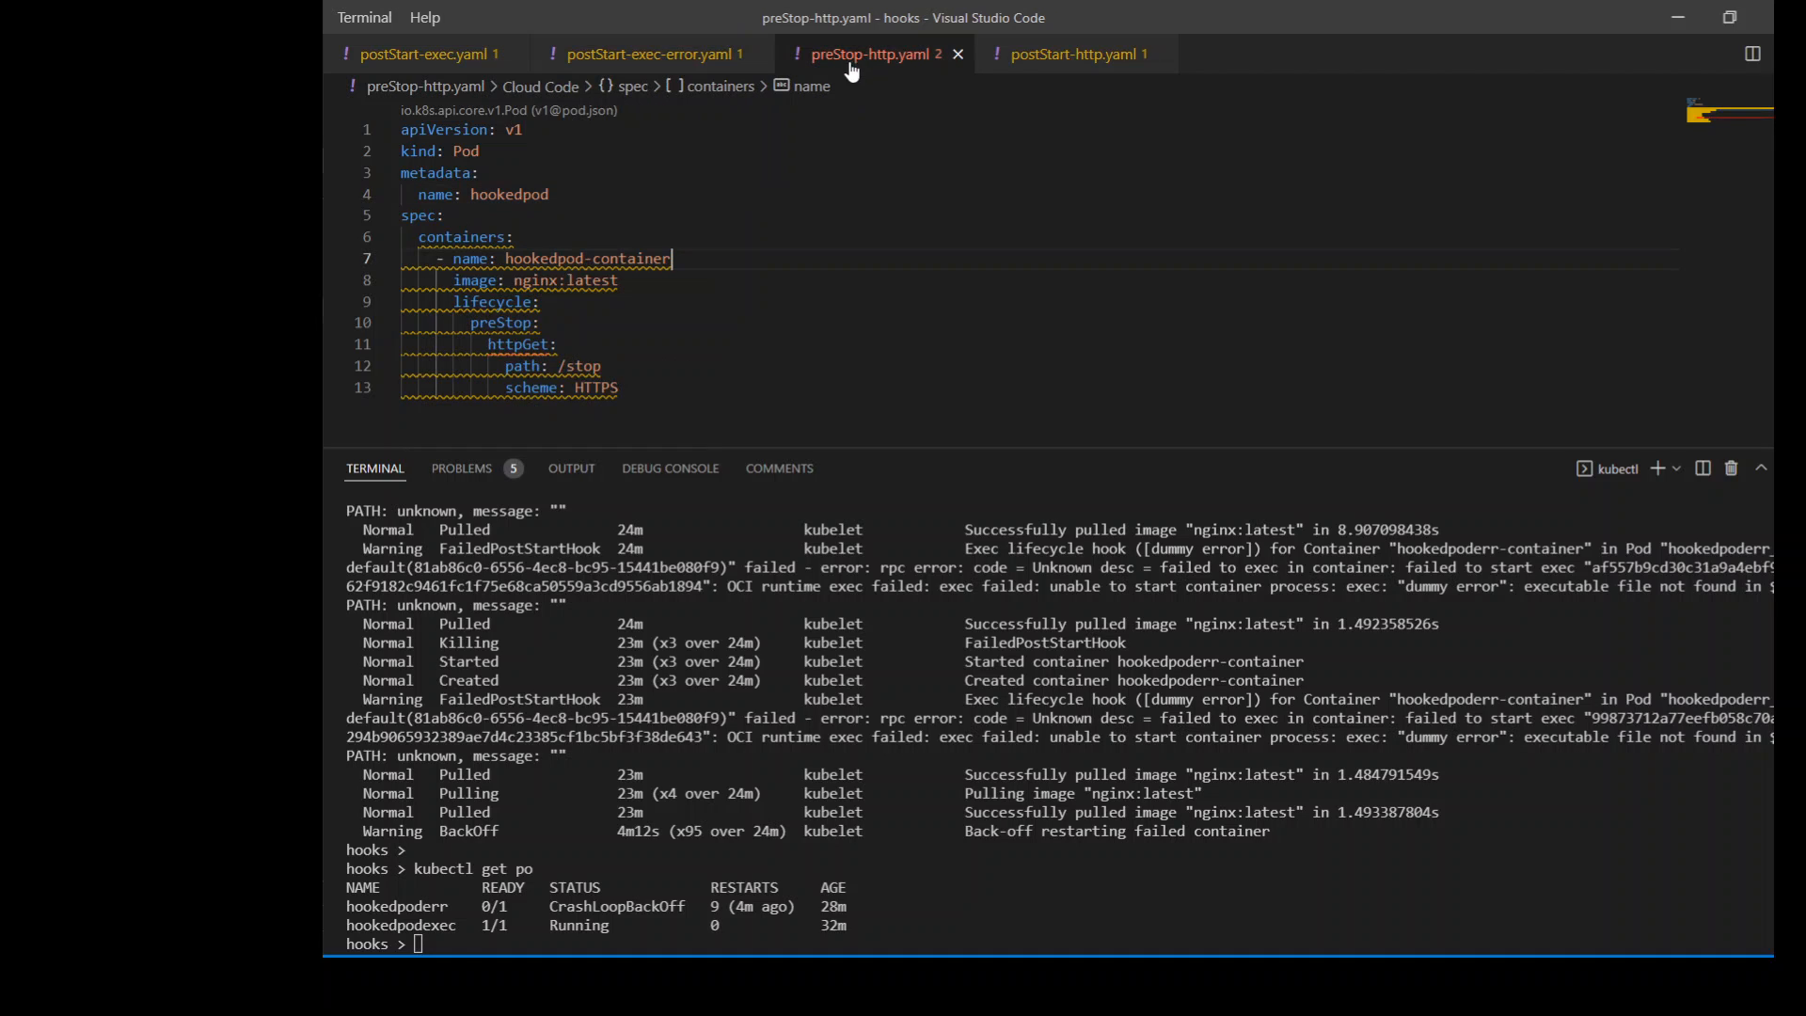
pyautogui.moveTo(821, 224)
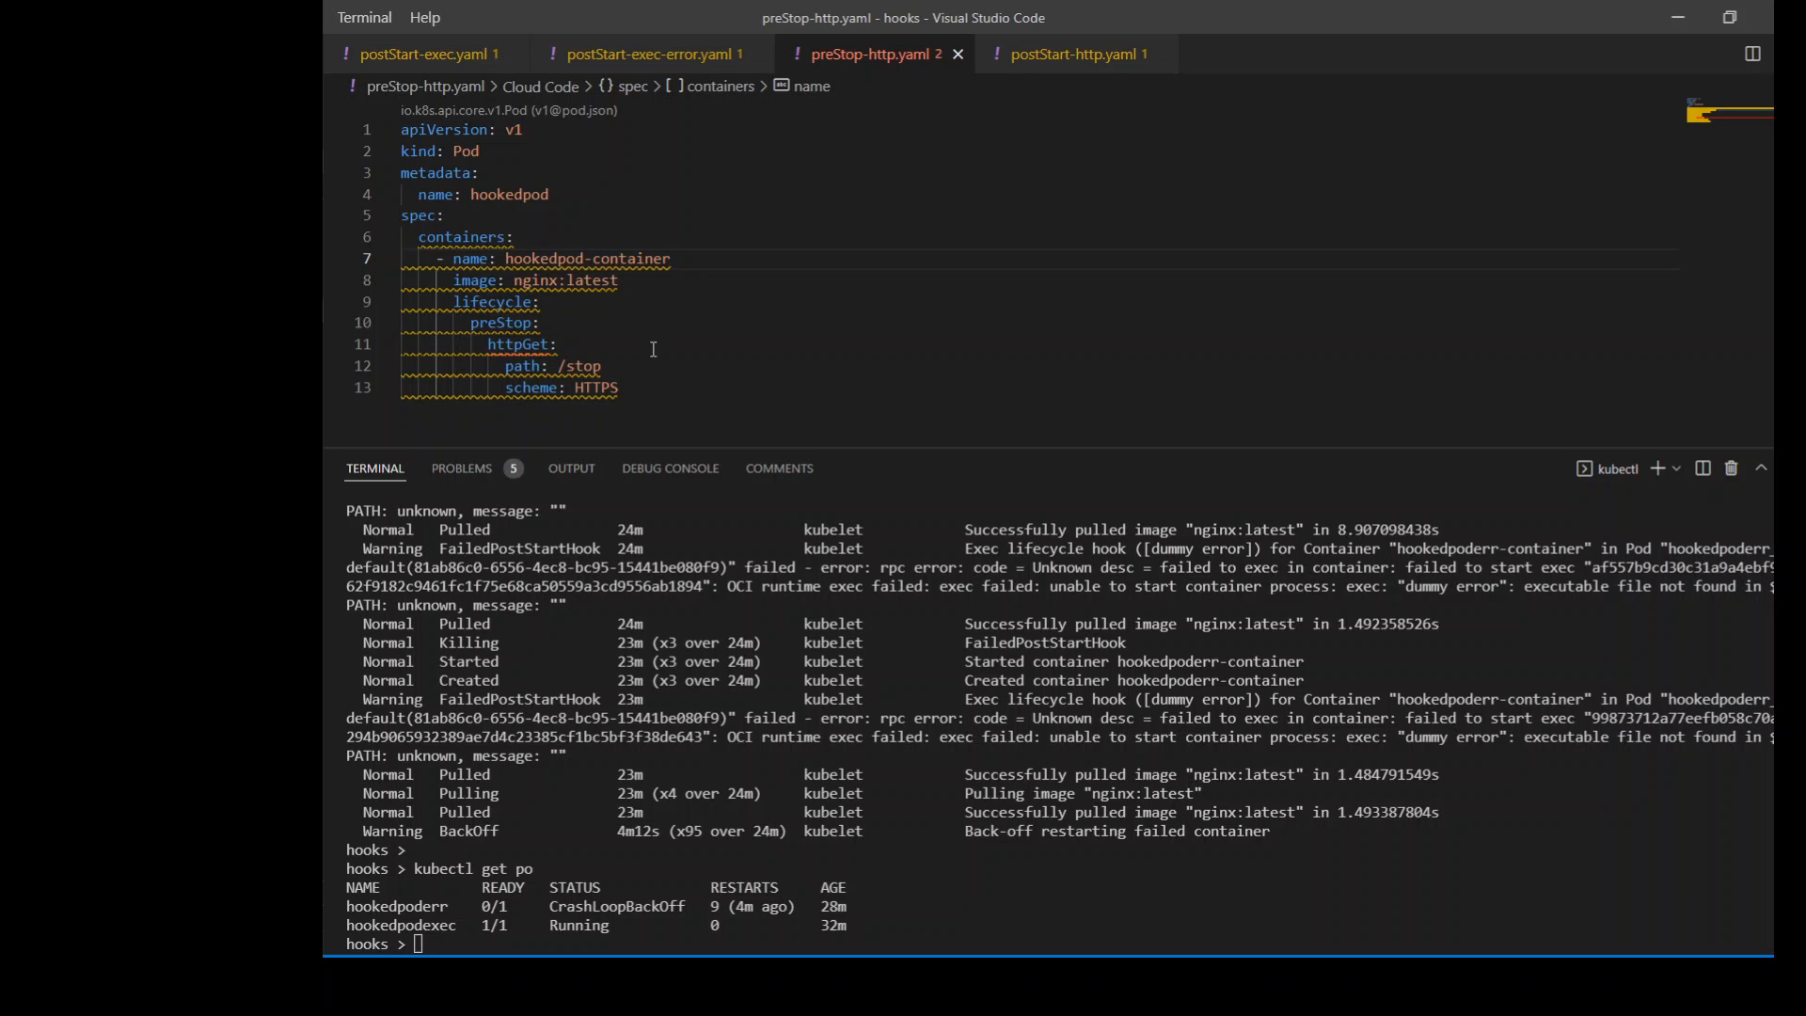
pyautogui.moveTo(682, 353)
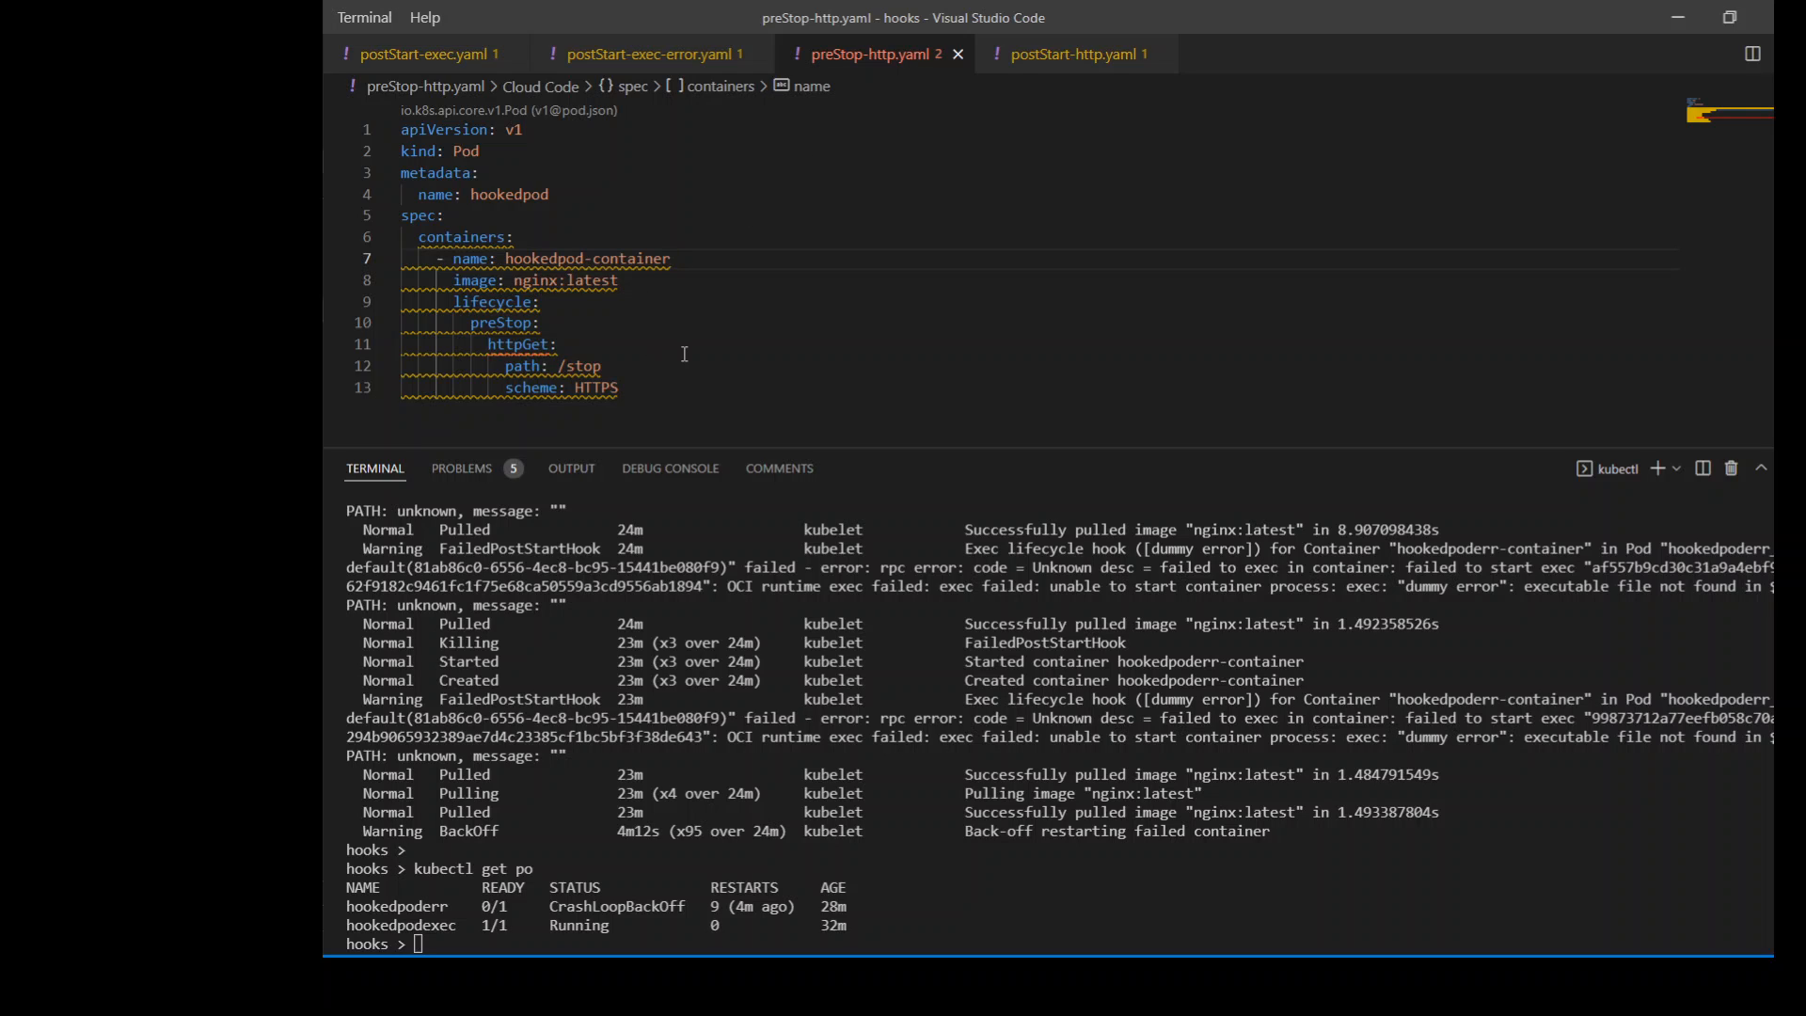
pyautogui.moveTo(1324, 817)
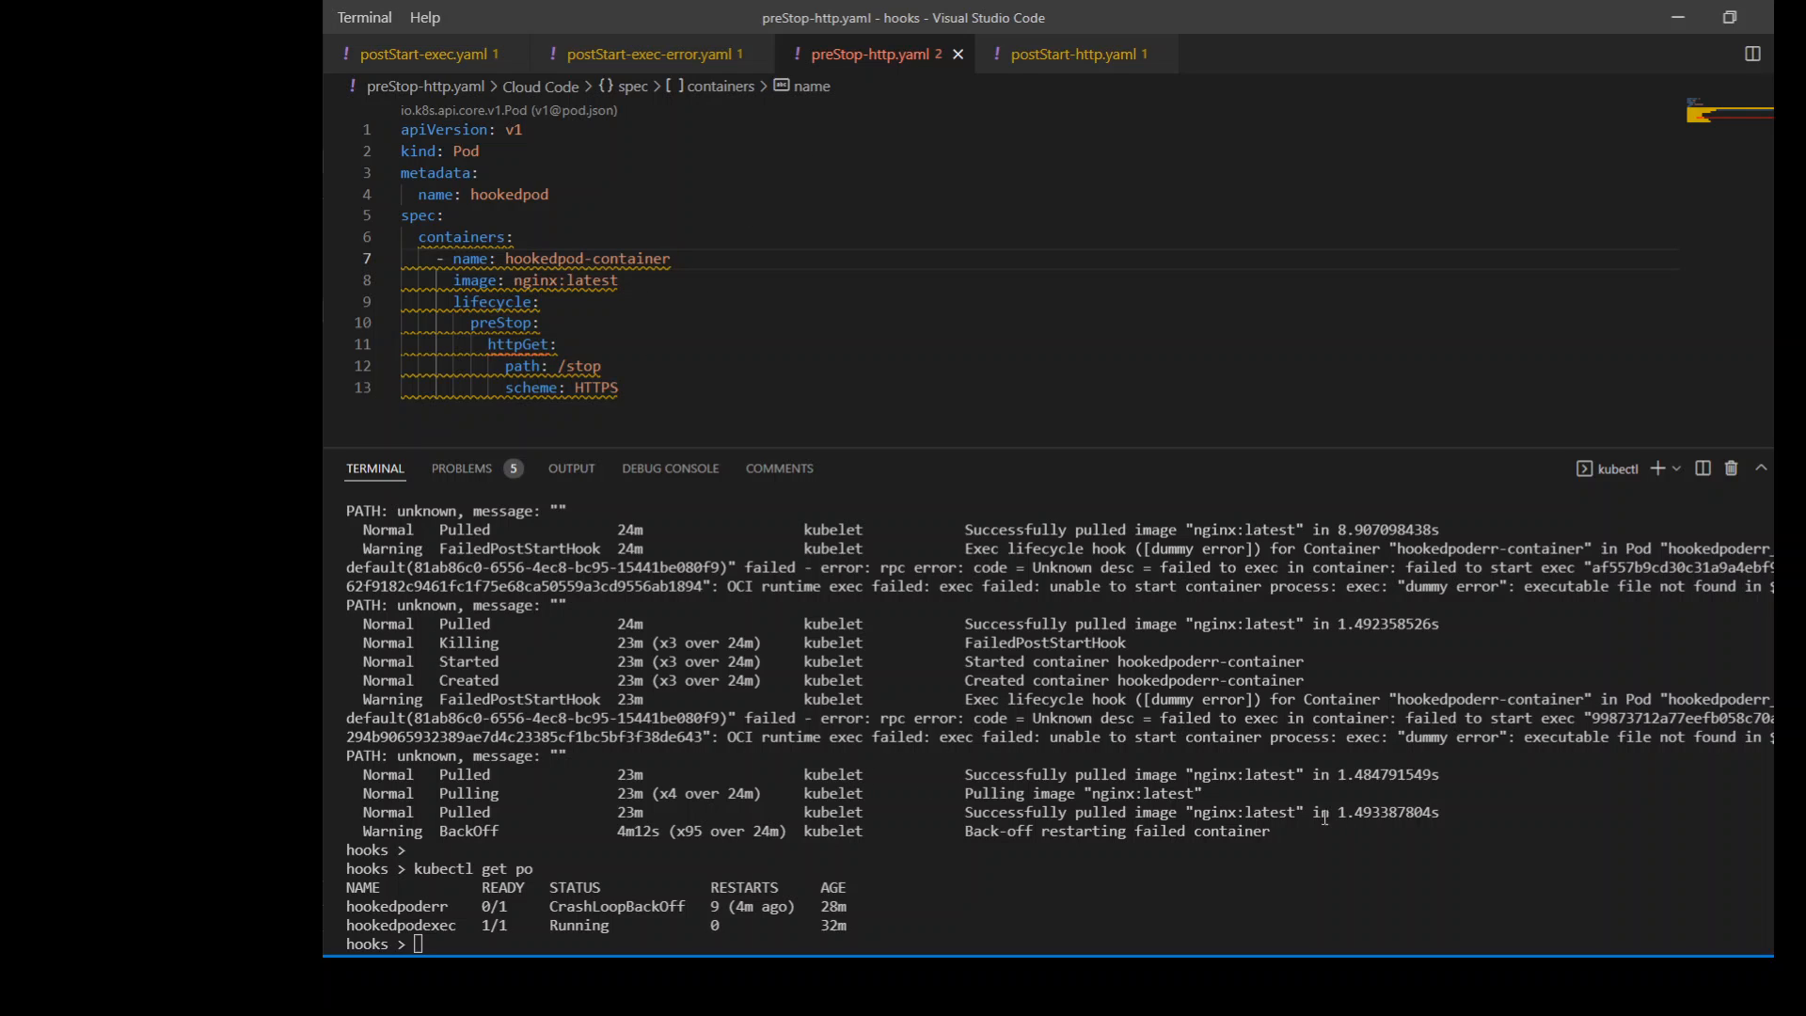
pyautogui.write('clear')
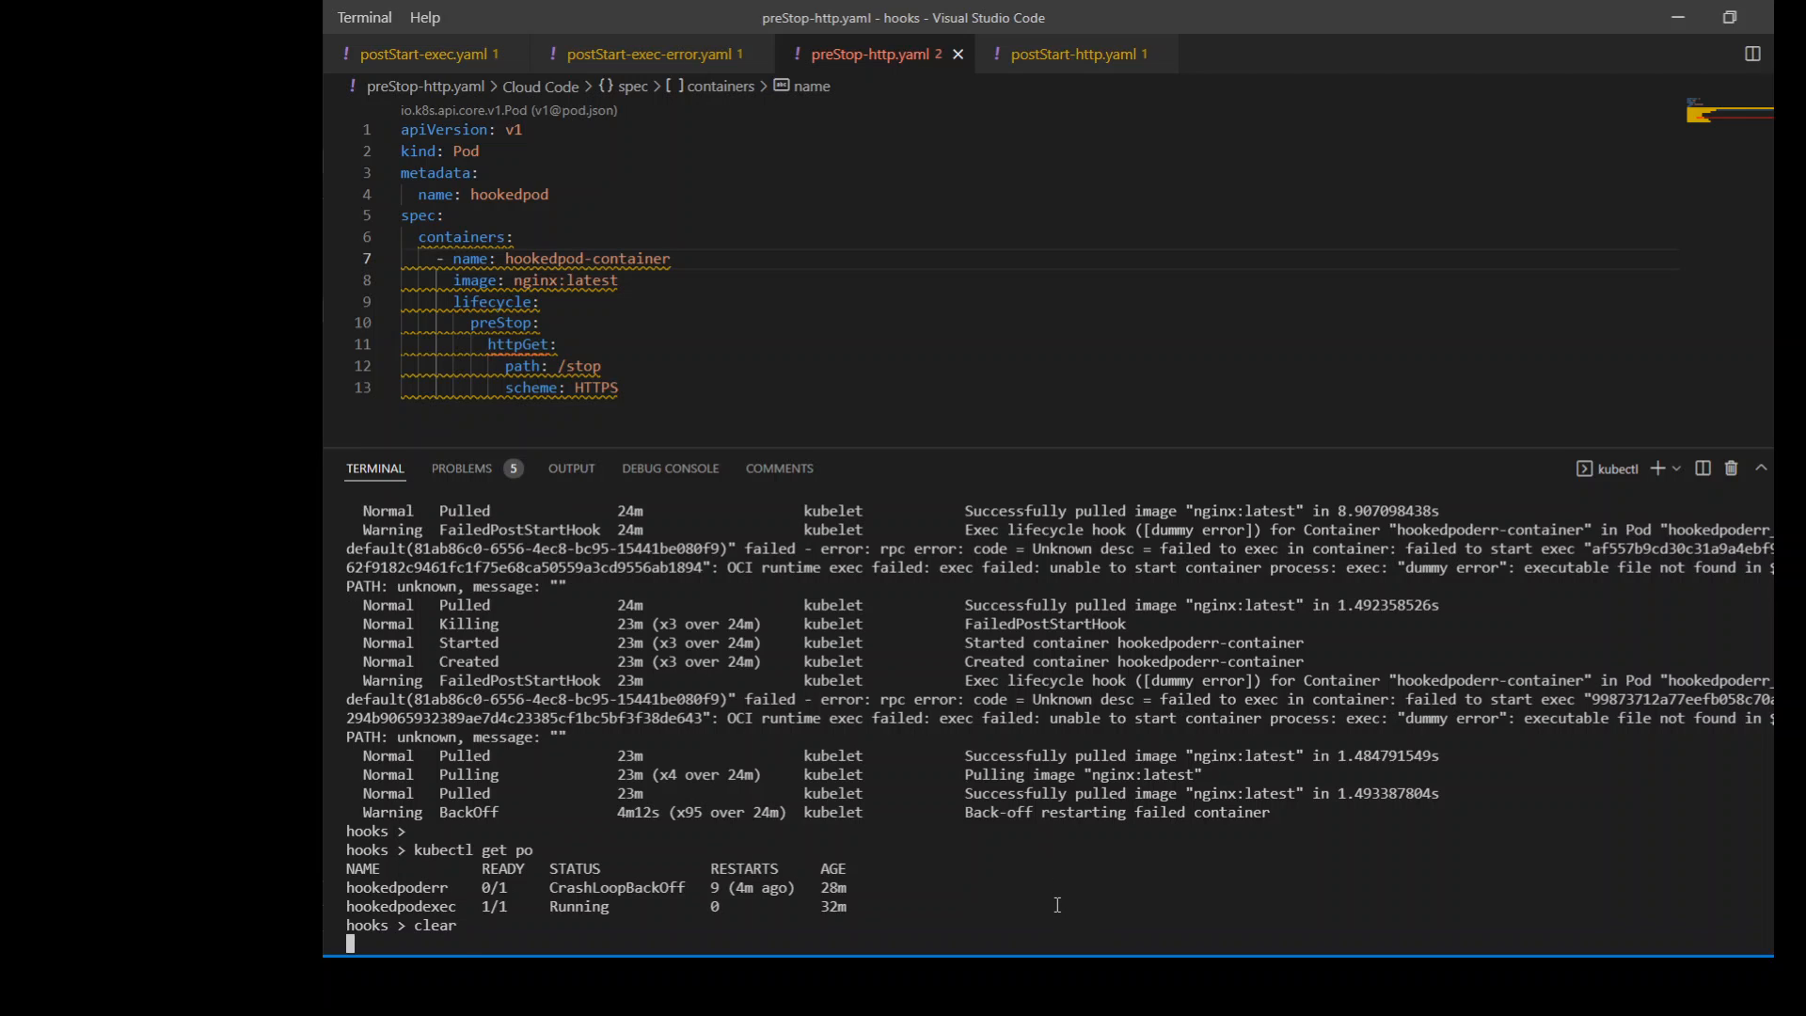
pyautogui.press('Return')
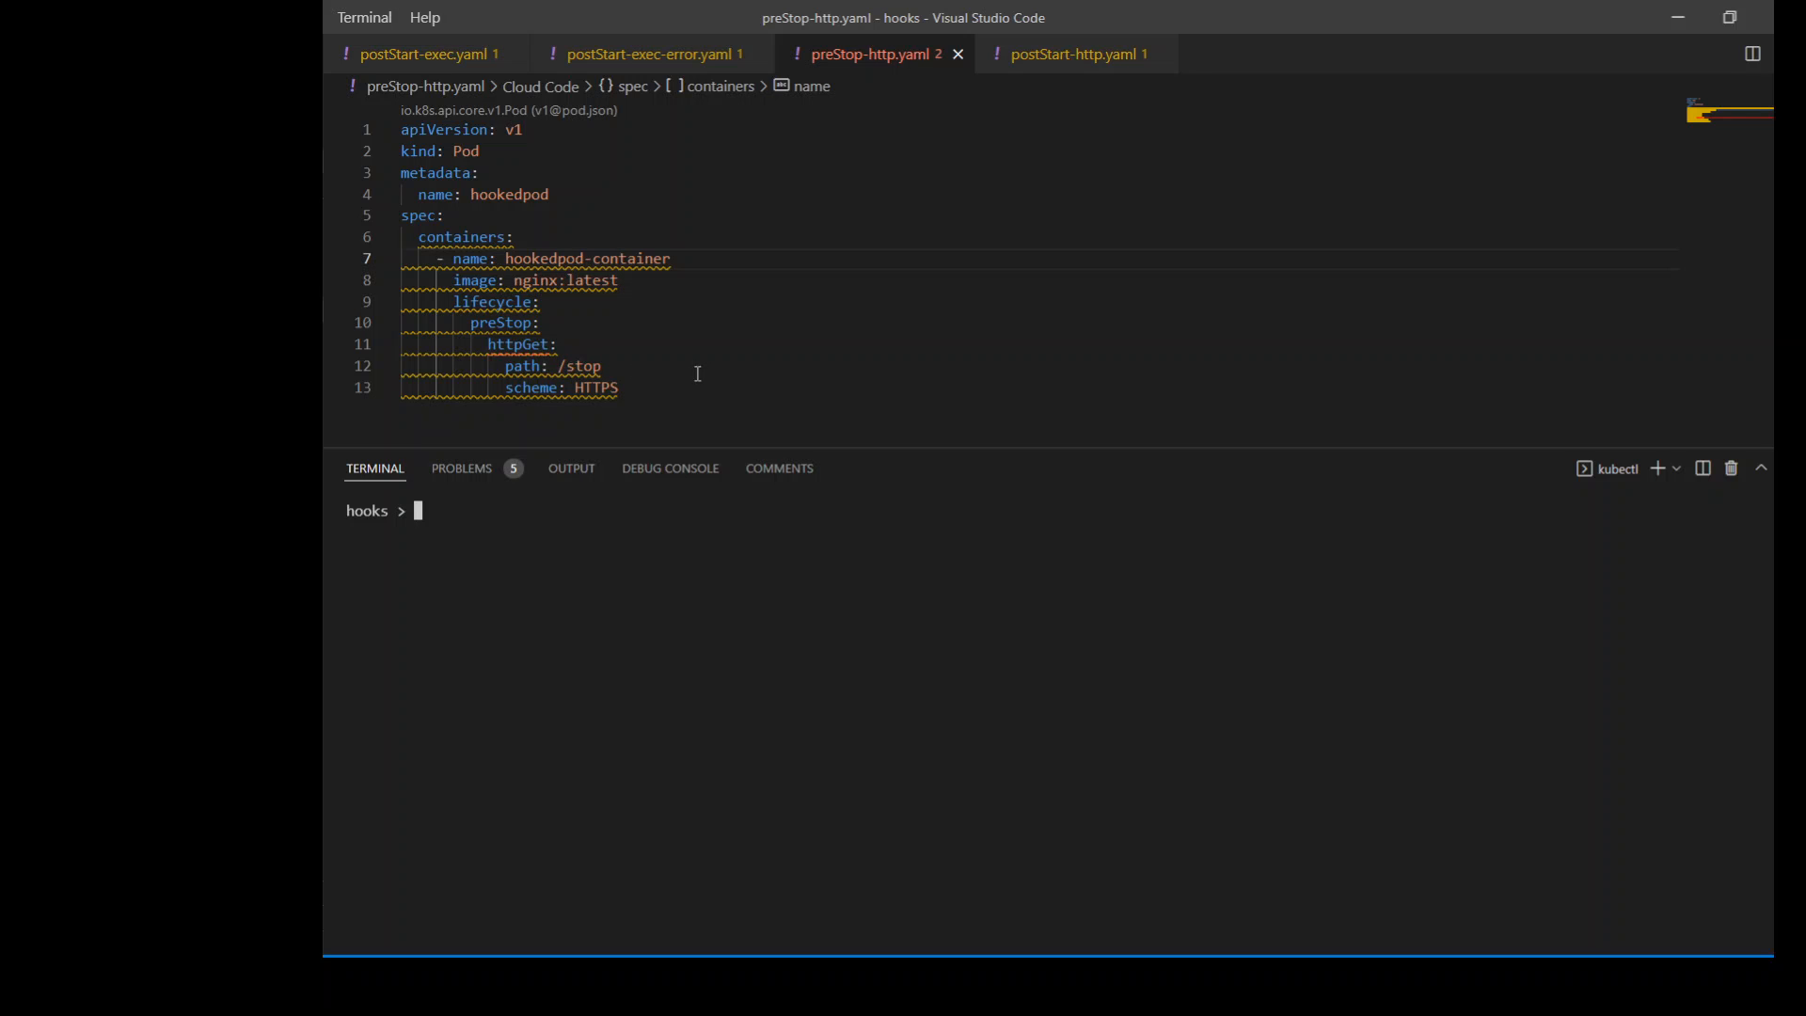
pyautogui.moveTo(918, 365)
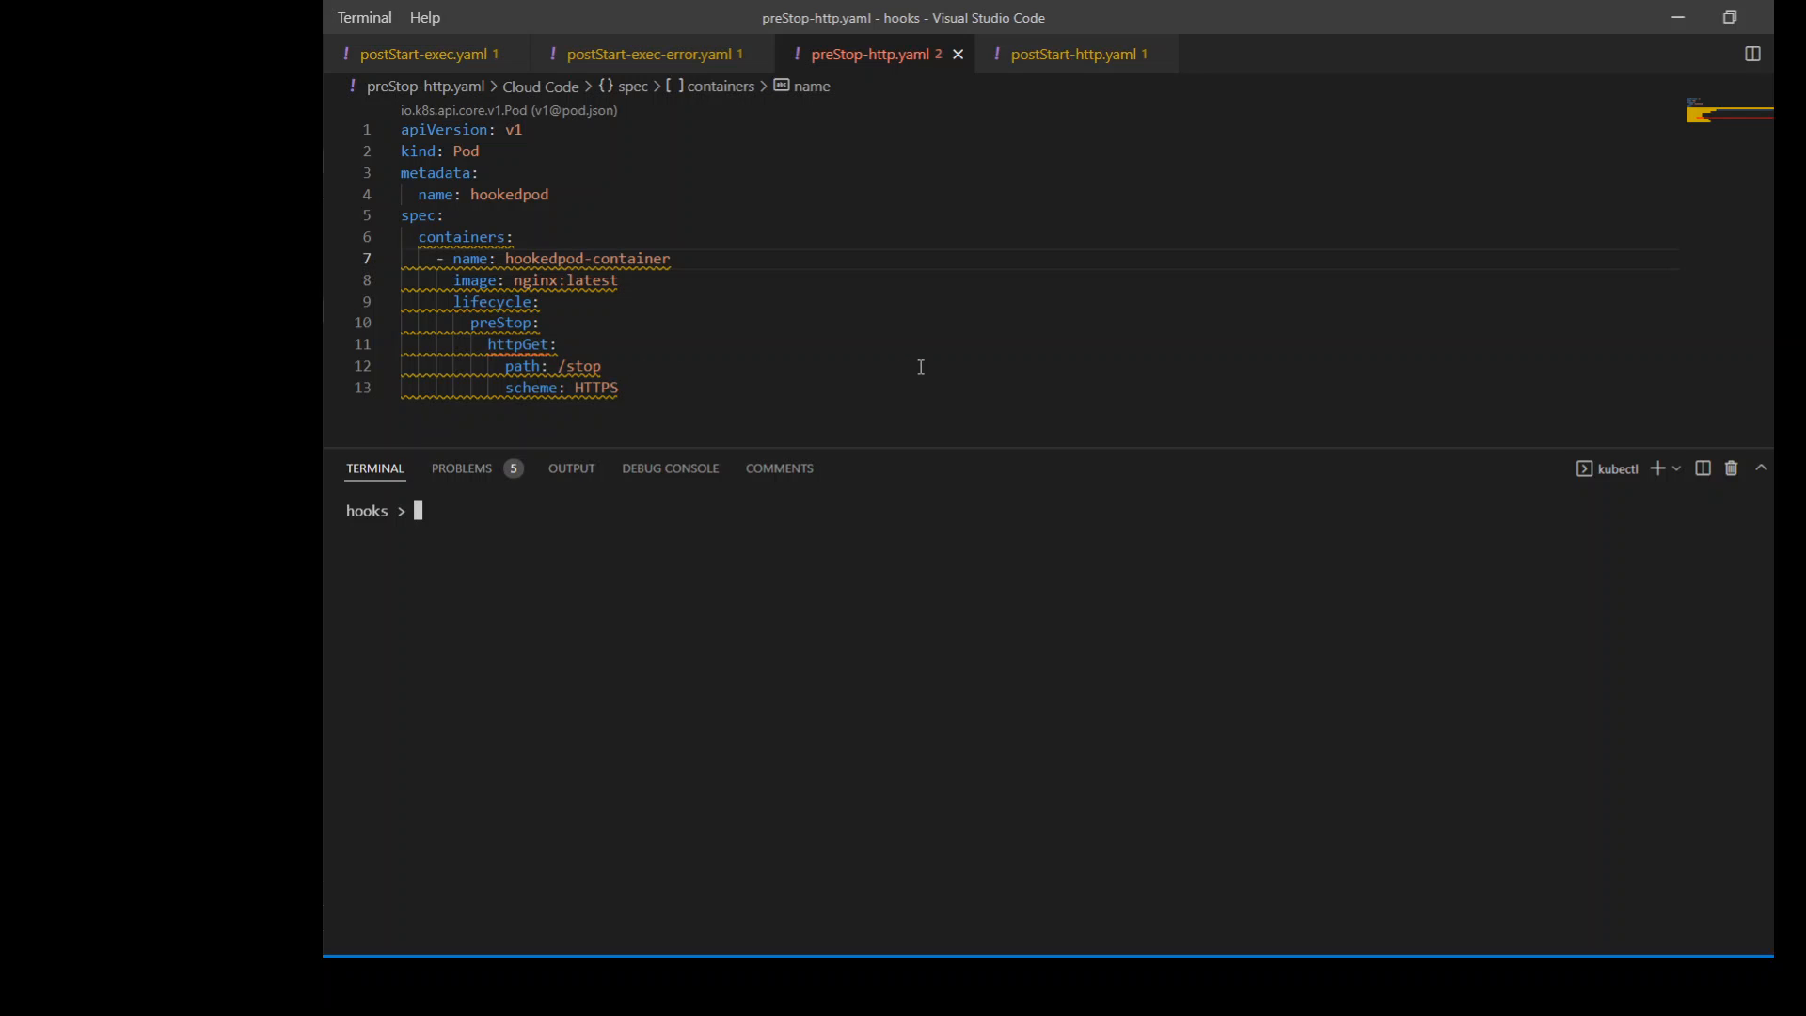
pyautogui.moveTo(1067, 54)
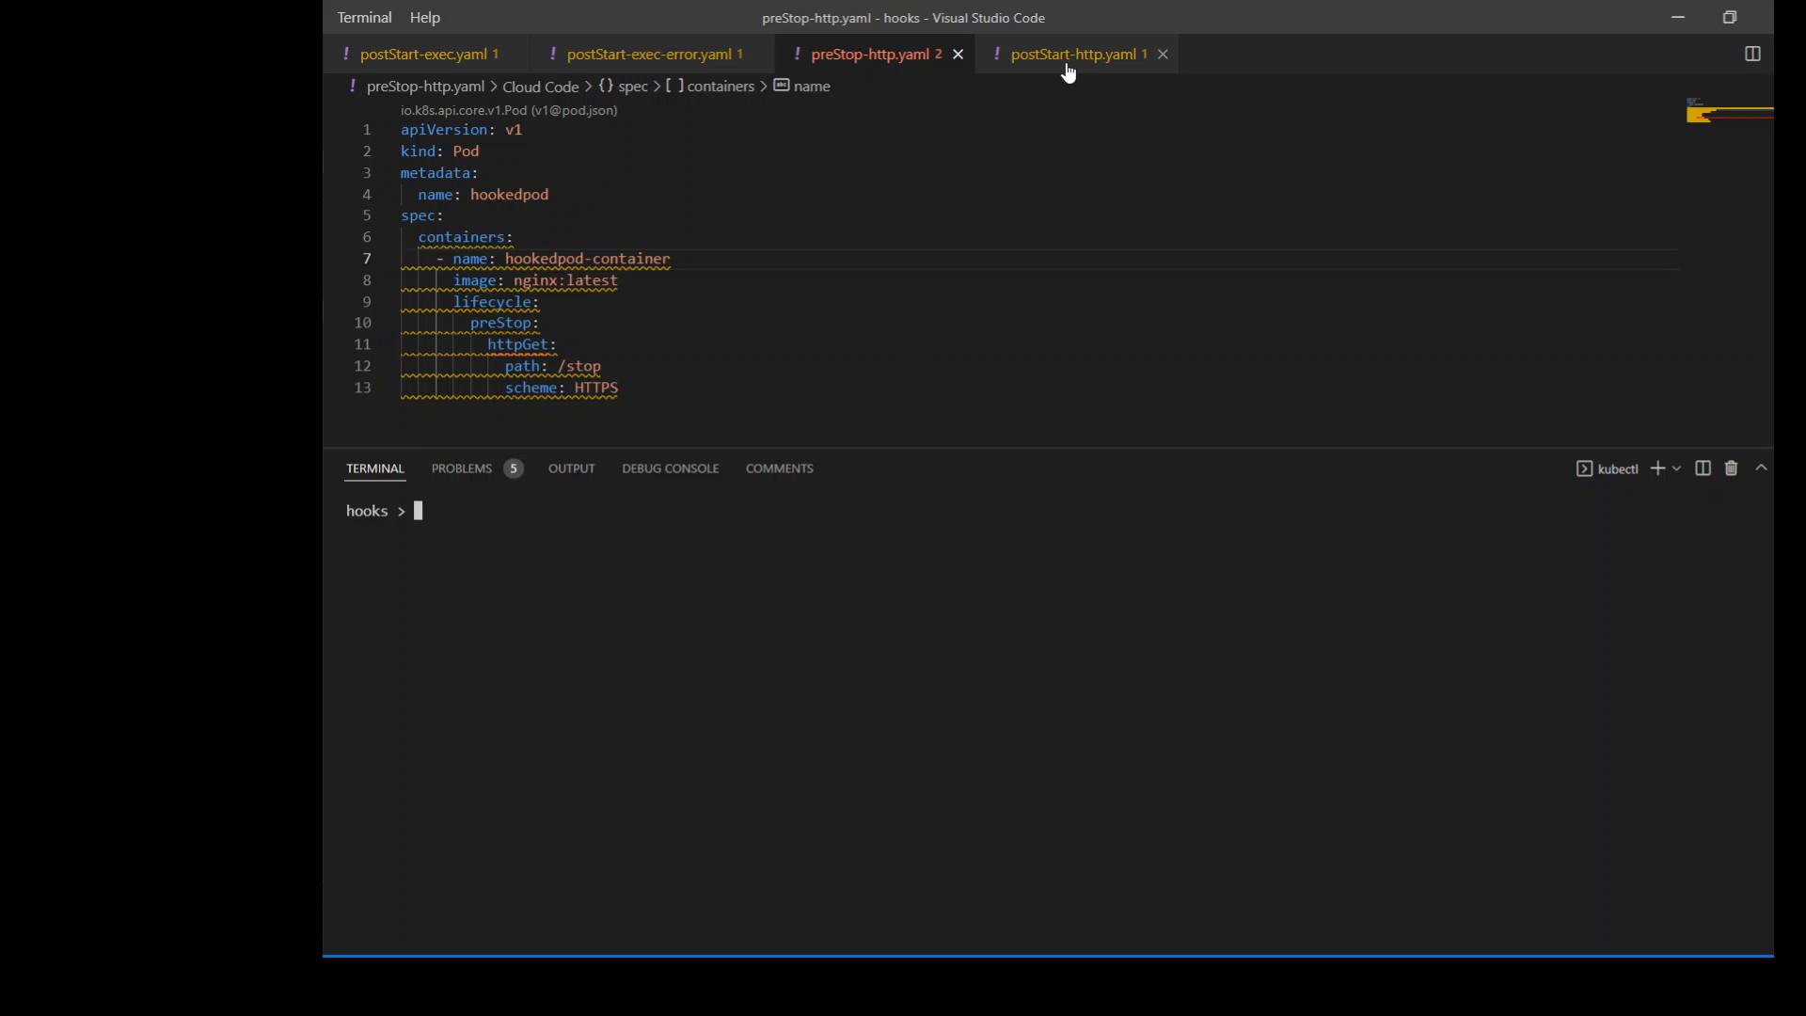
# - View postStart-http.yaml, whose hook sends HTTP GET /start on port 80
pyautogui.click(1076, 54)
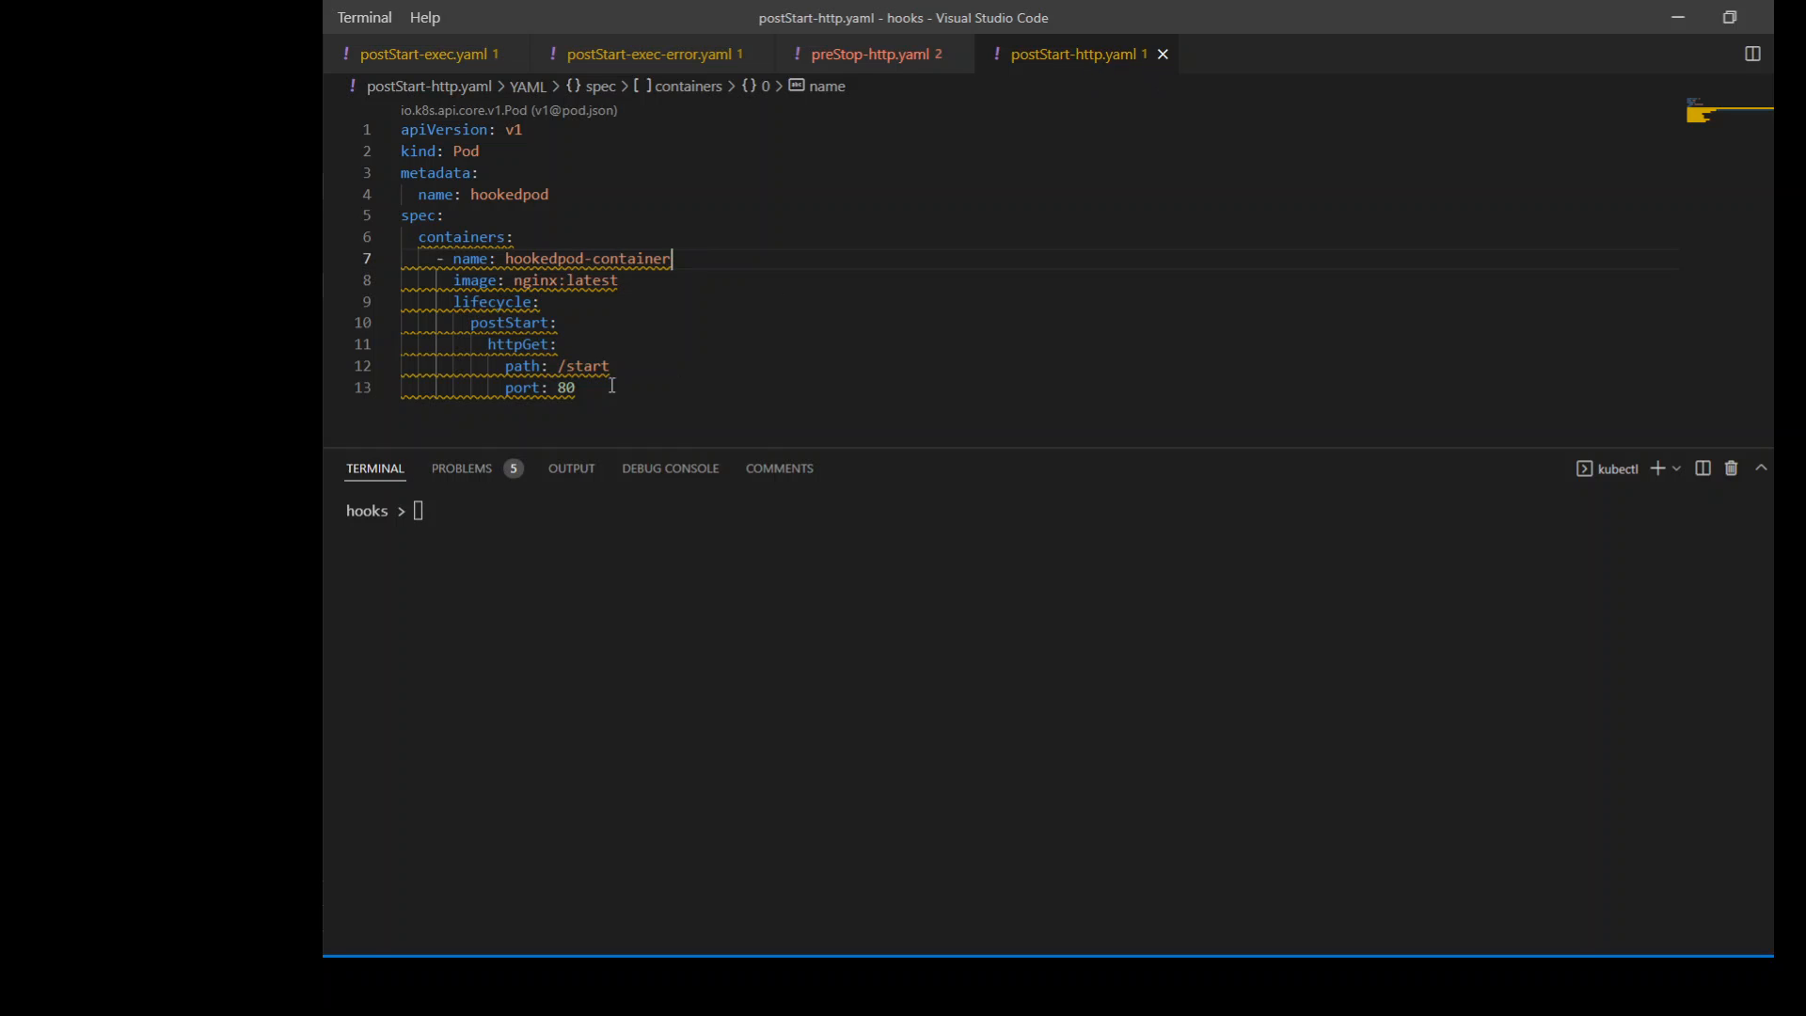
pyautogui.moveTo(883, 371)
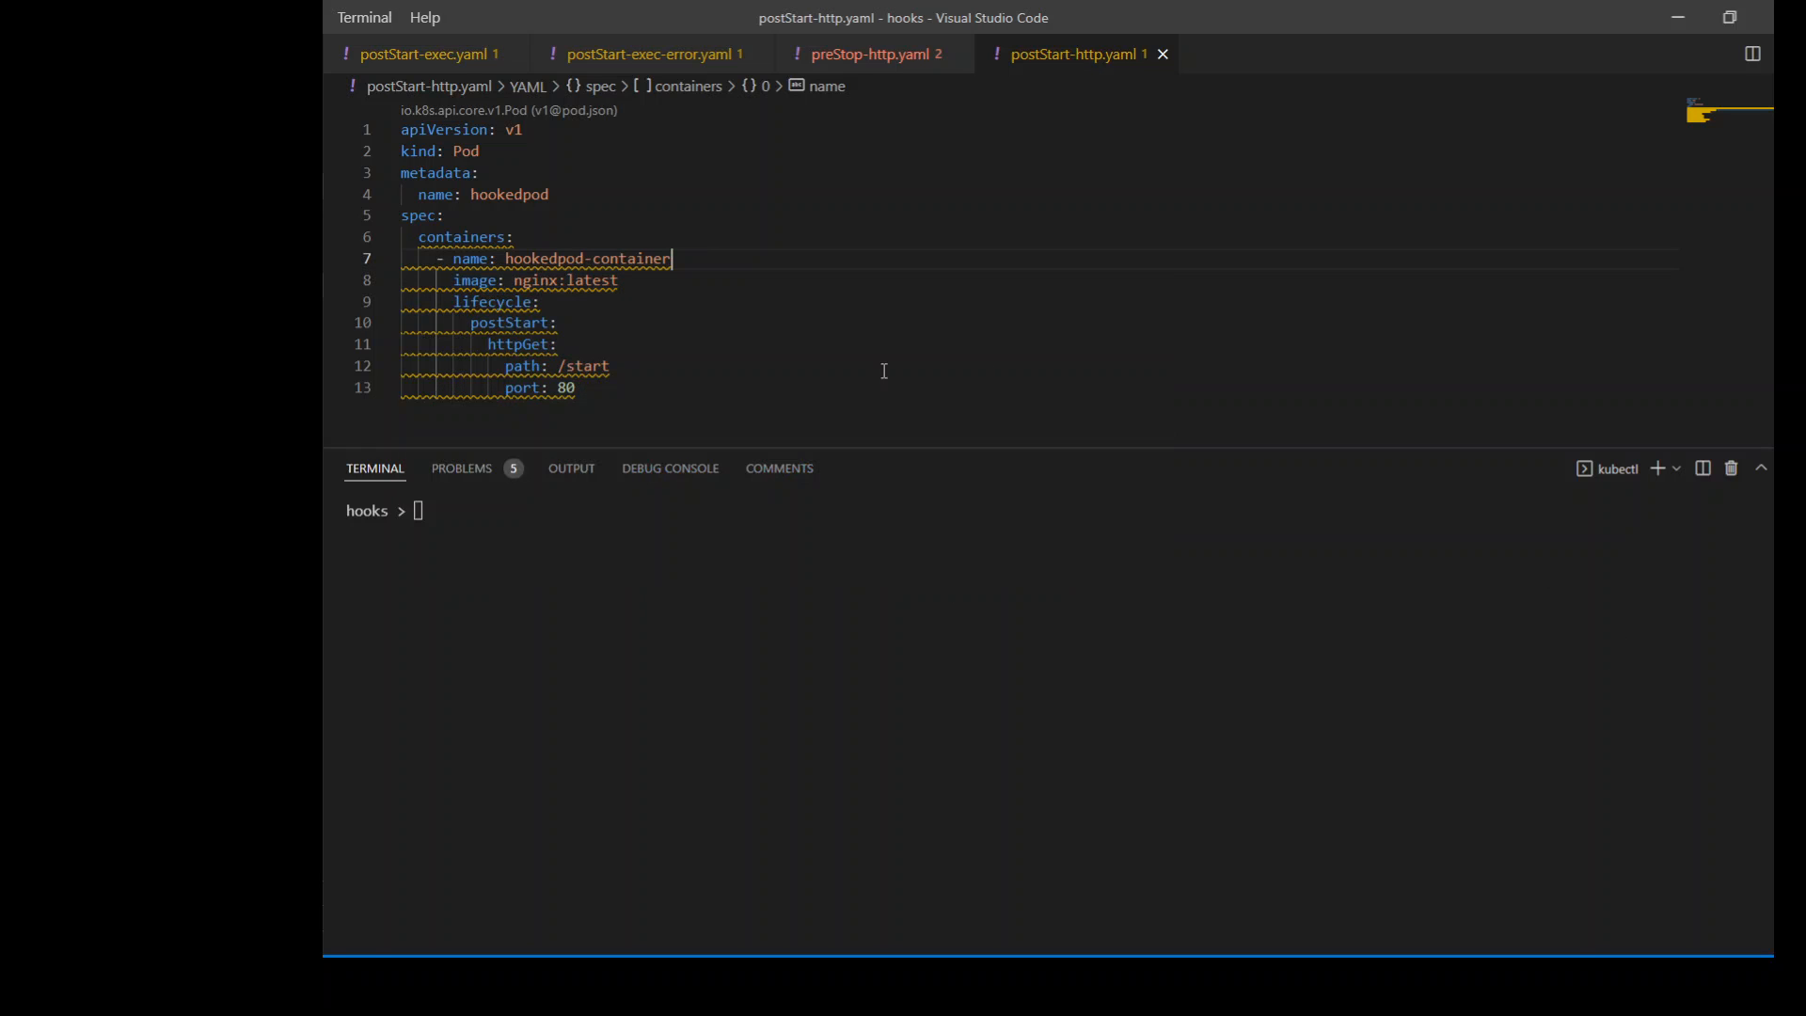
pyautogui.moveTo(606, 389)
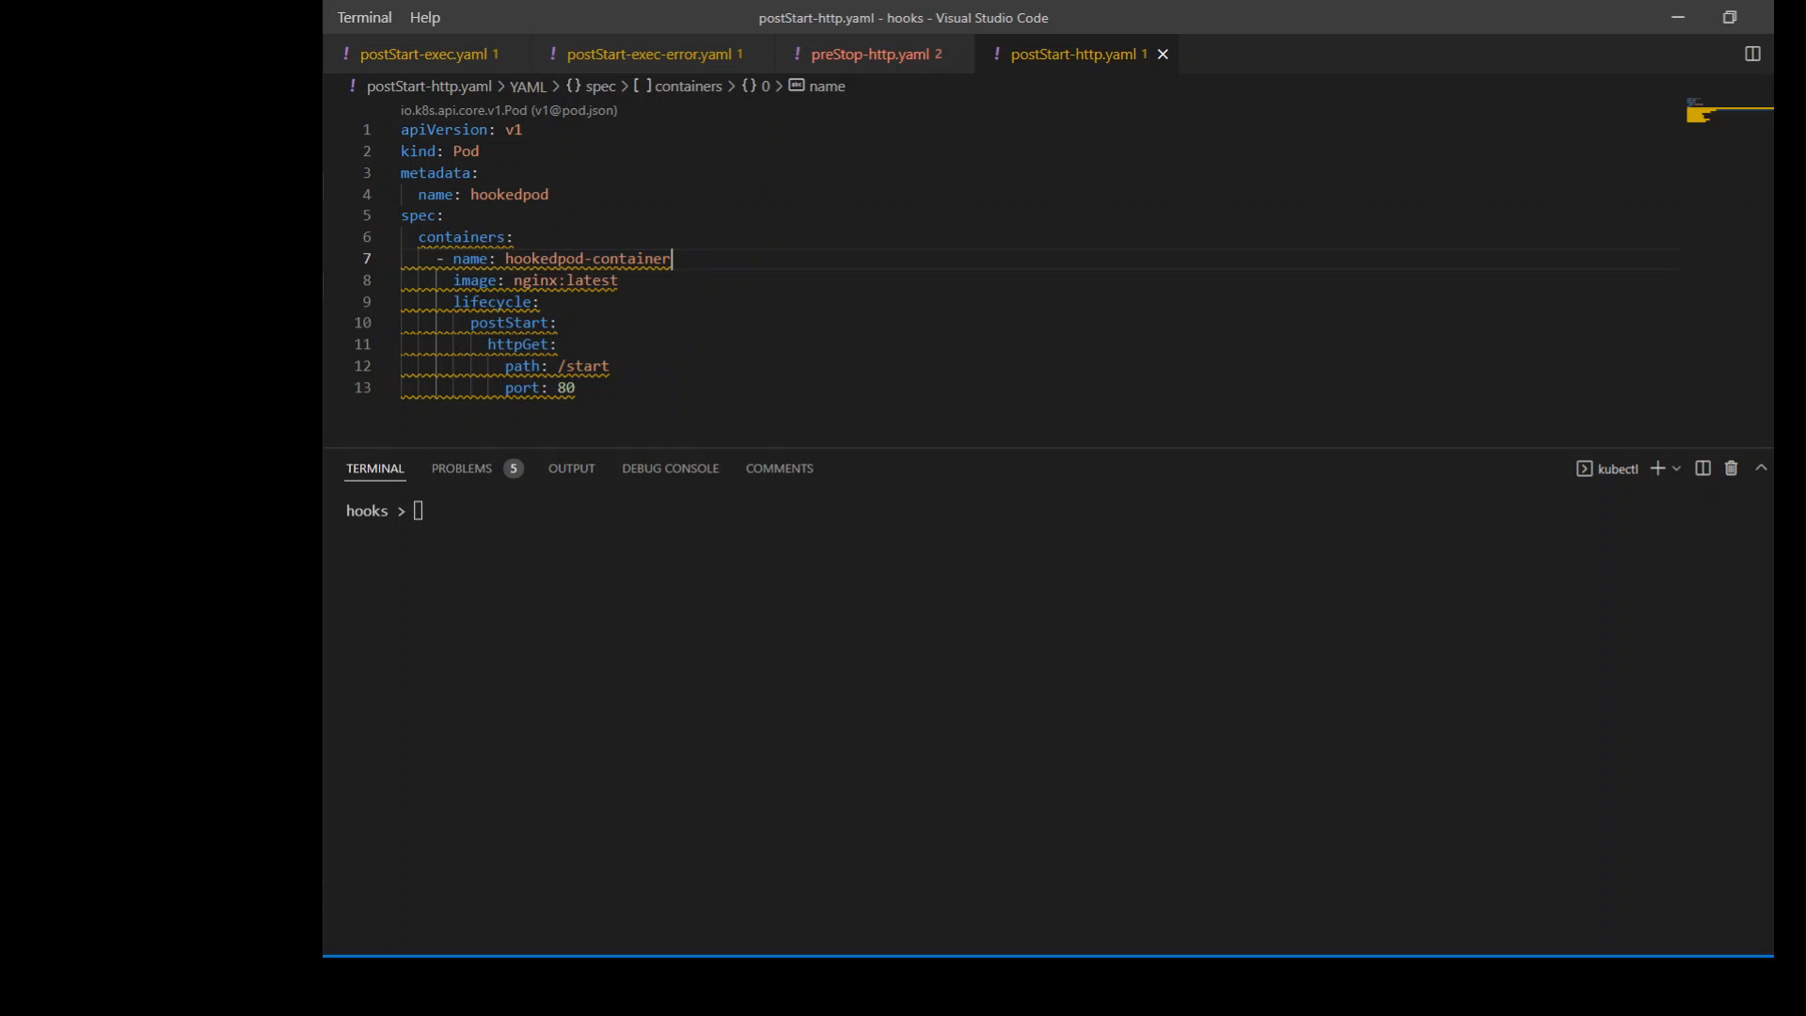
pyautogui.moveTo(638, 645)
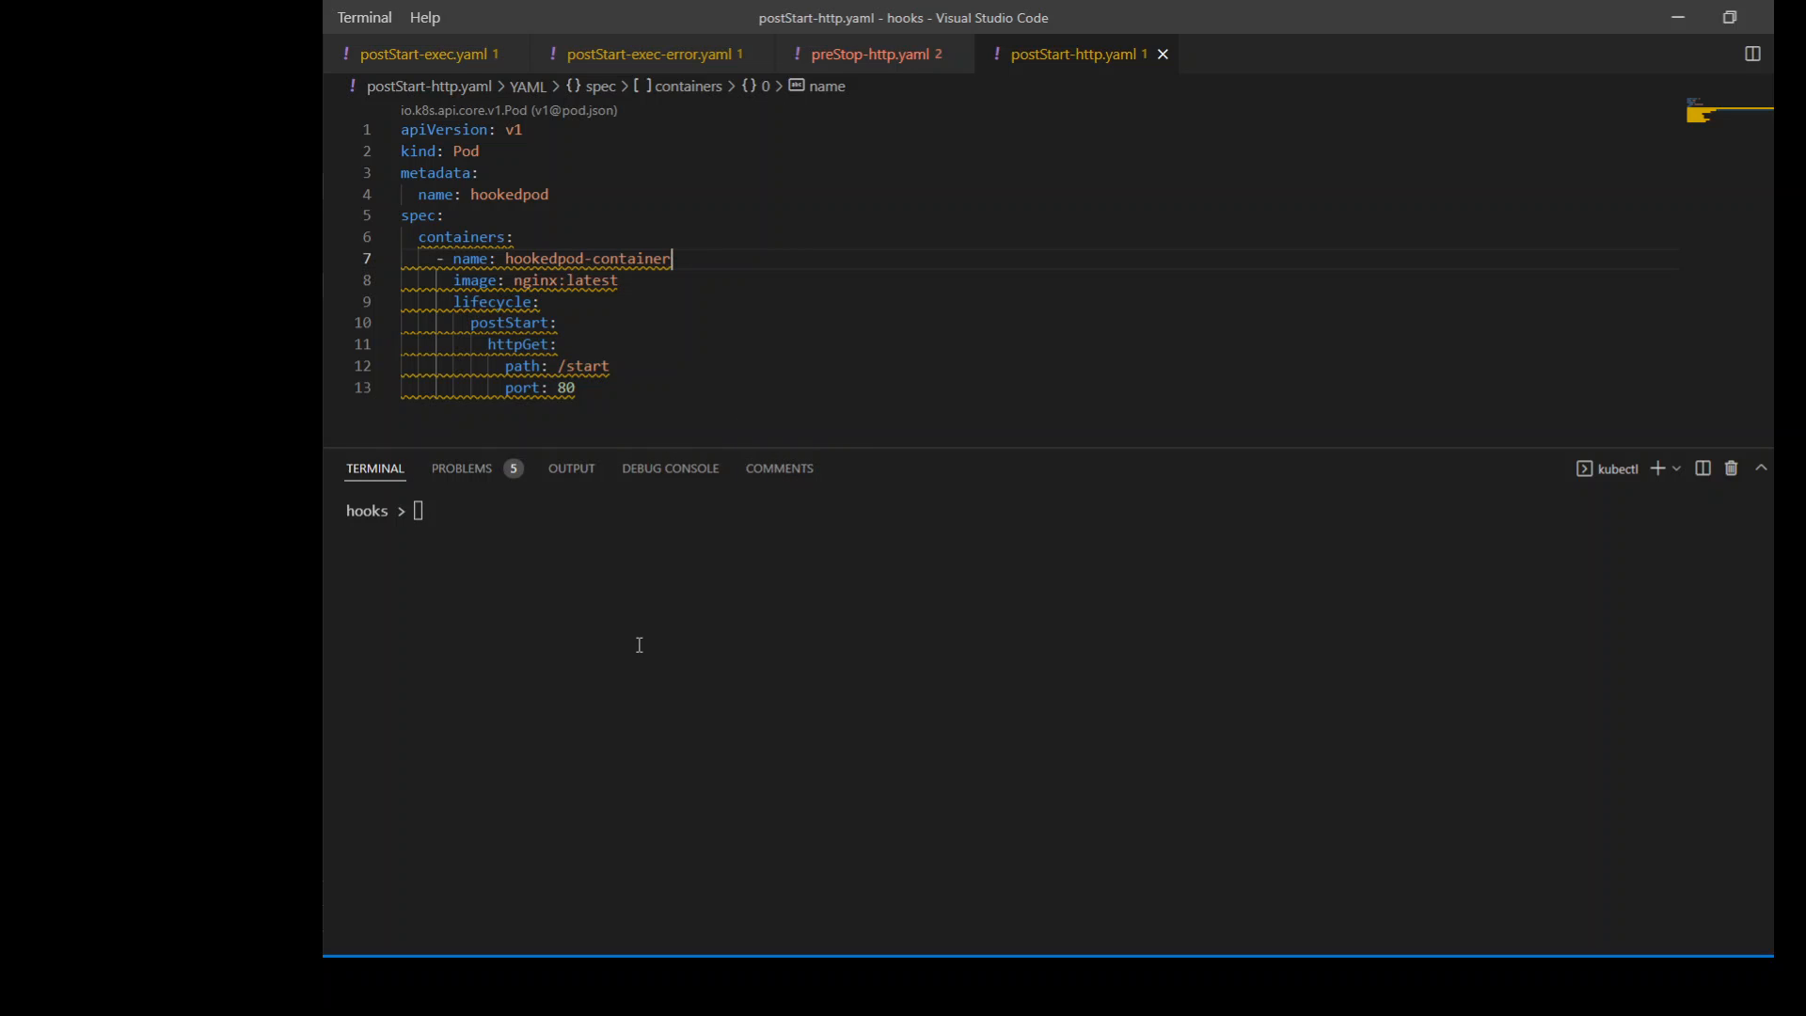
pyautogui.moveTo(638, 646)
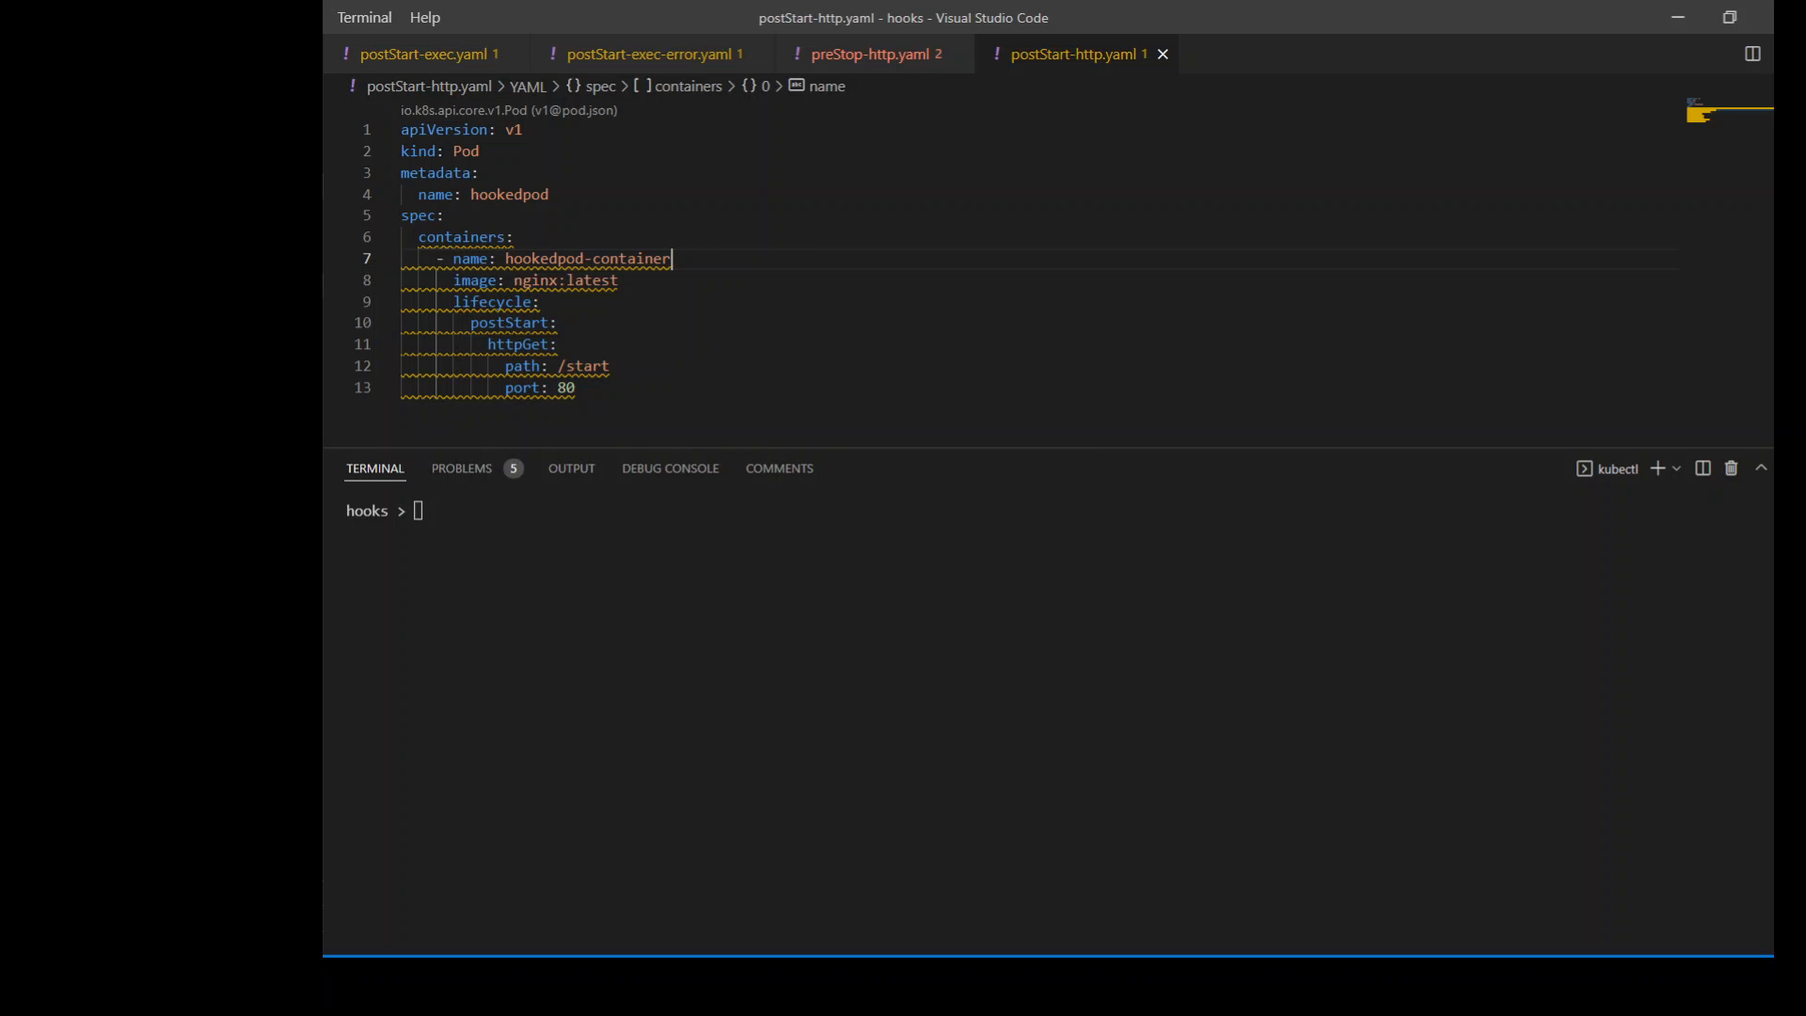